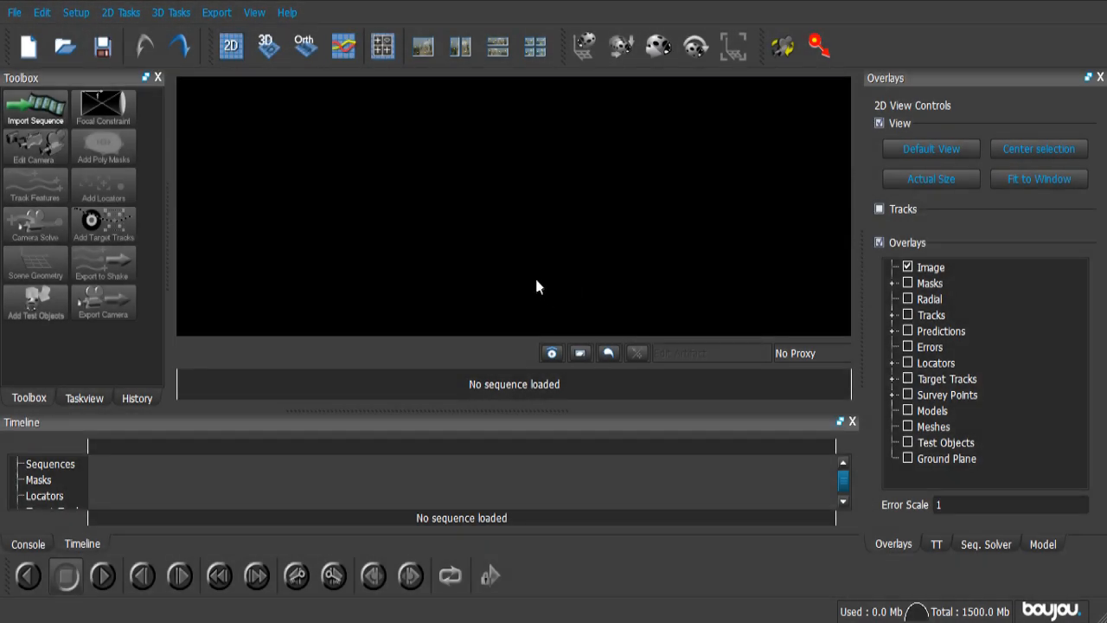
Import the image sequence from Desktop/Pipboy track/Seq, starting at frame_000000.jpeg.
click(35, 108)
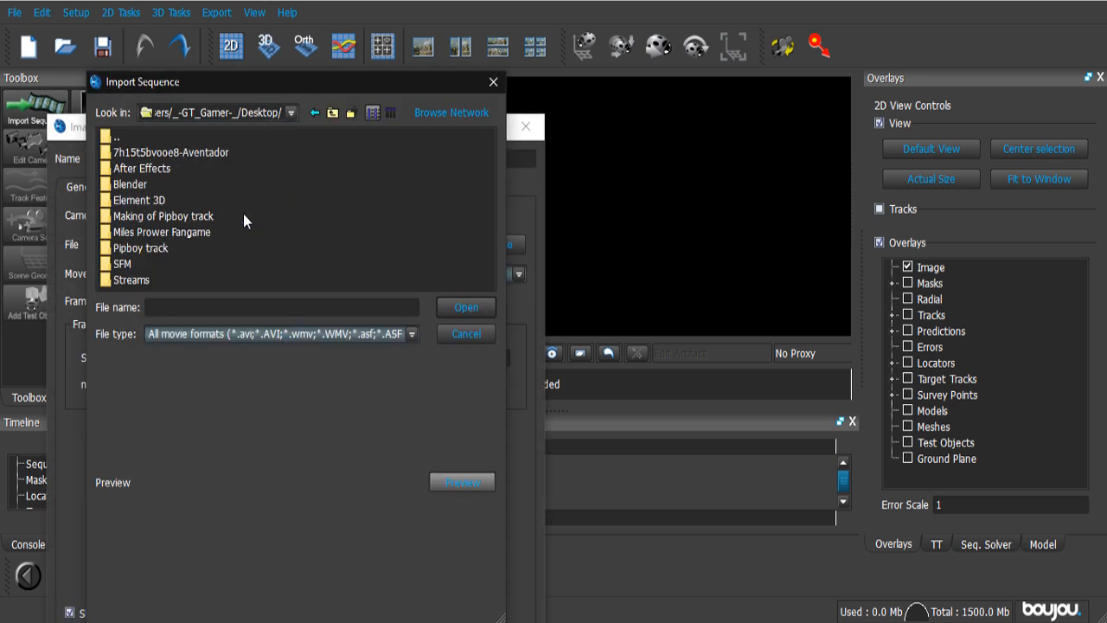
double_click(141, 247)
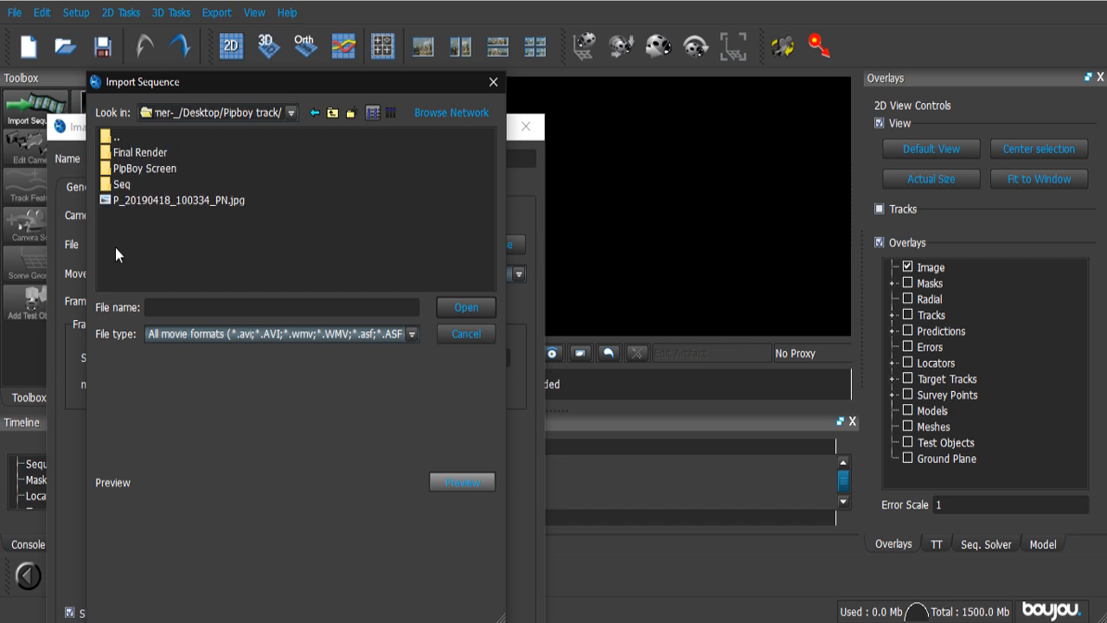
double_click(122, 183)
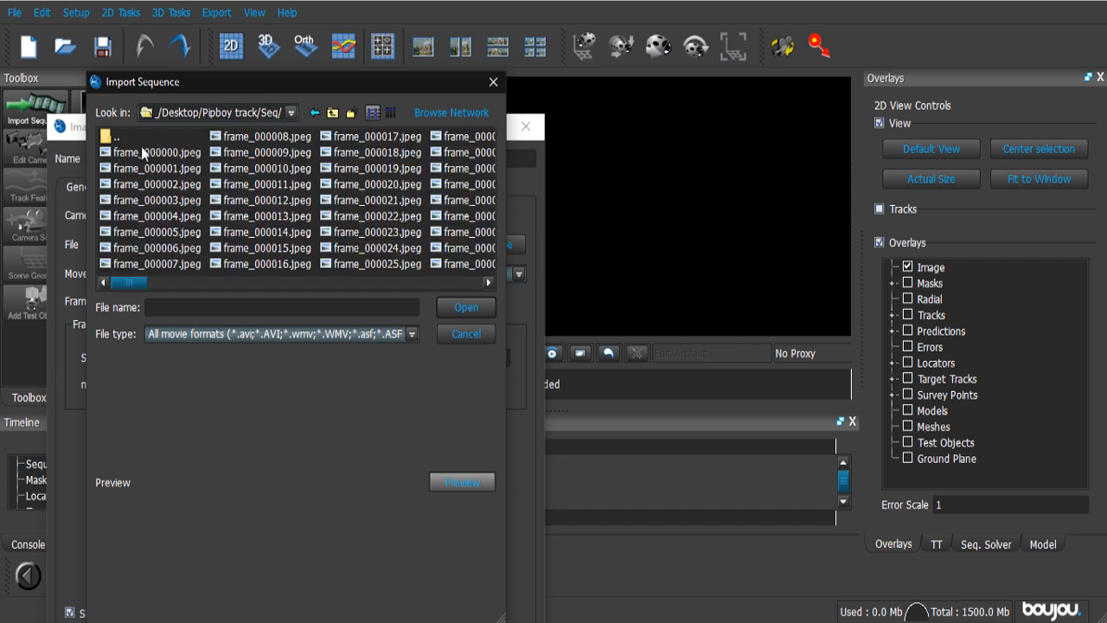
click(154, 152)
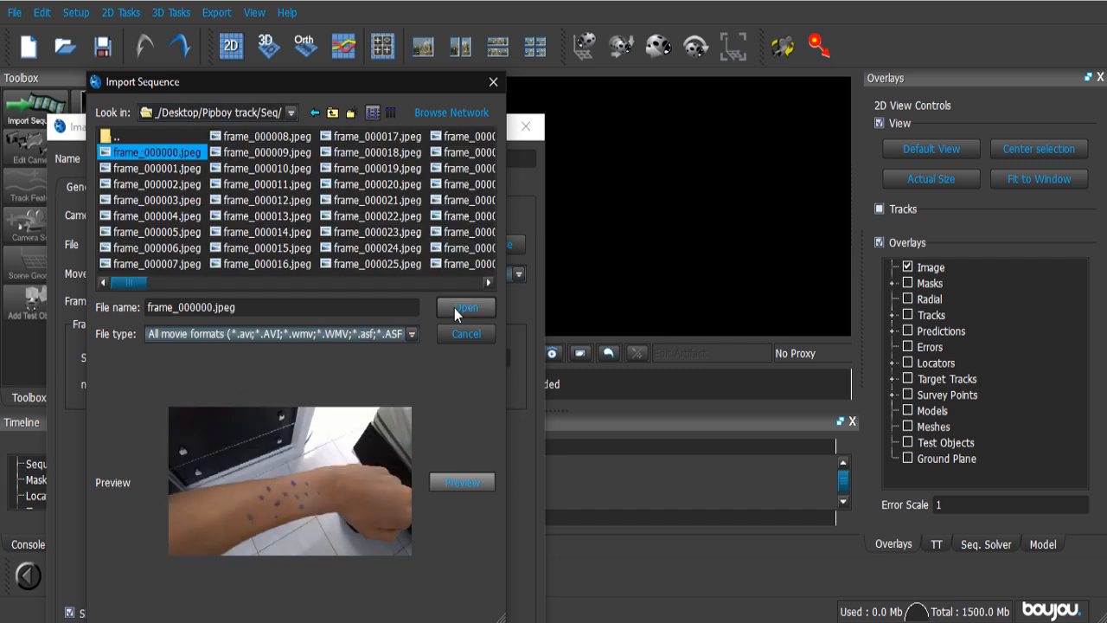
click(465, 308)
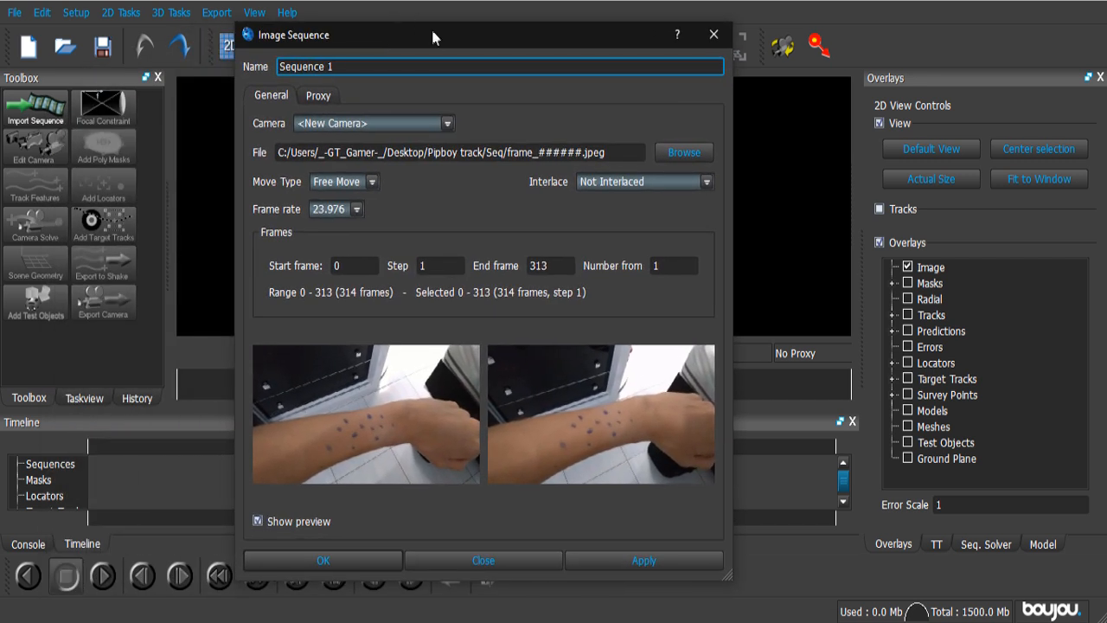
Set the sequence frame rate to 29.97 and choose the footage's camera move type.
click(357, 209)
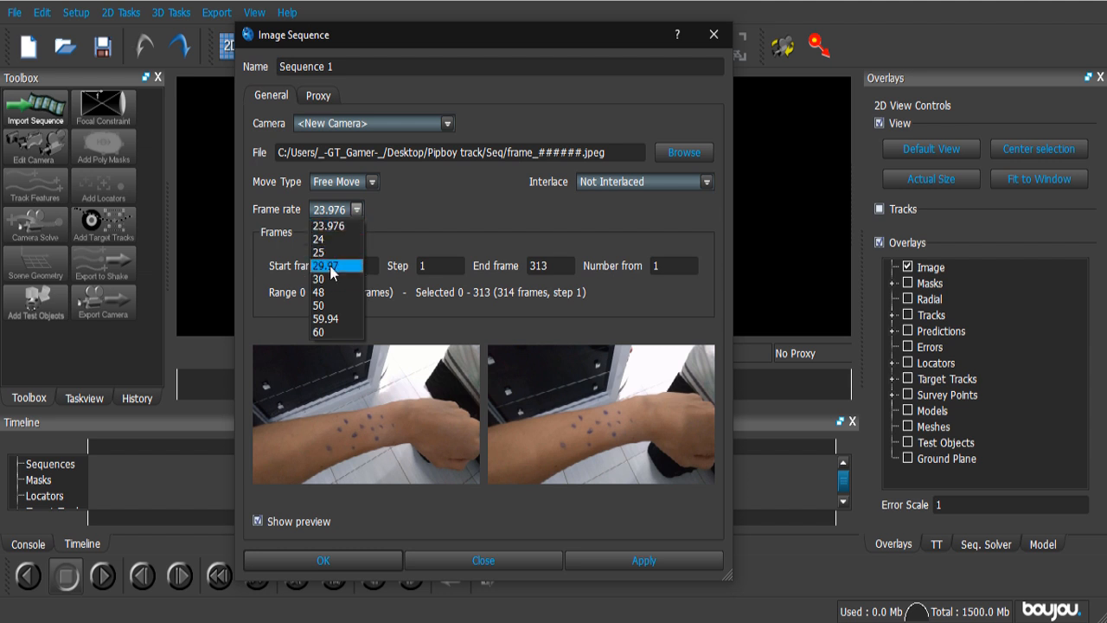
click(325, 265)
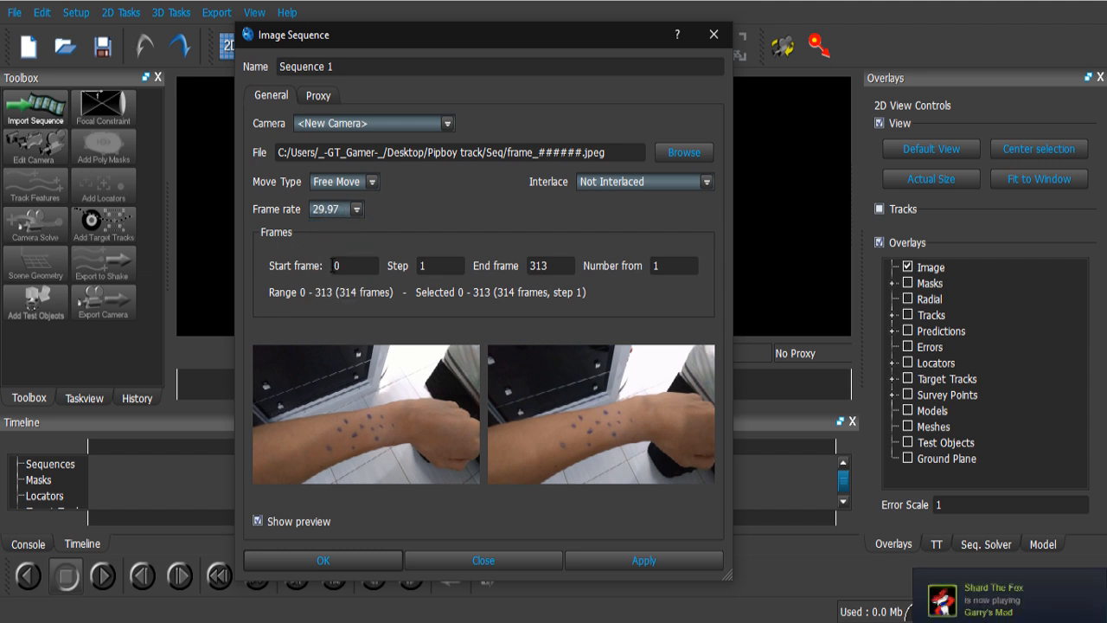
mouse_move(434, 223)
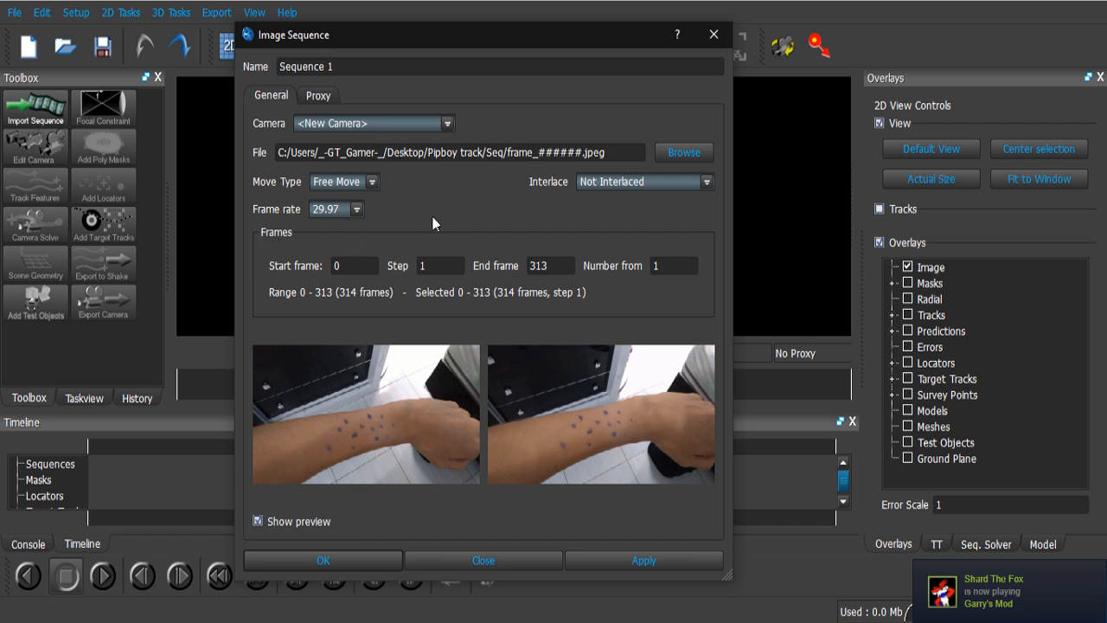
mouse_move(389, 281)
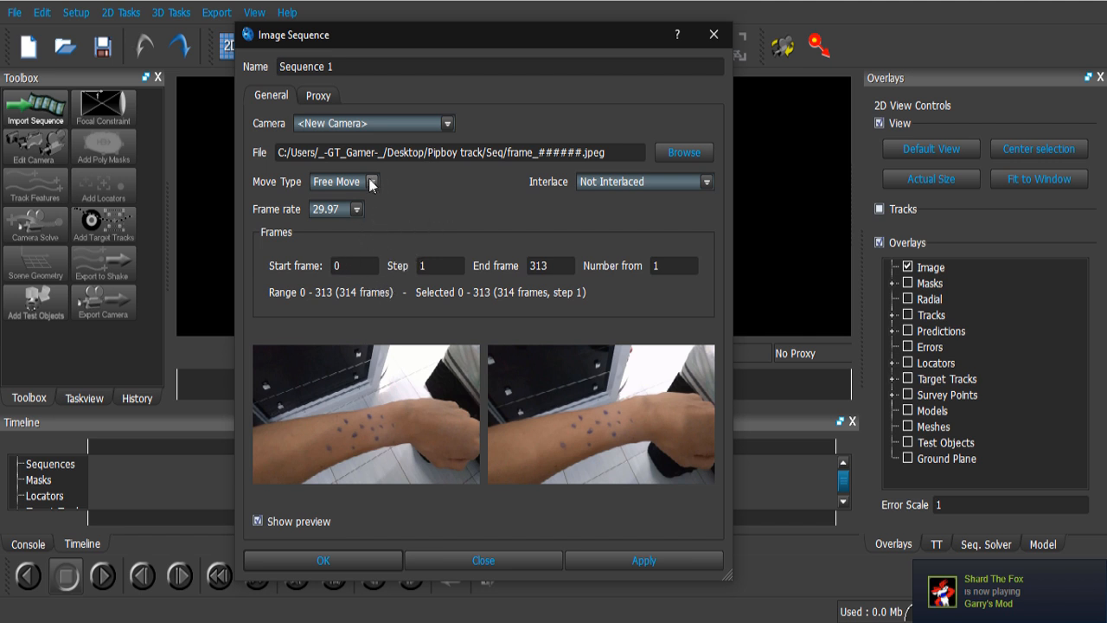
click(372, 182)
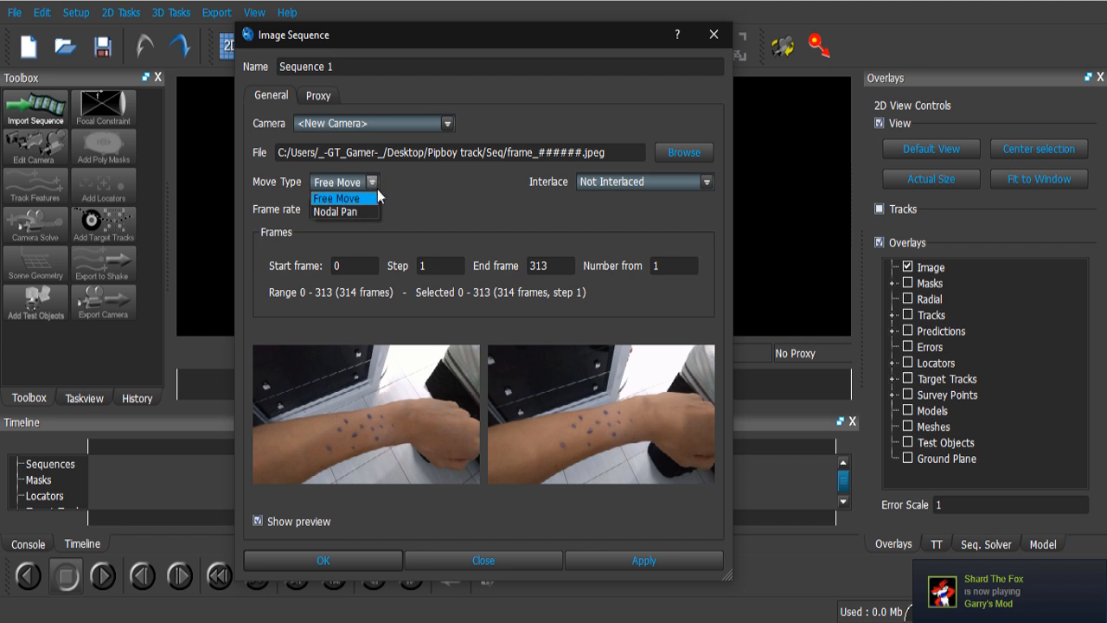
mouse_move(376, 195)
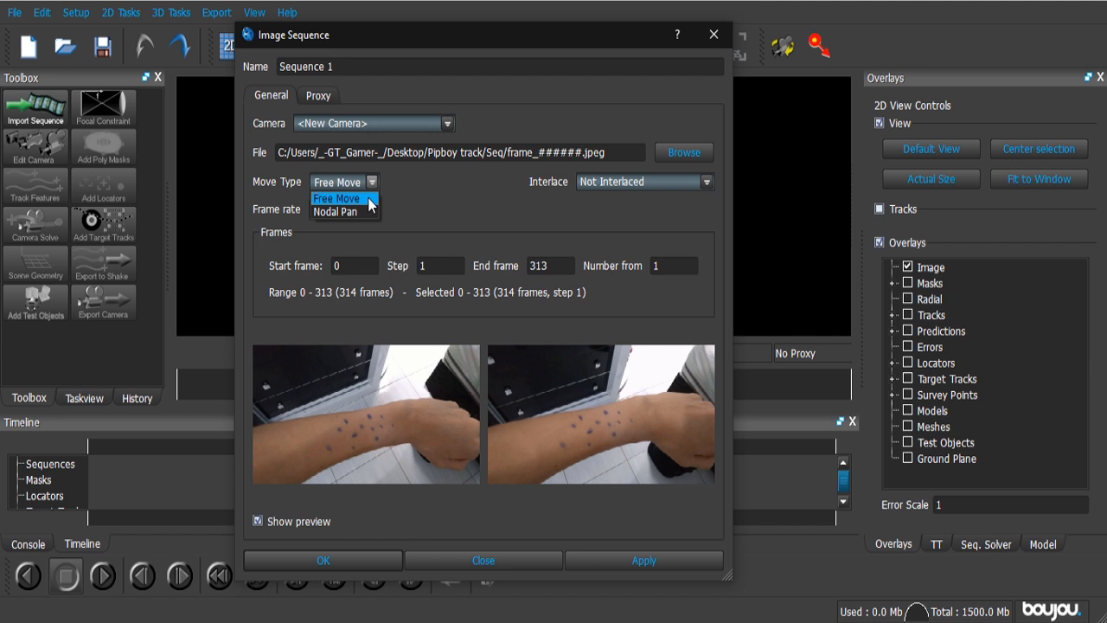
mouse_move(335, 212)
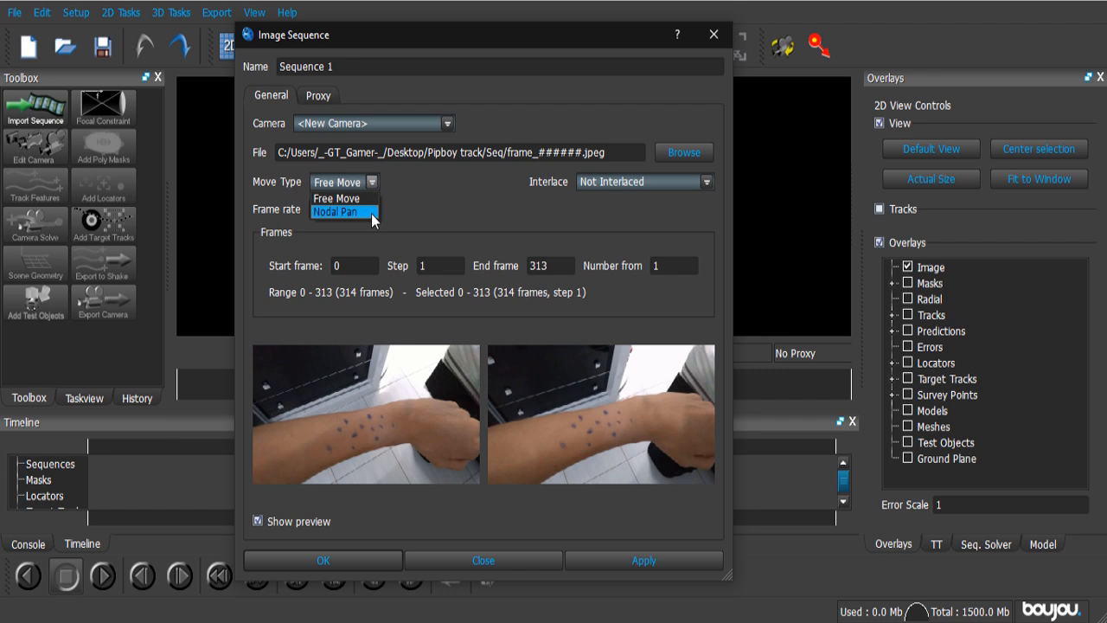
click(336, 198)
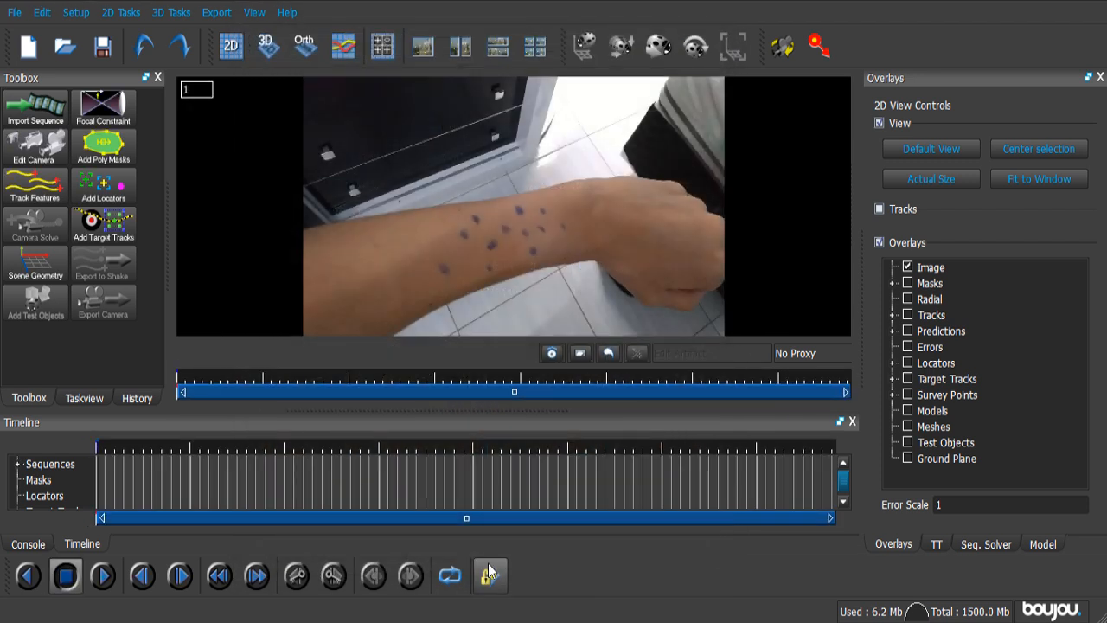
mouse_move(490, 575)
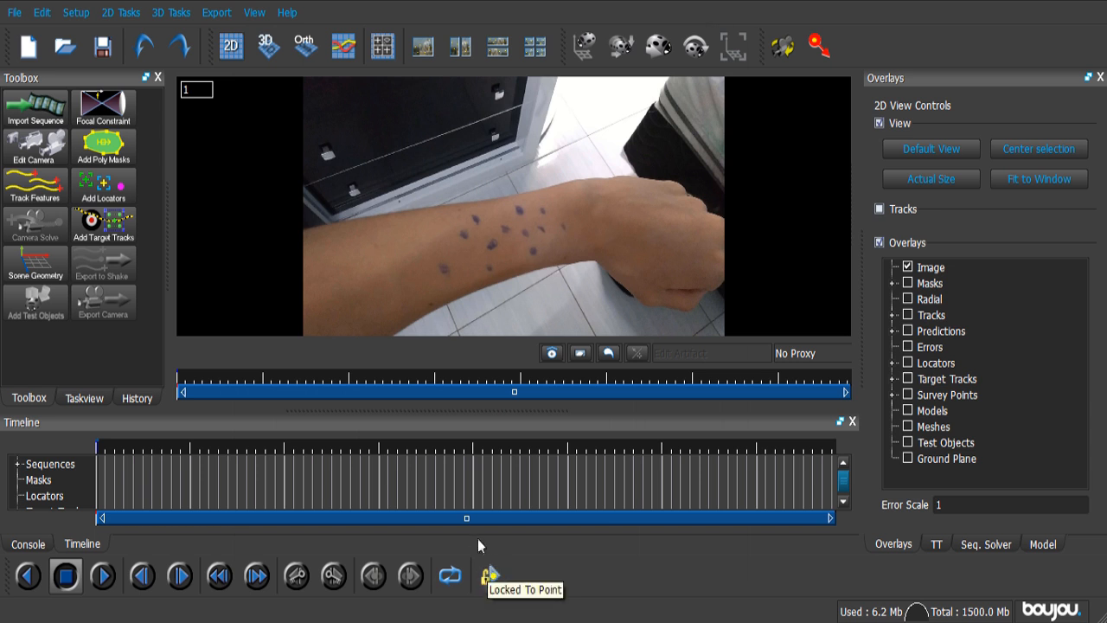
mouse_move(121, 203)
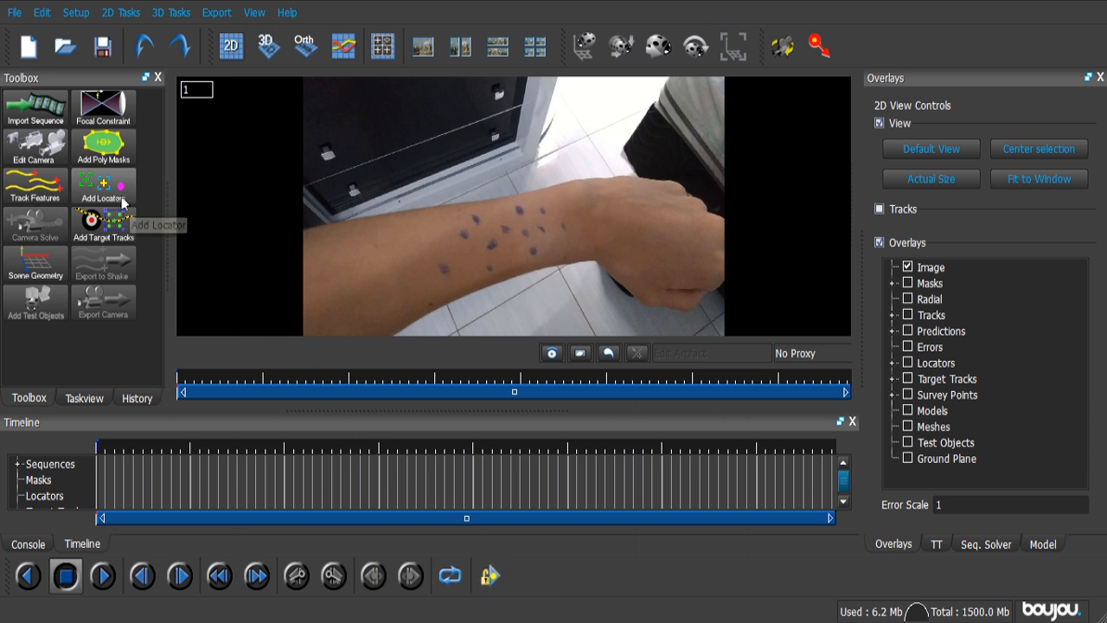
Run automatic feature tracking across all frames of the arm footage.
click(36, 186)
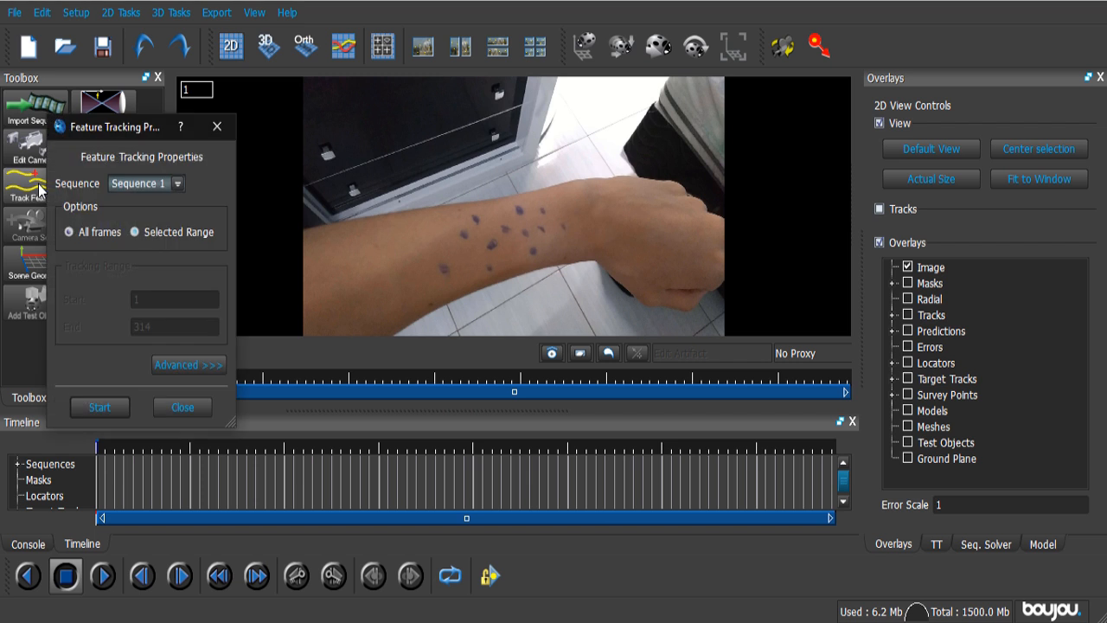
click(188, 365)
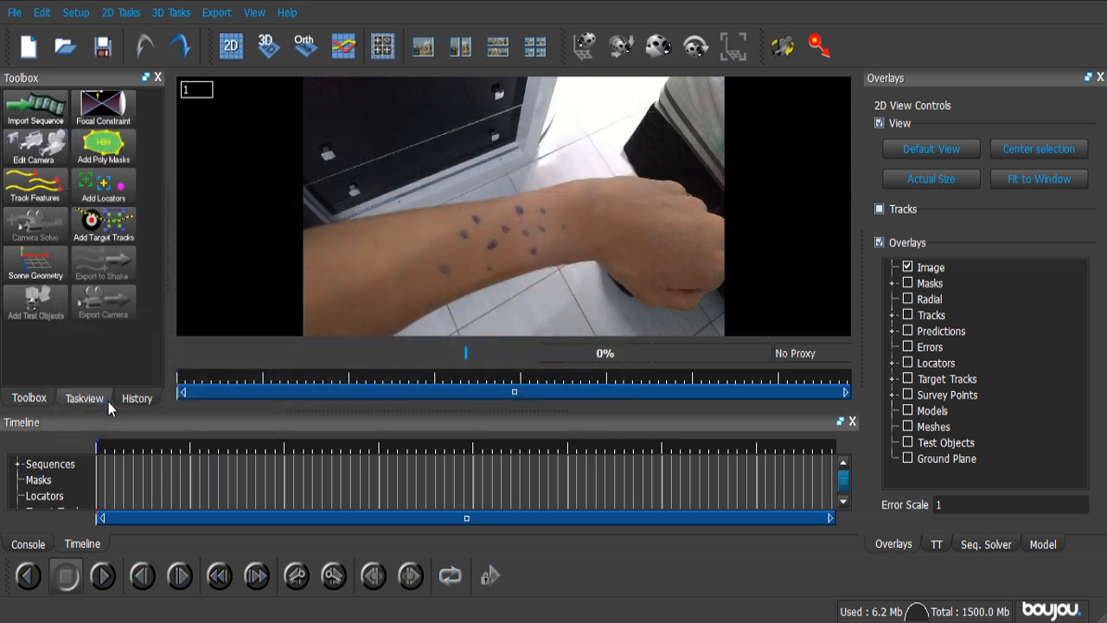
click(34, 186)
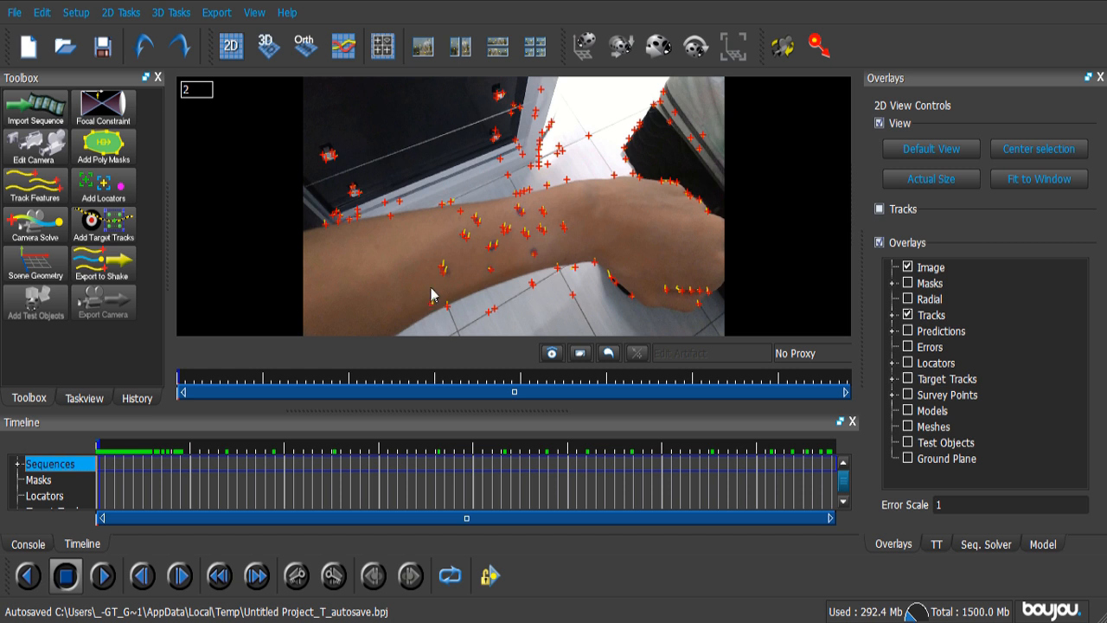
Delete every track except those on the forearm's ink dots, then open camera solve settings.
drag(432, 294, 510, 221)
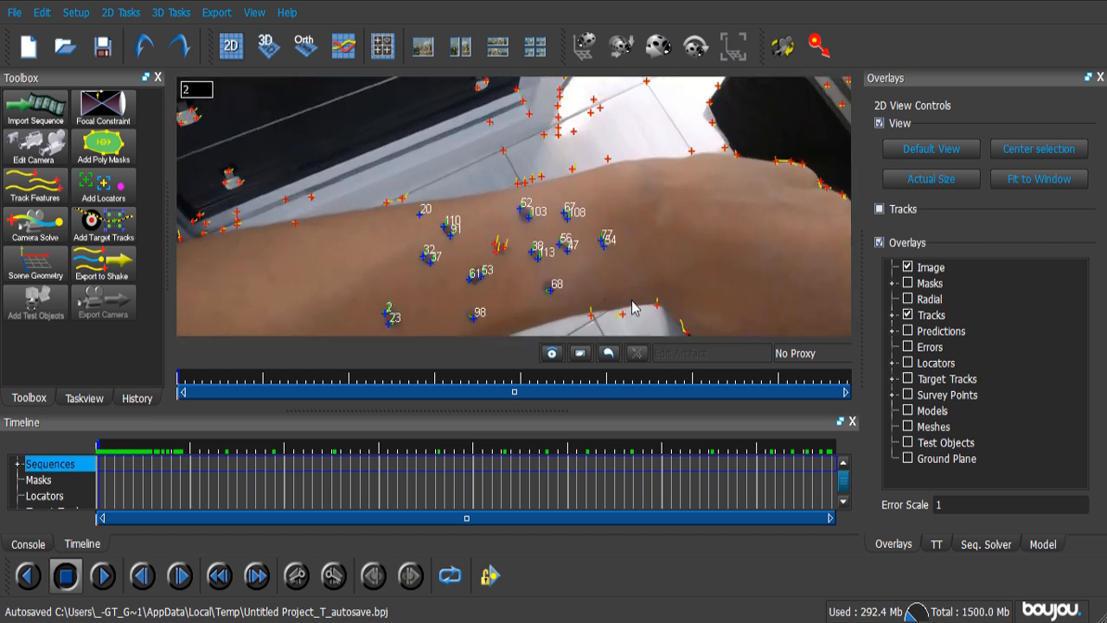
right_click(498, 246)
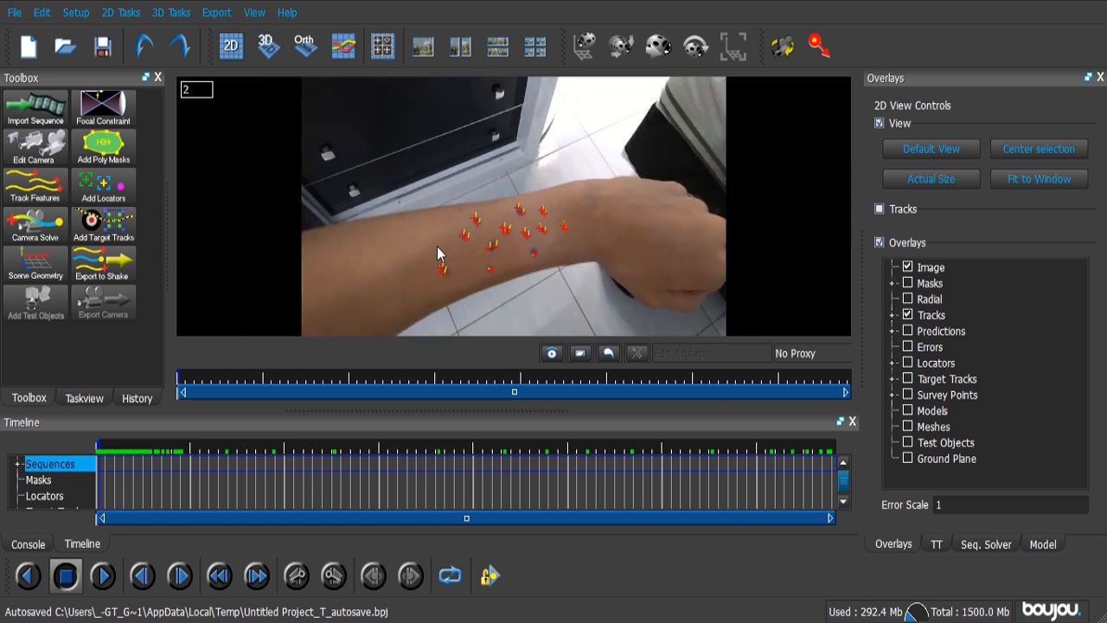
mouse_move(35, 146)
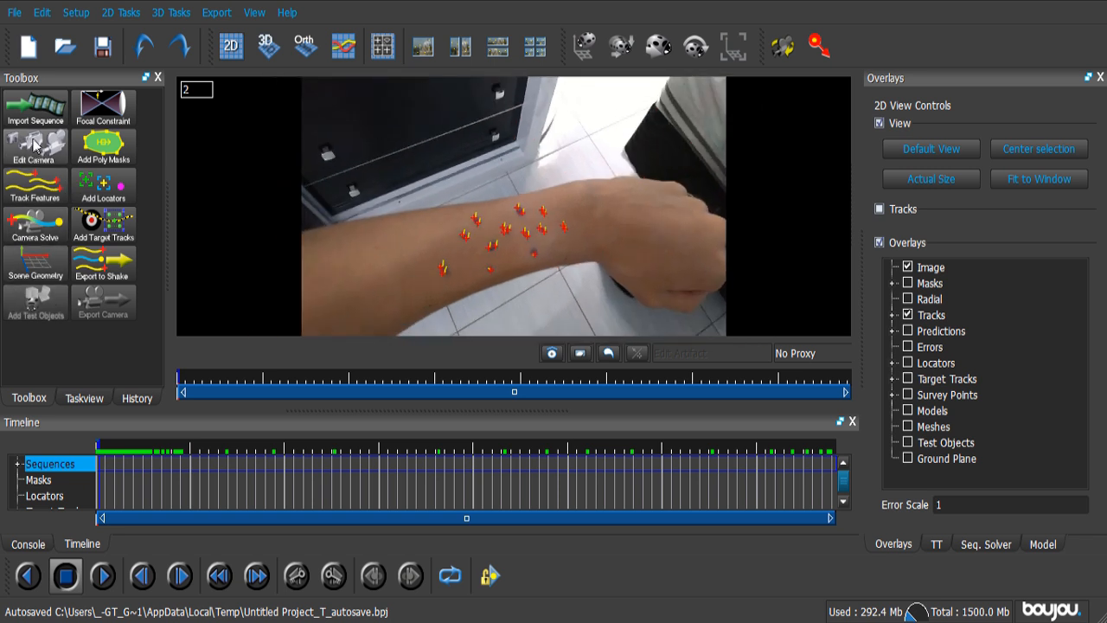
click(34, 225)
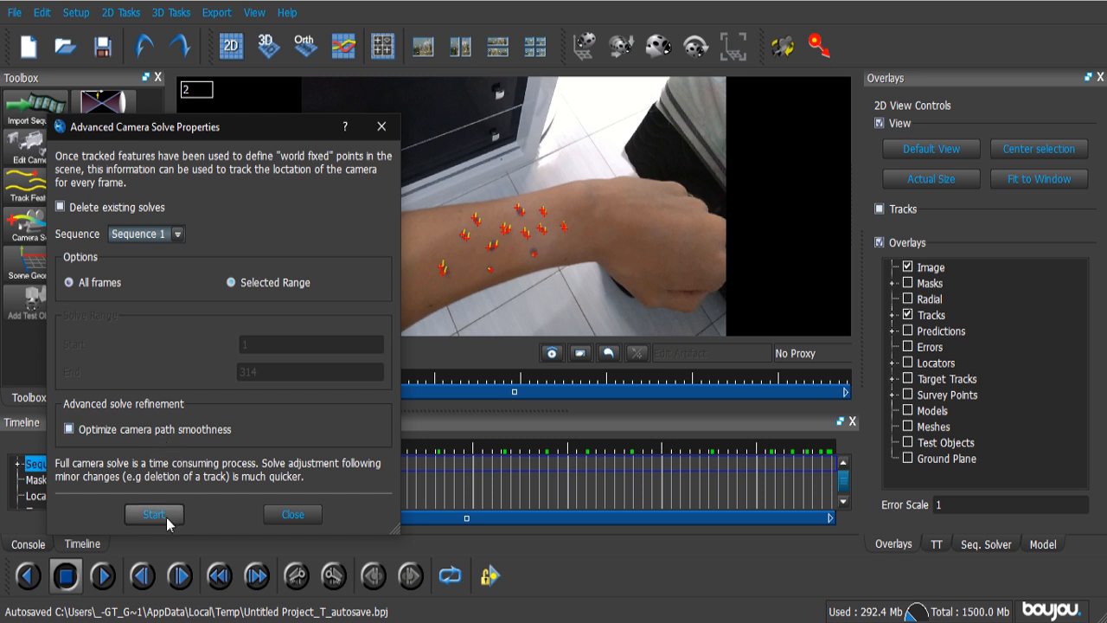
Run the camera solve over all frames, producing Camera solve 1.
click(154, 514)
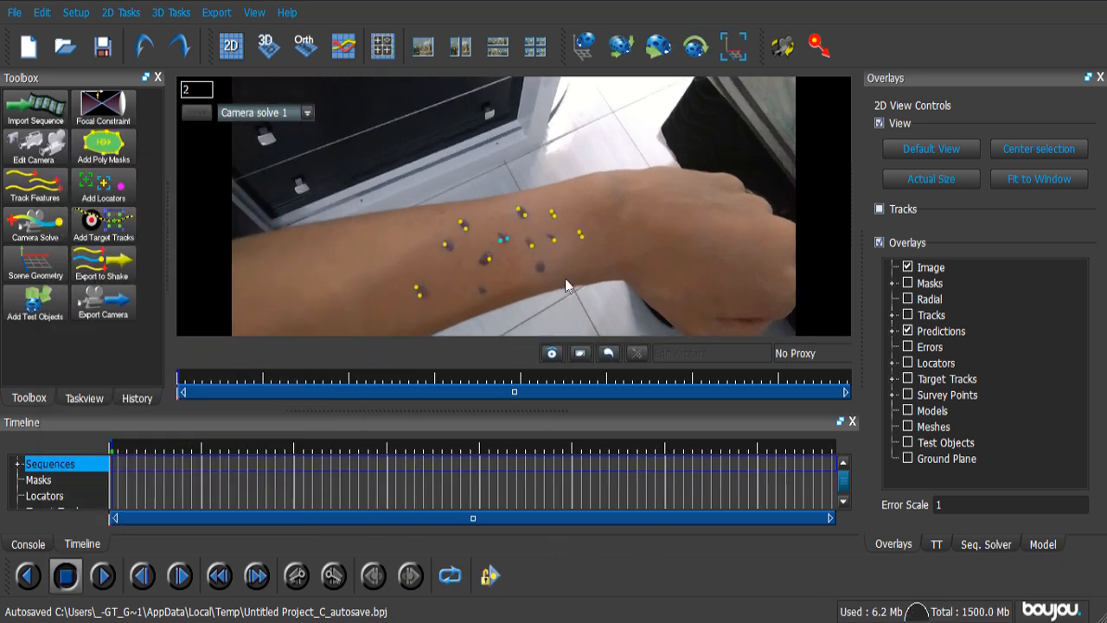
click(38, 479)
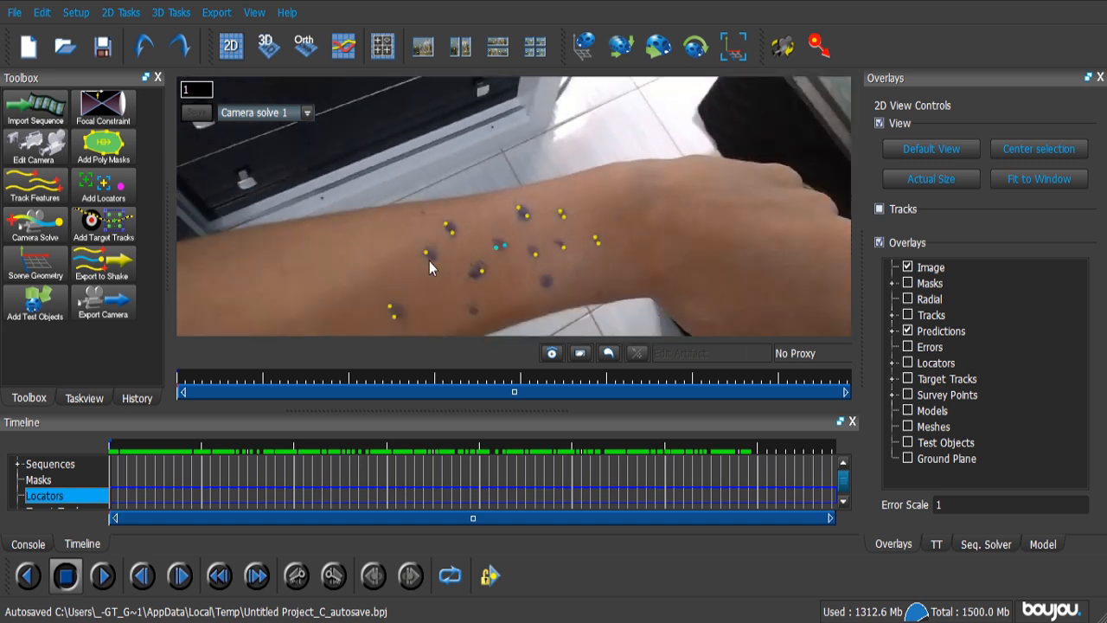
mouse_move(102, 272)
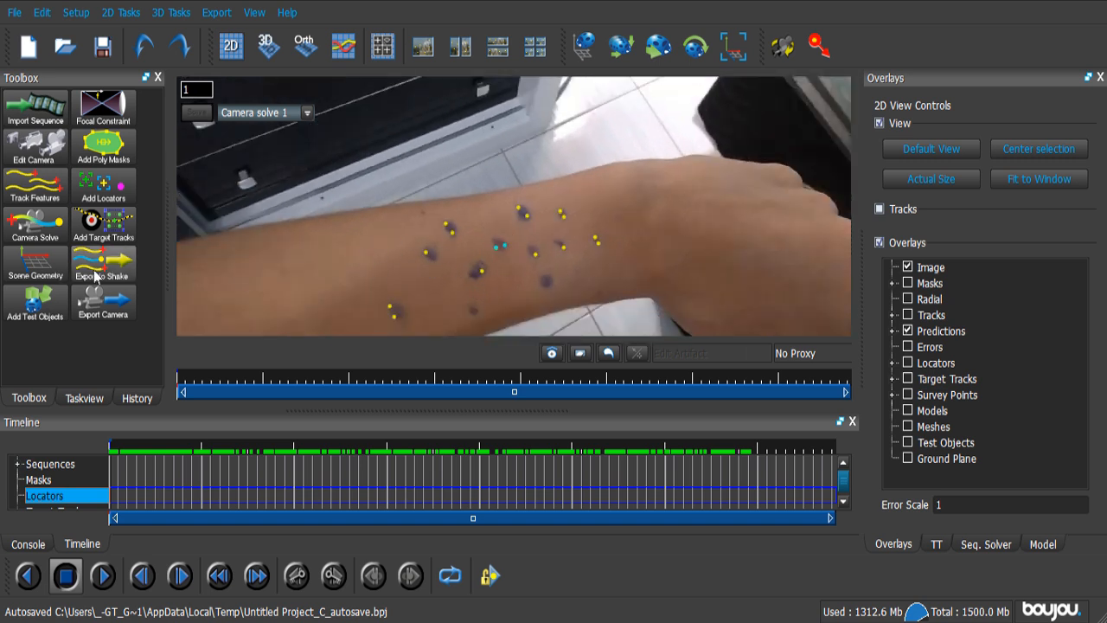
Add an x-axis coordinate frame hint connected to tracks 29 and 659.
click(35, 266)
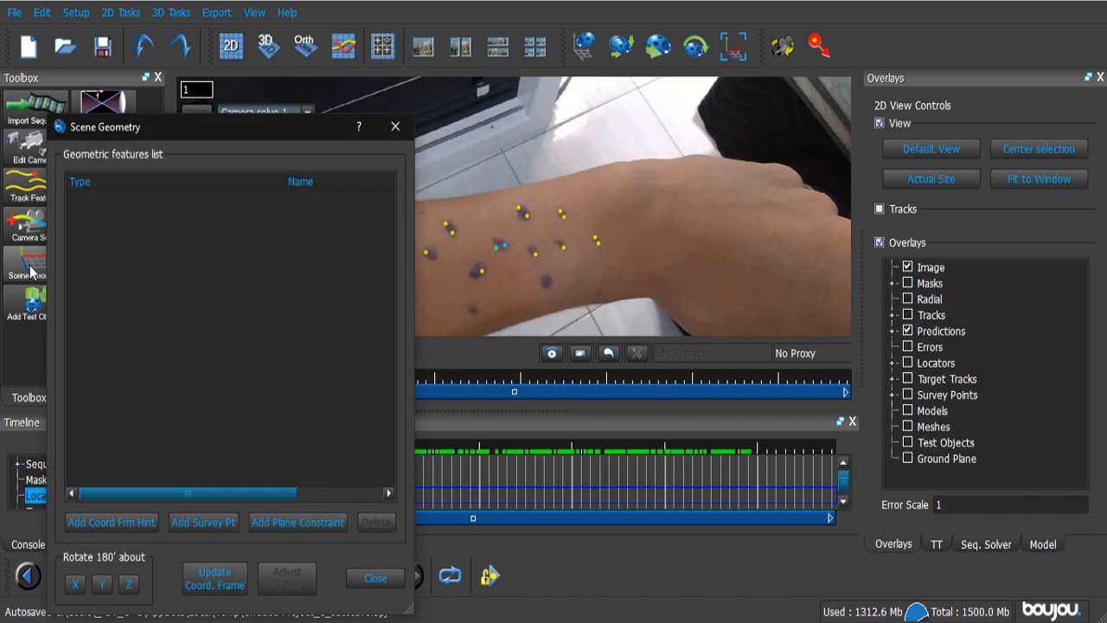
mouse_move(123, 357)
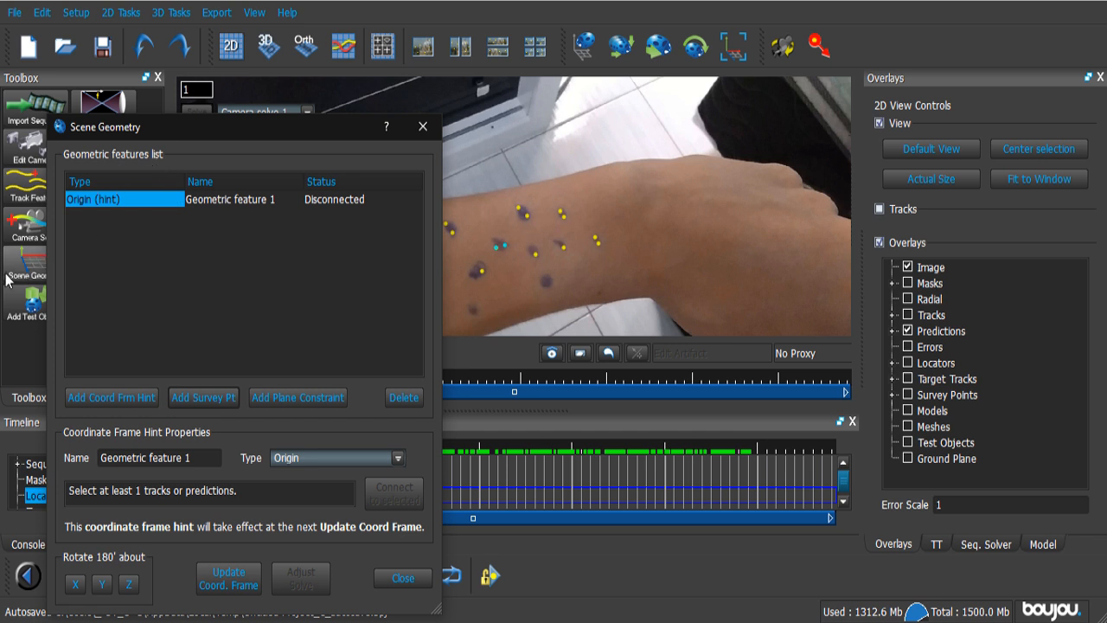
mouse_move(483, 262)
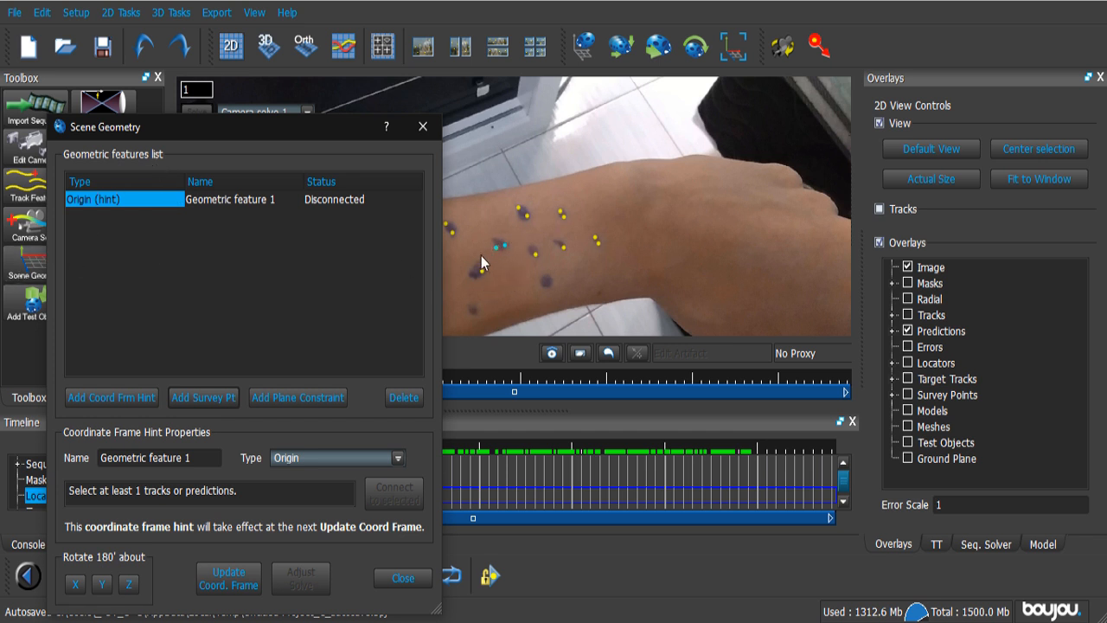
mouse_move(499, 249)
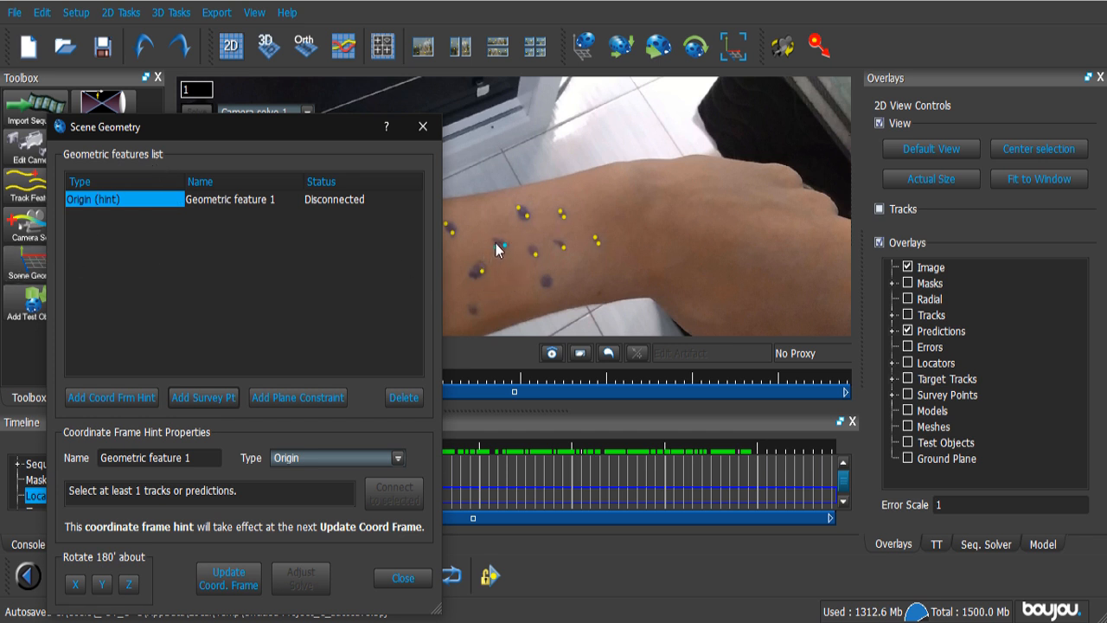
click(500, 251)
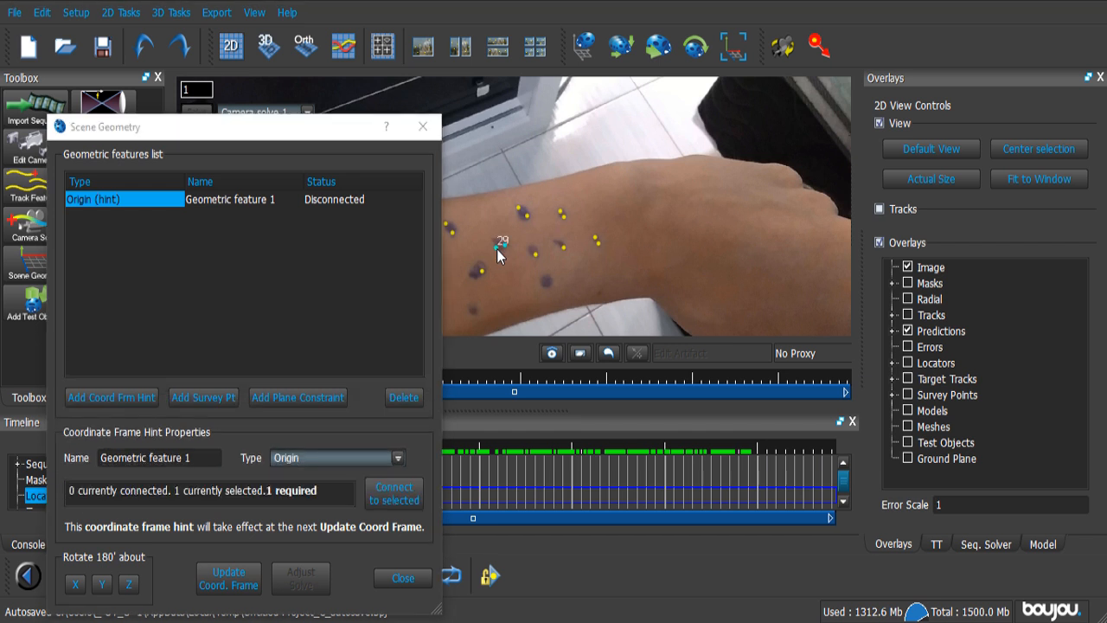
mouse_move(506, 252)
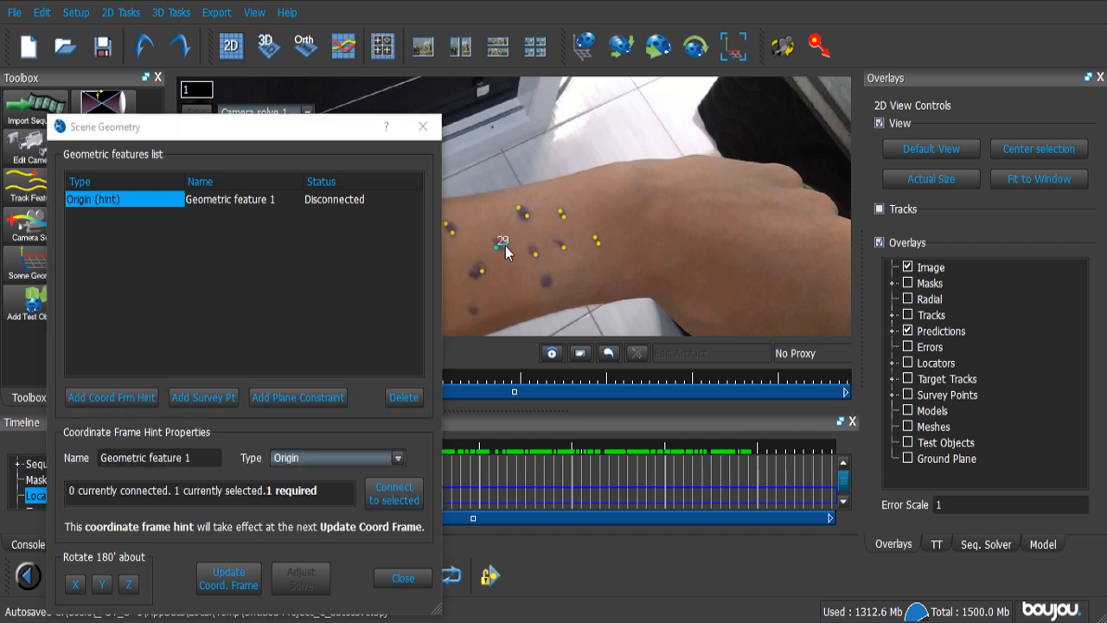
click(505, 246)
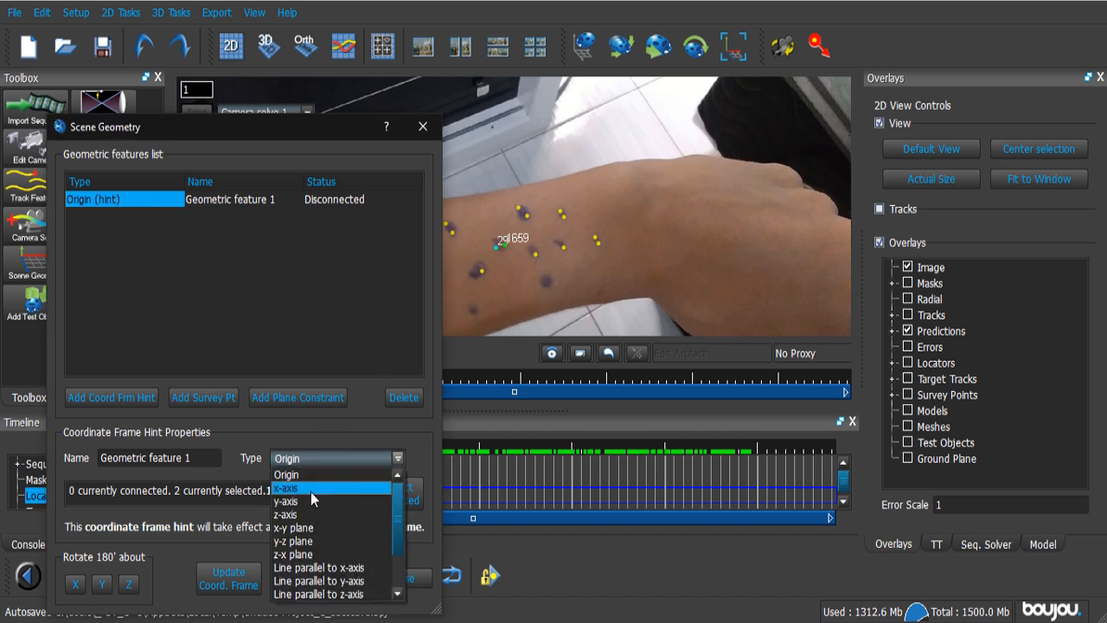
click(286, 487)
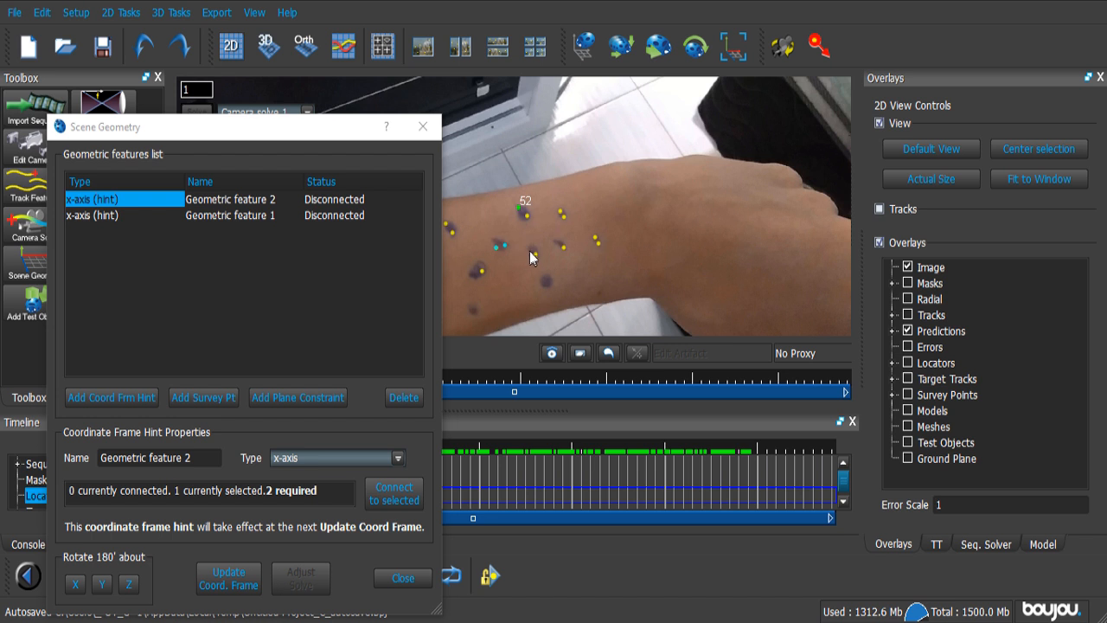
Add a z-axis hint from tracks 52 and 113, plus an origin hint at track 29.
click(535, 252)
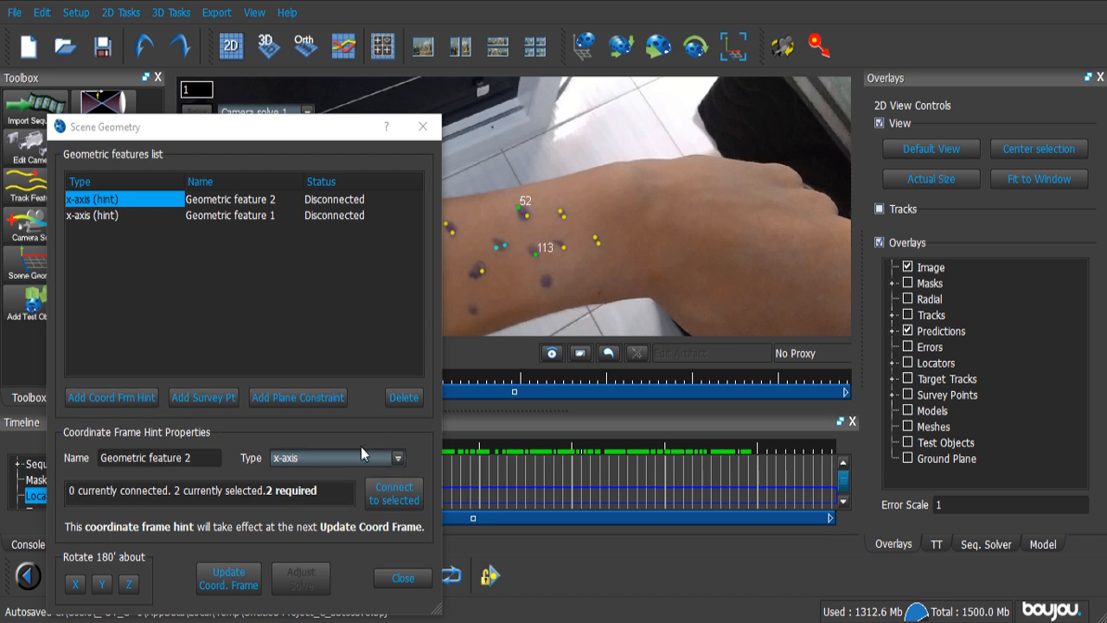
click(394, 493)
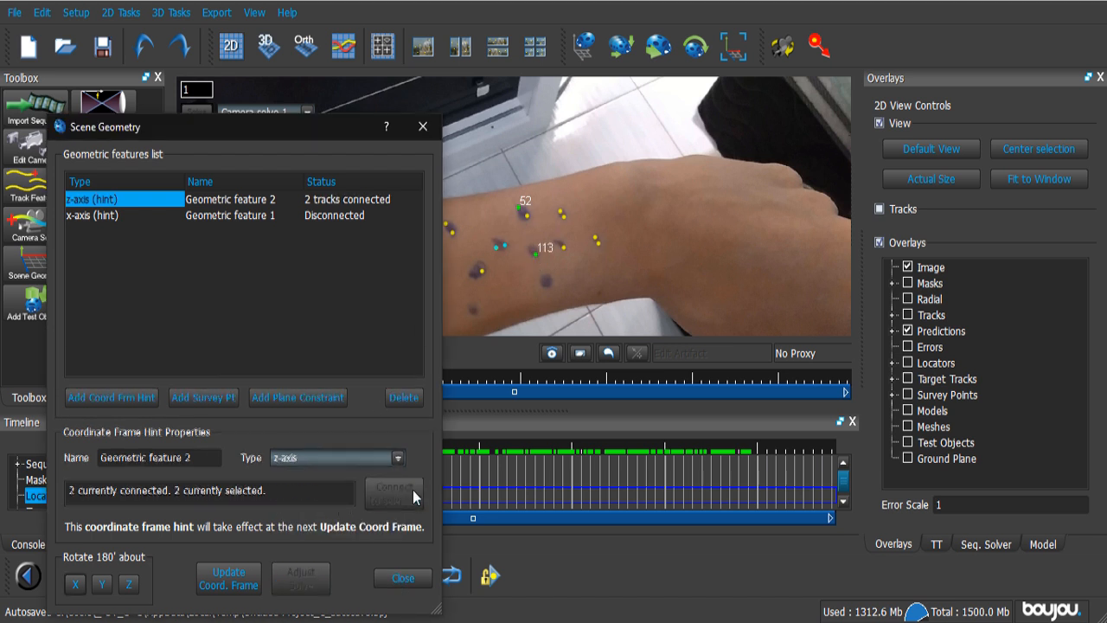
click(93, 215)
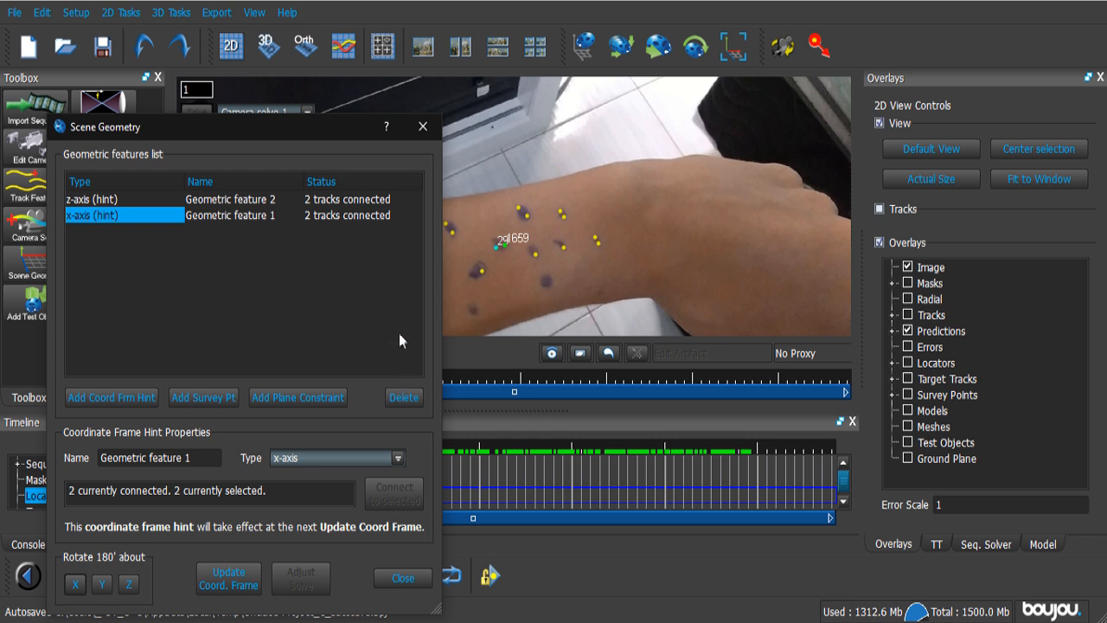
mouse_move(216, 262)
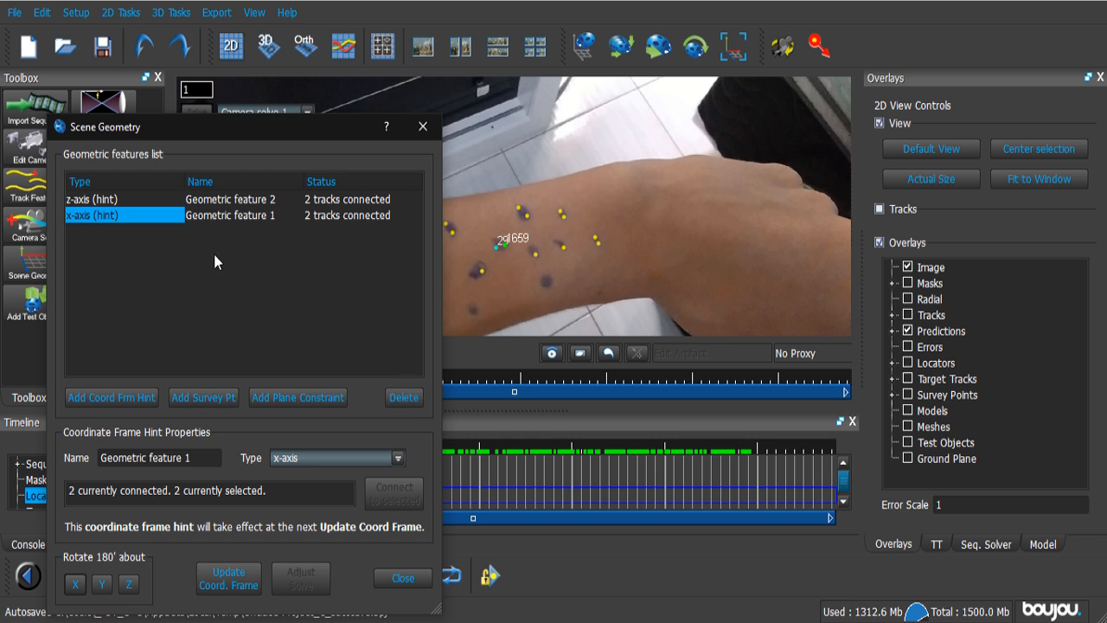
mouse_move(111, 397)
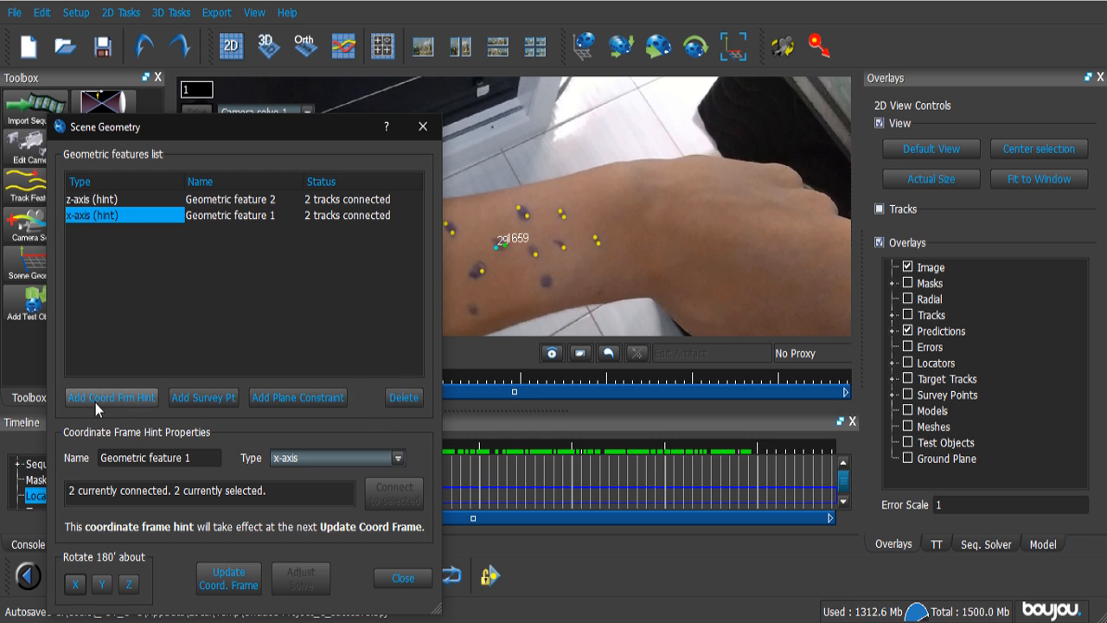
click(110, 397)
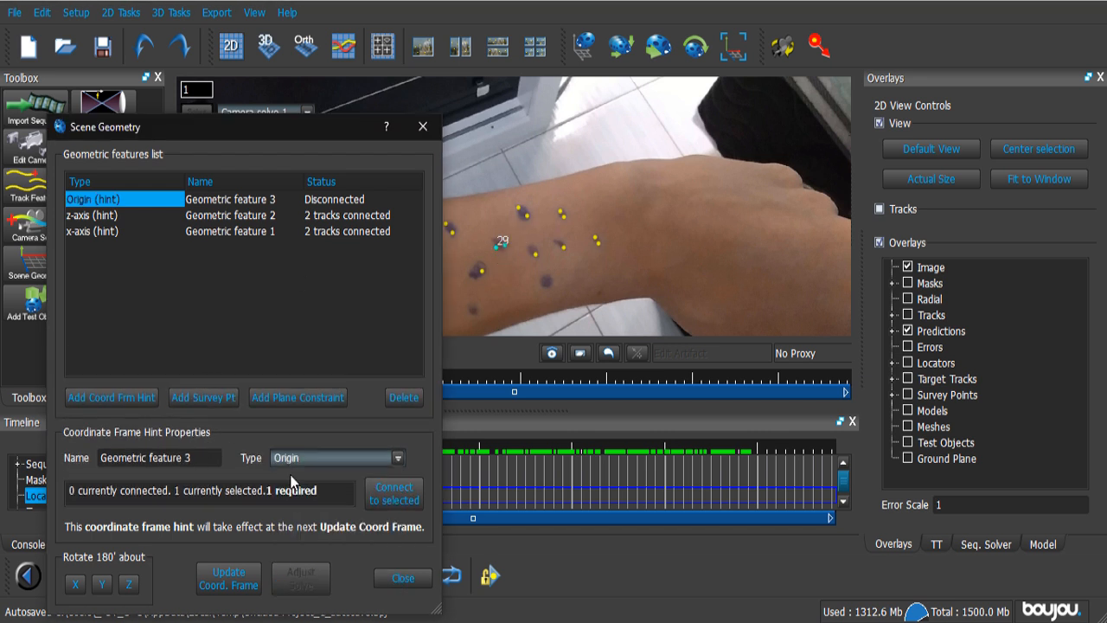
click(395, 493)
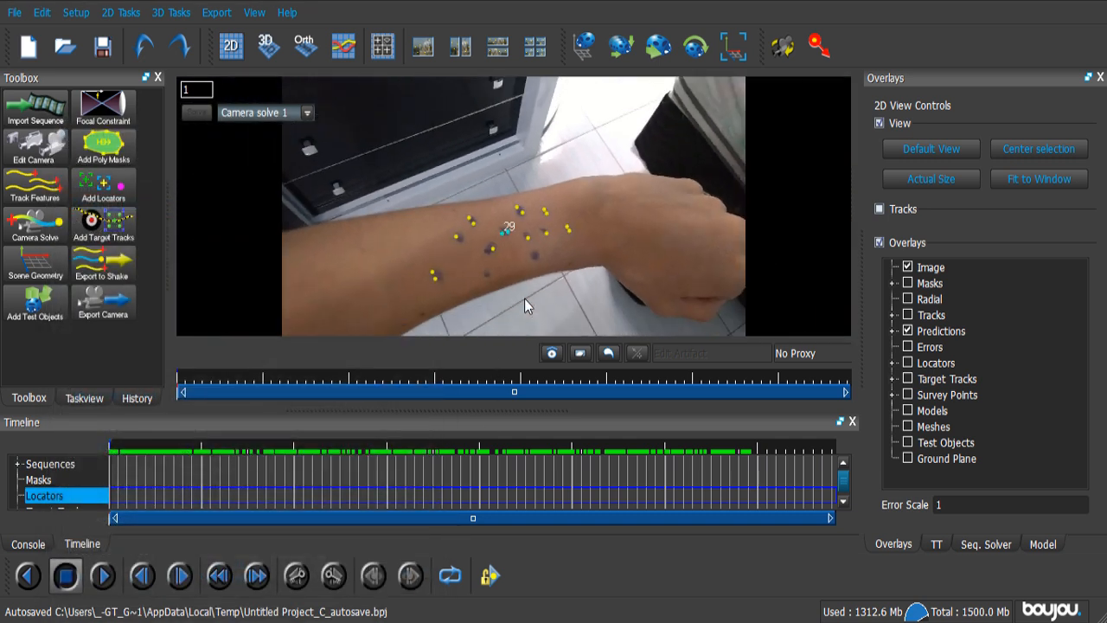
Add a ladybird test object on the forearm and scrub frames to confirm it sticks.
click(265, 46)
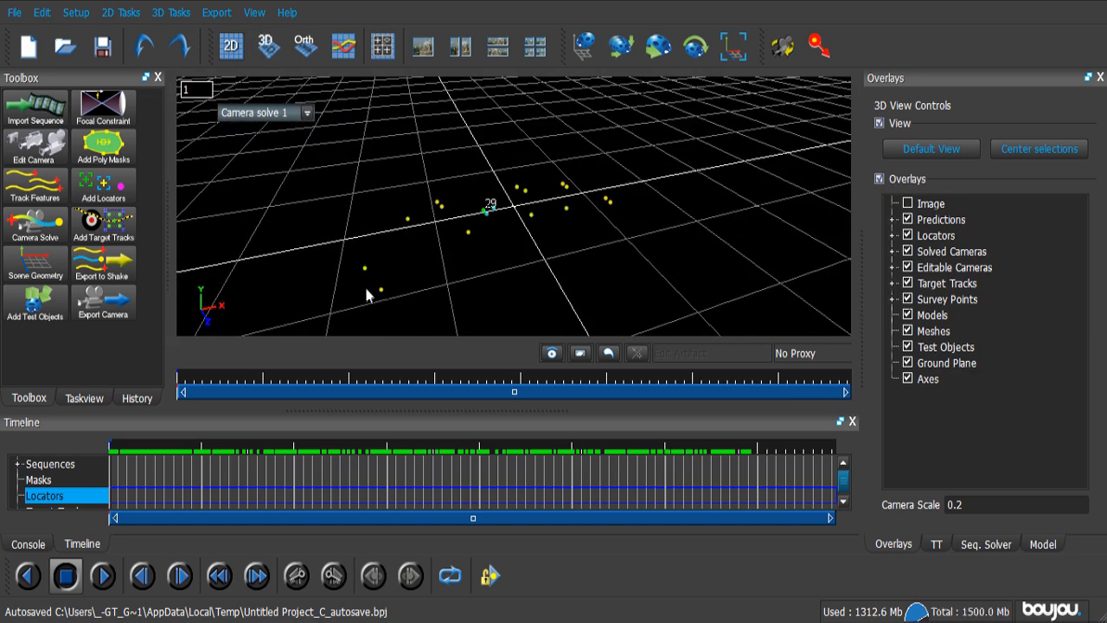
click(230, 46)
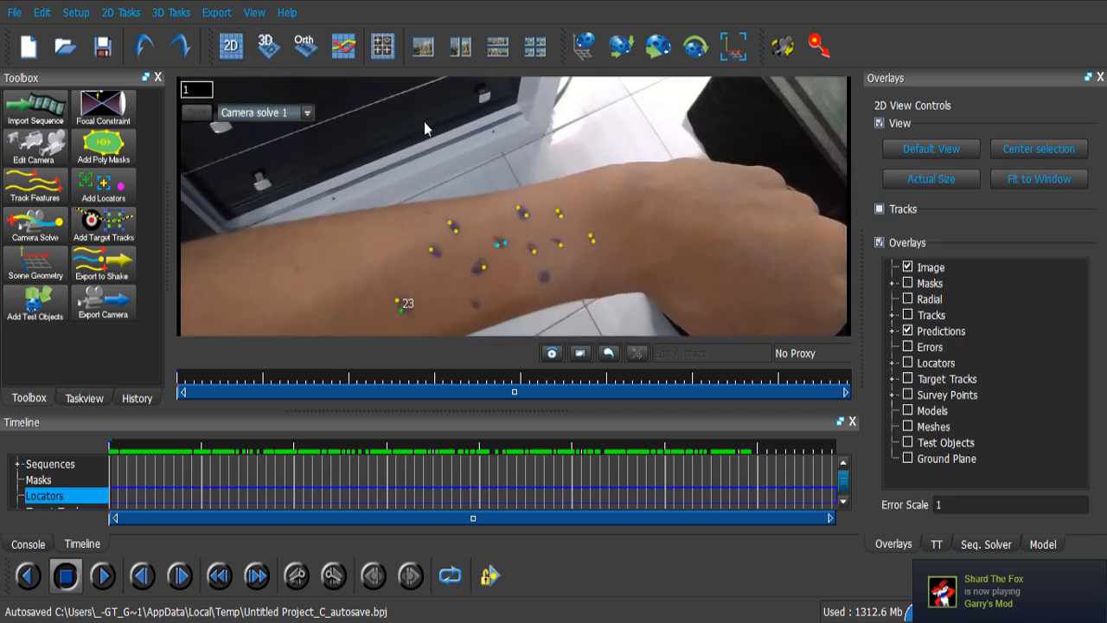
click(265, 46)
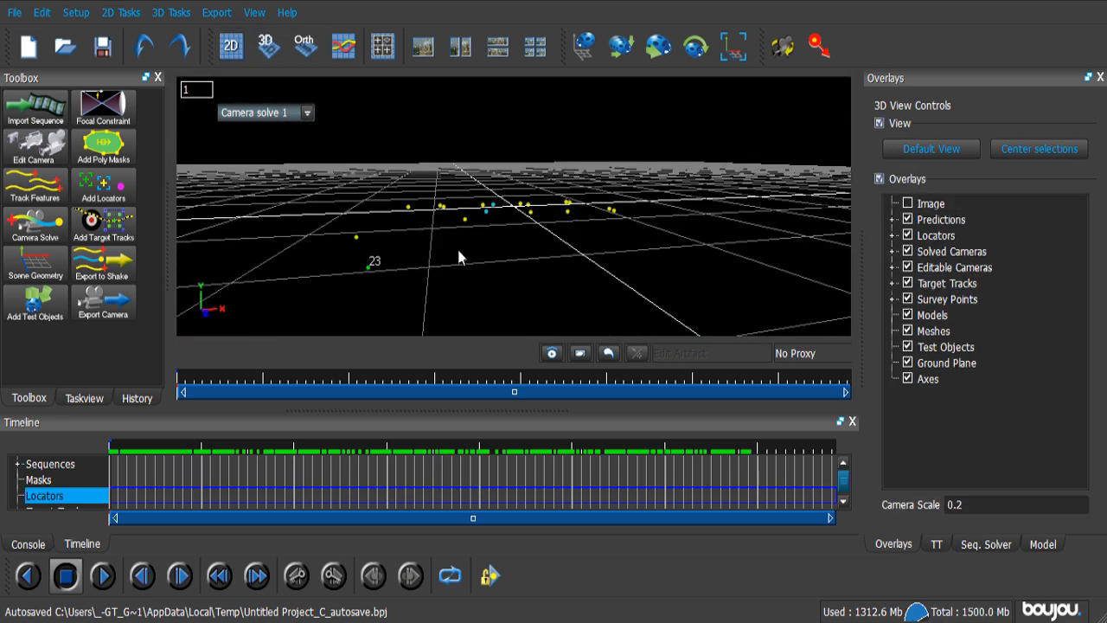
click(35, 303)
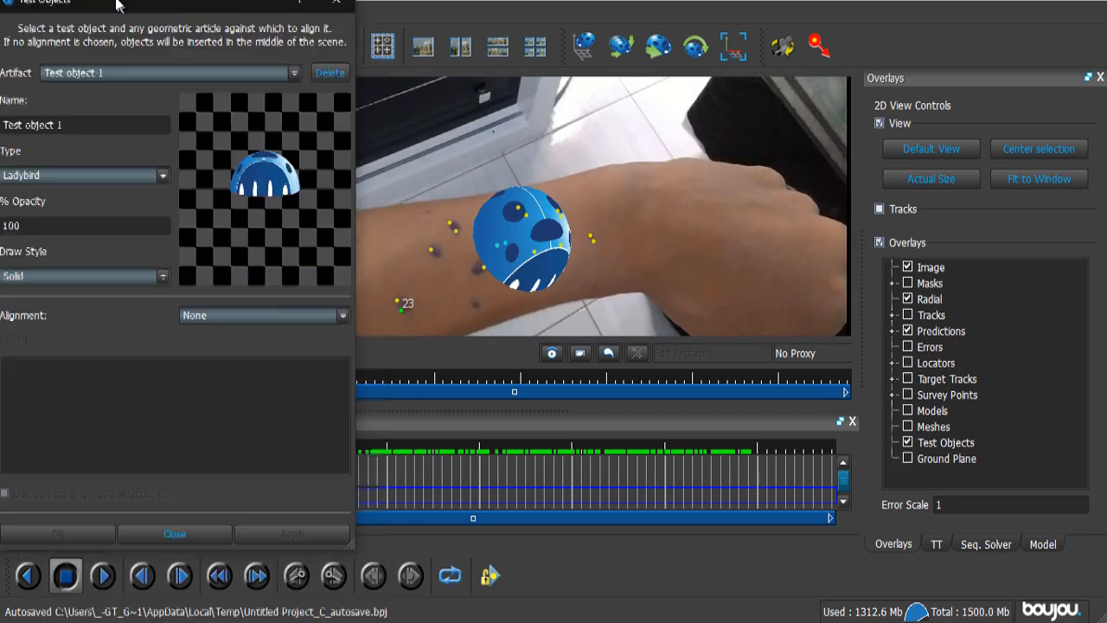
click(174, 533)
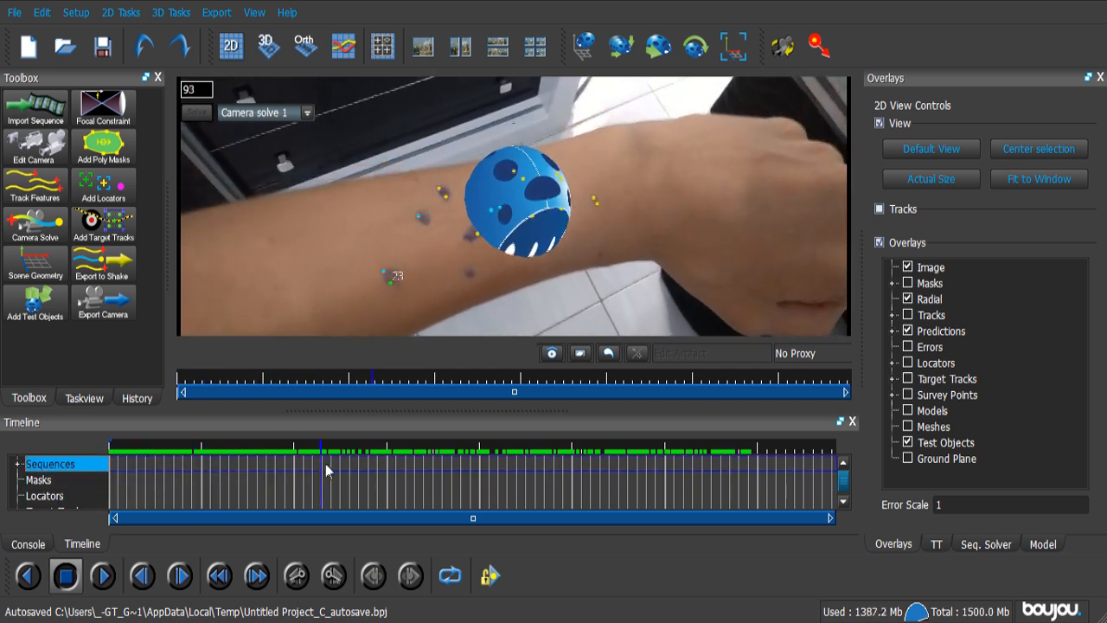
click(473, 467)
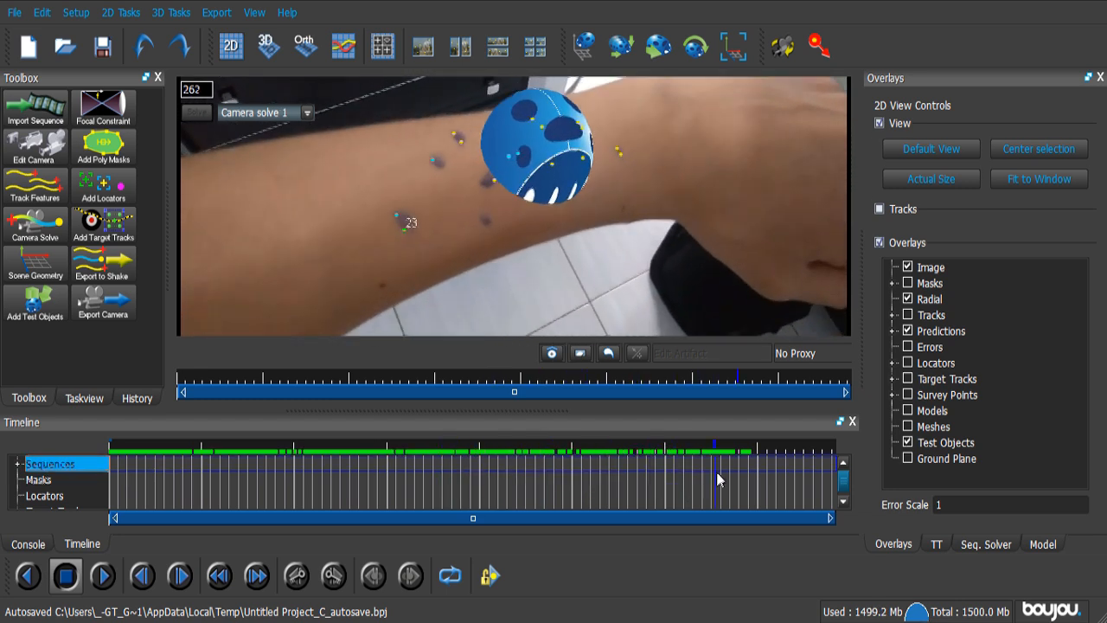
click(39, 480)
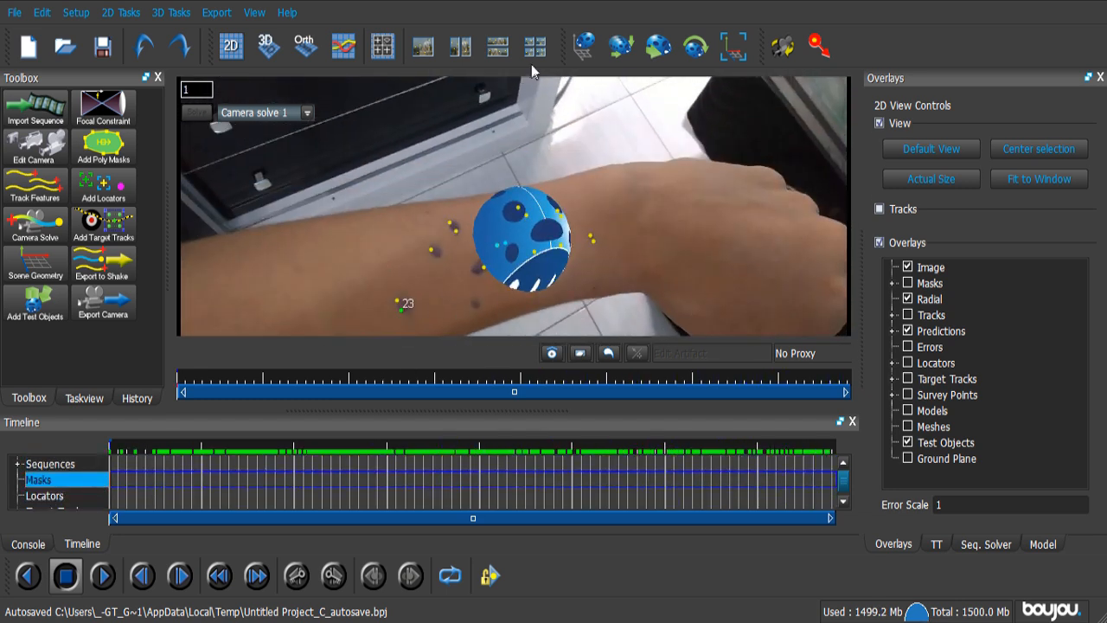
Export the camera solve as a Text (*.txt) file and quit boujou without saving.
click(103, 301)
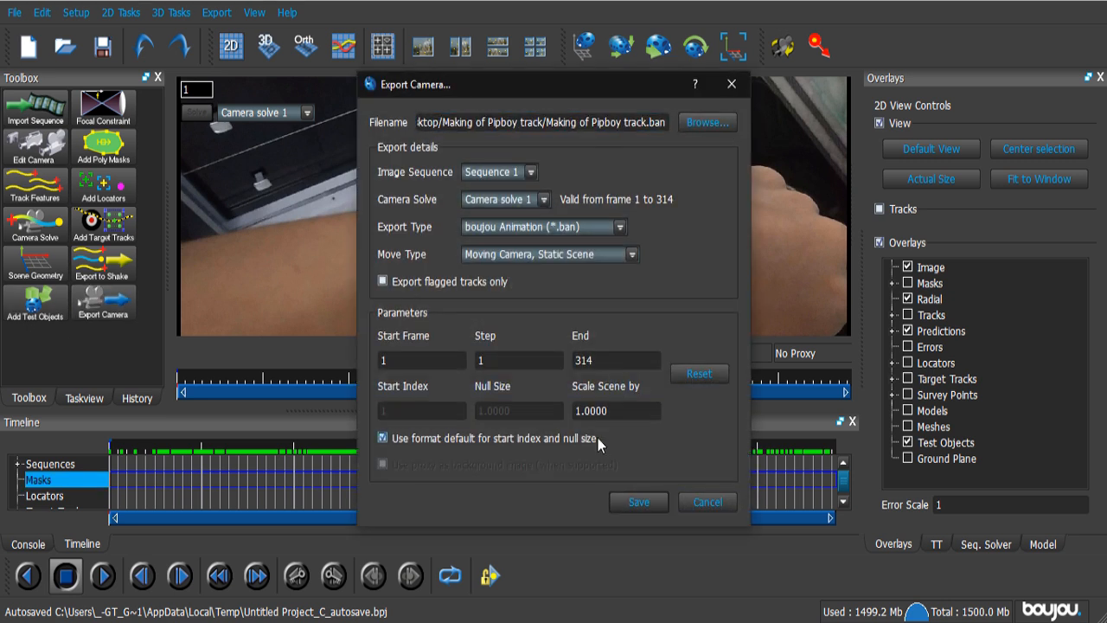
click(619, 226)
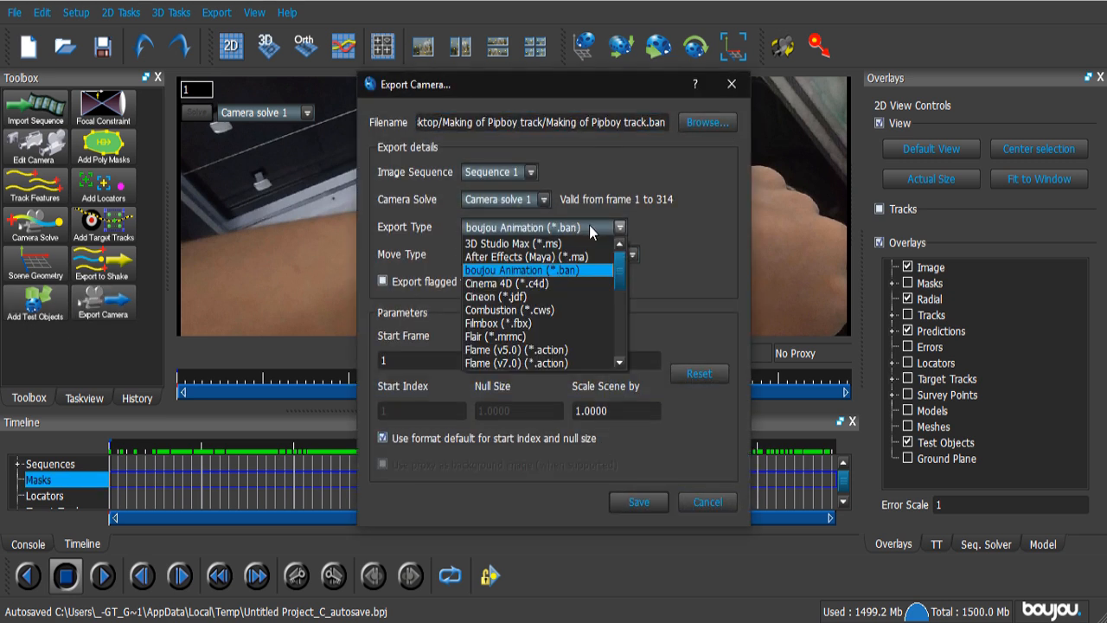
scroll(down, 3)
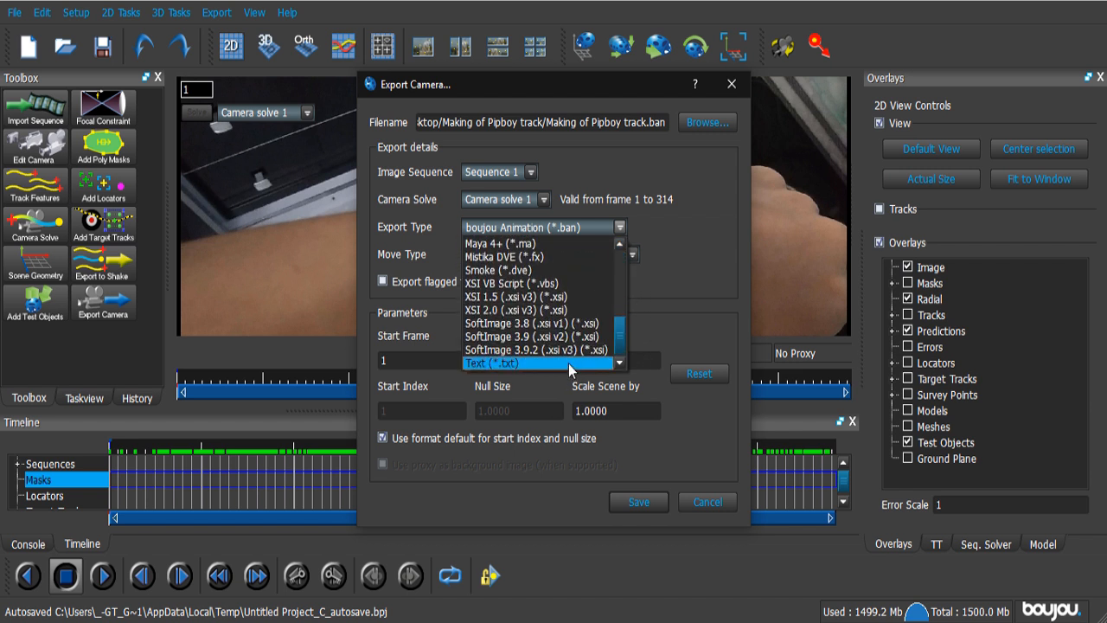
click(493, 362)
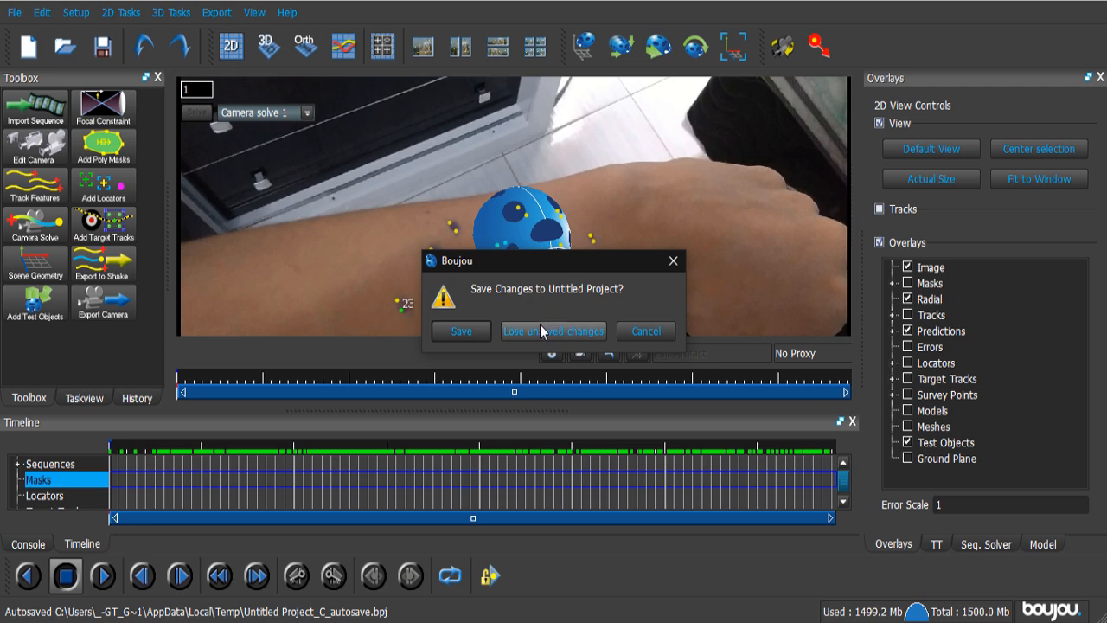
click(553, 330)
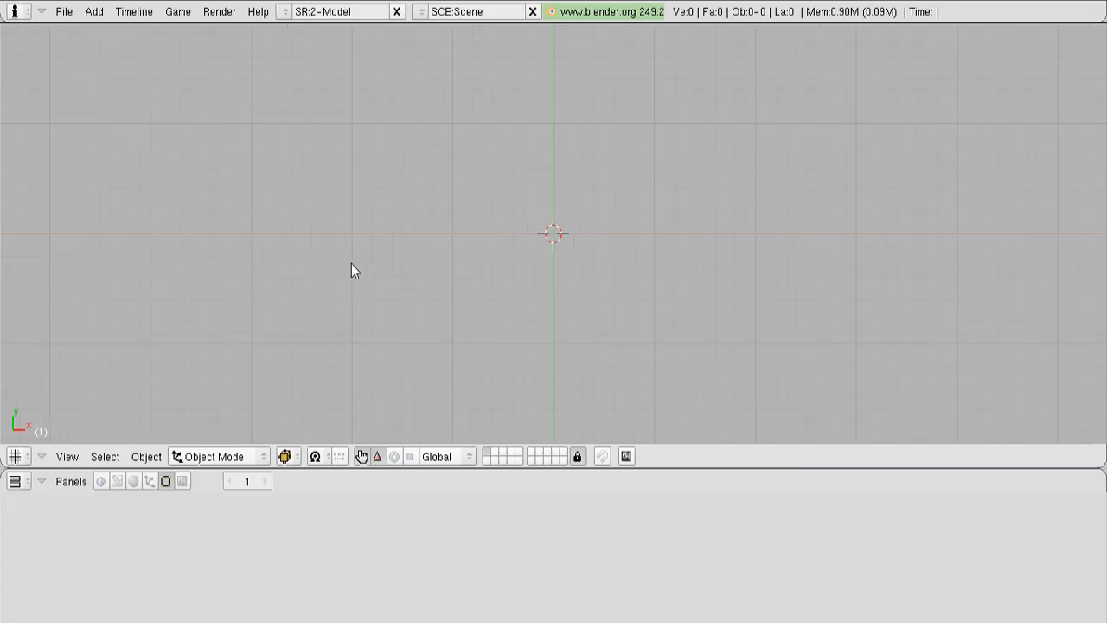
mouse_move(389, 473)
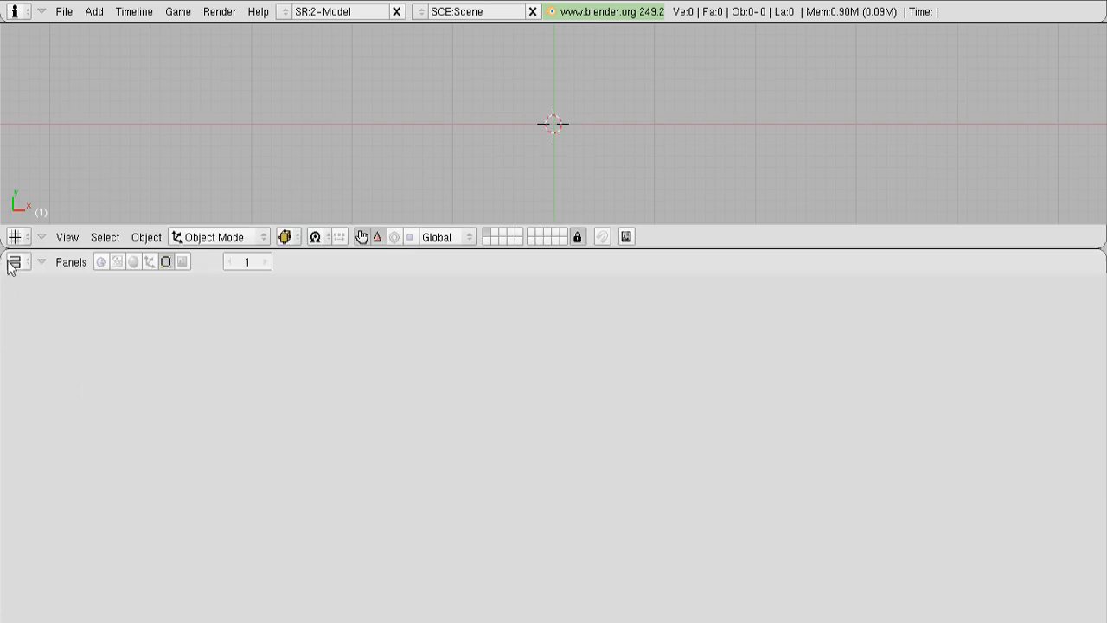
Run boujou_to_blender_2.49.py in the Text Editor to import the exported track file.
click(12, 261)
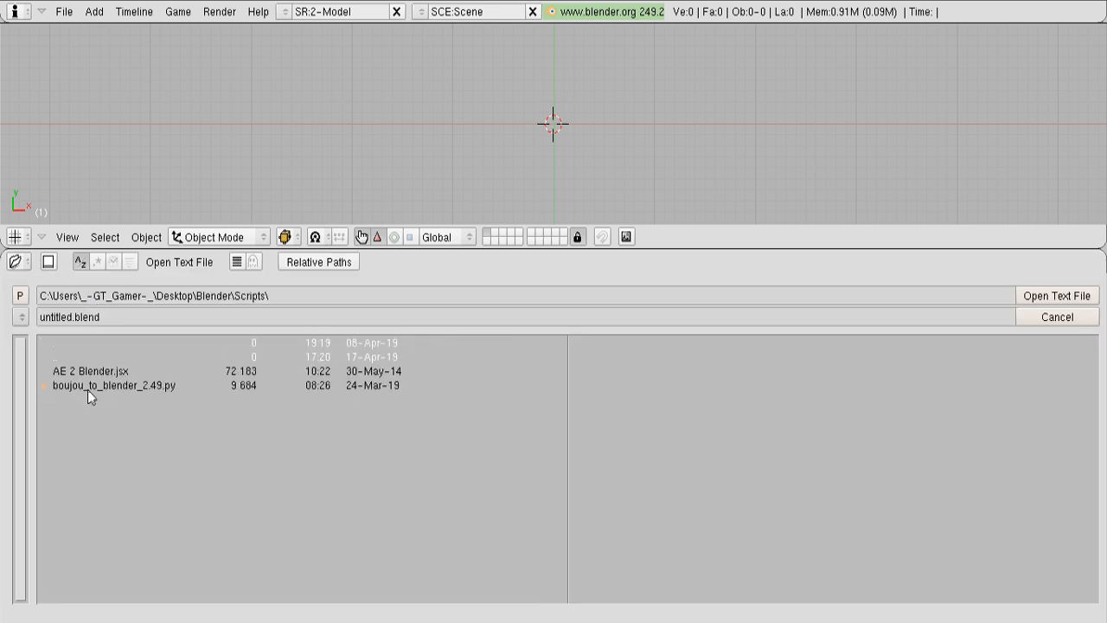
double_click(117, 384)
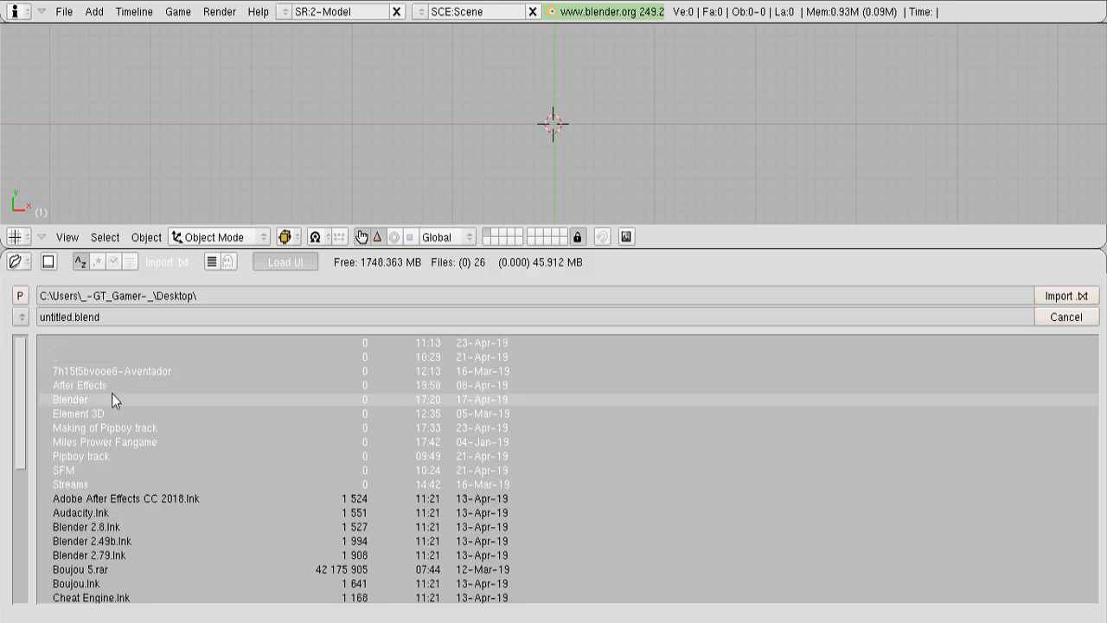
double_click(105, 427)
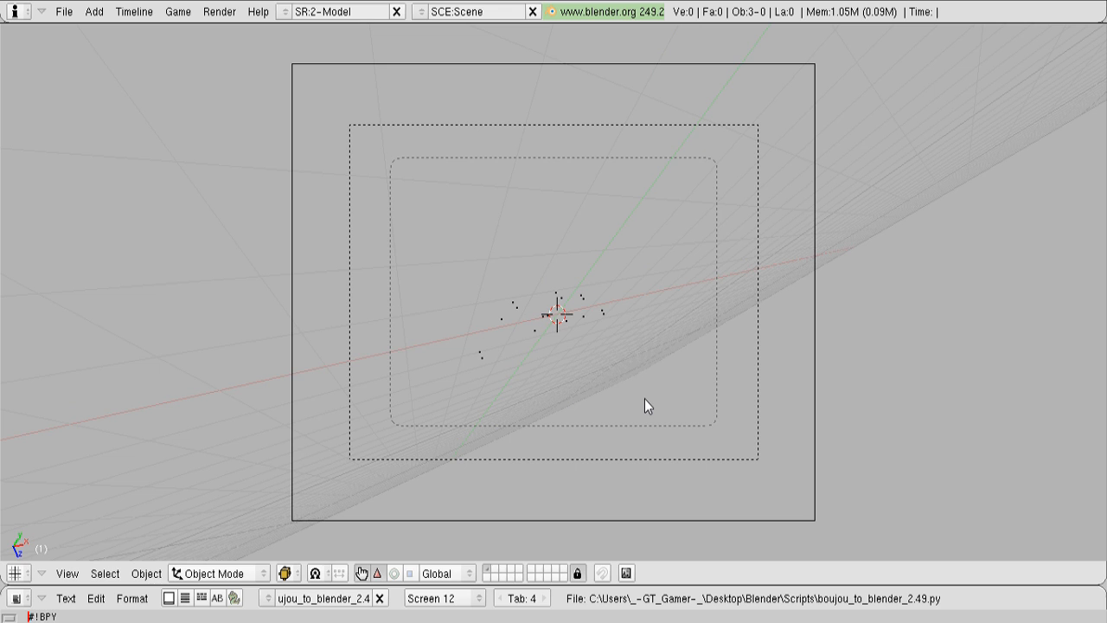
mouse_move(779, 372)
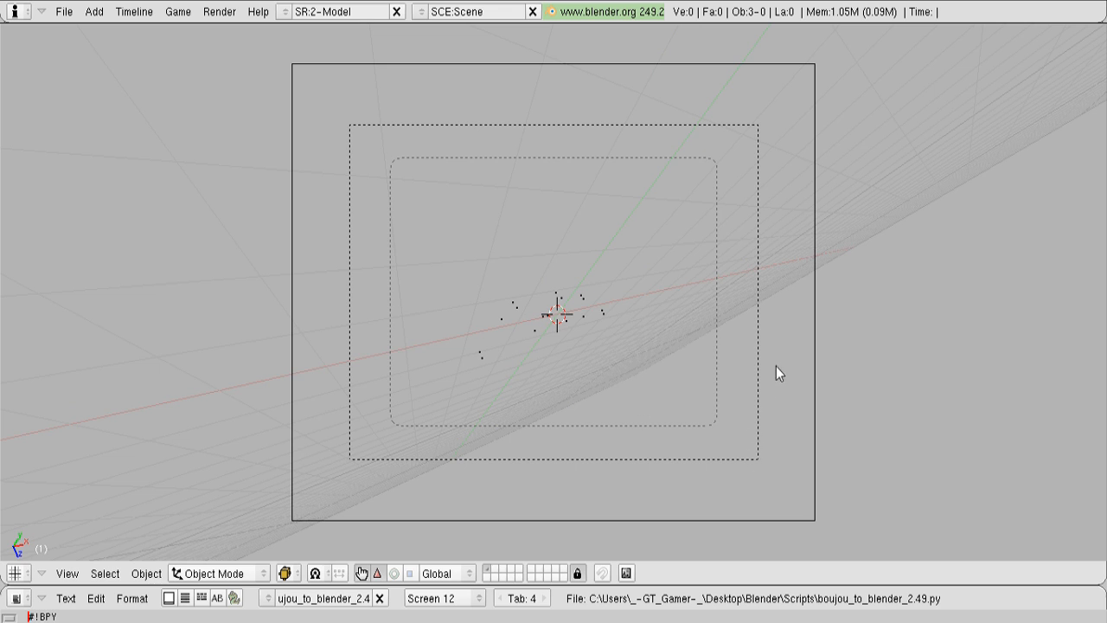
Save the tracked scene as 'Making of Pipboy track' in the project folder.
click(63, 11)
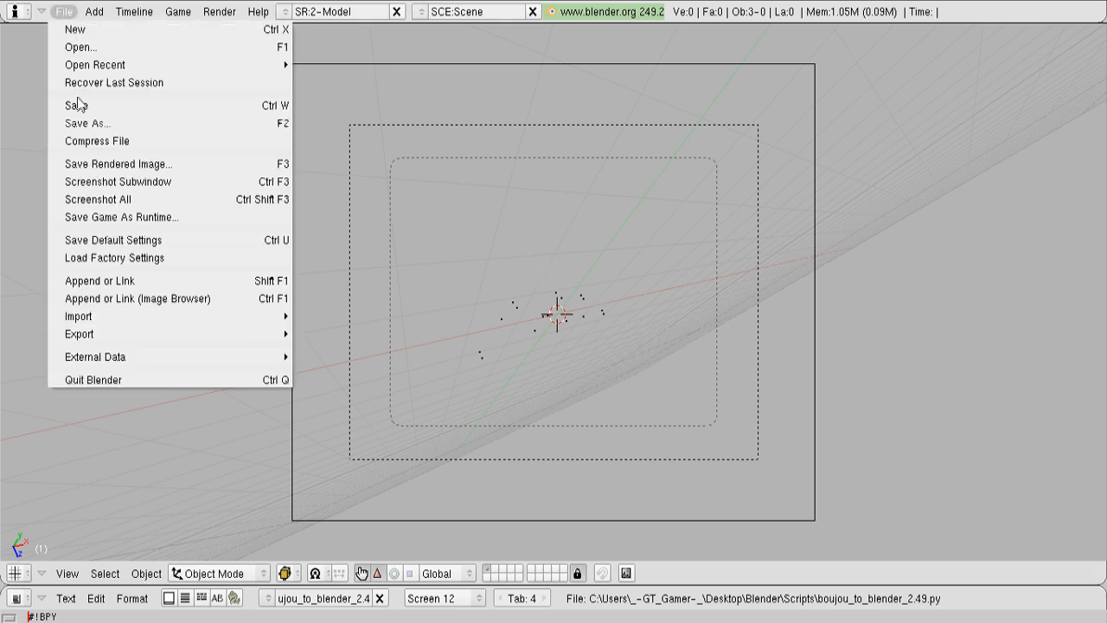
click(86, 123)
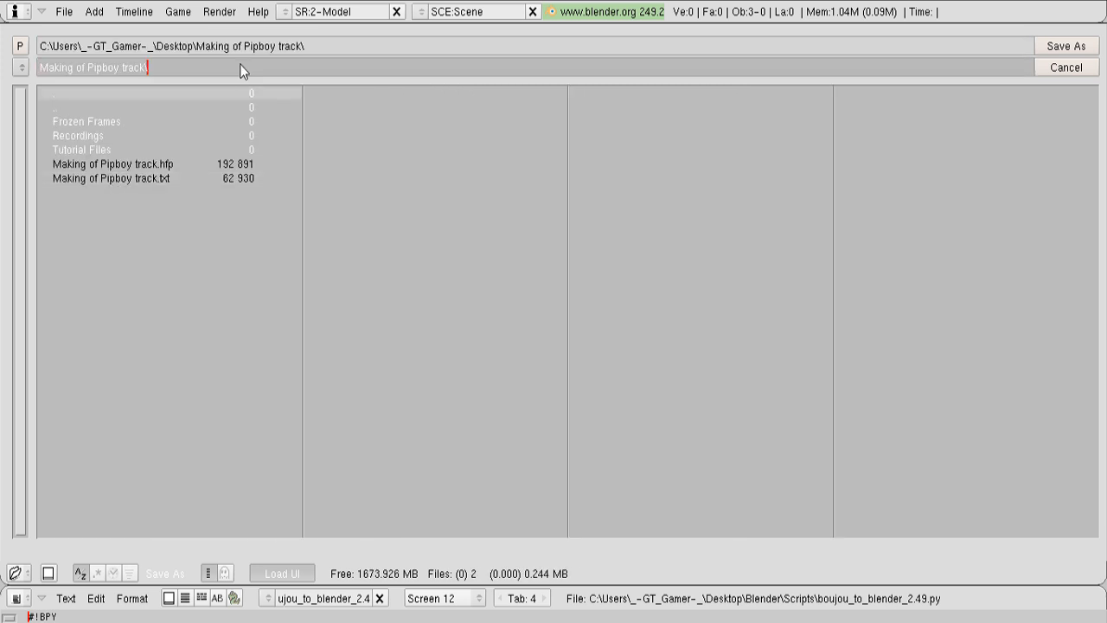
click(1066, 68)
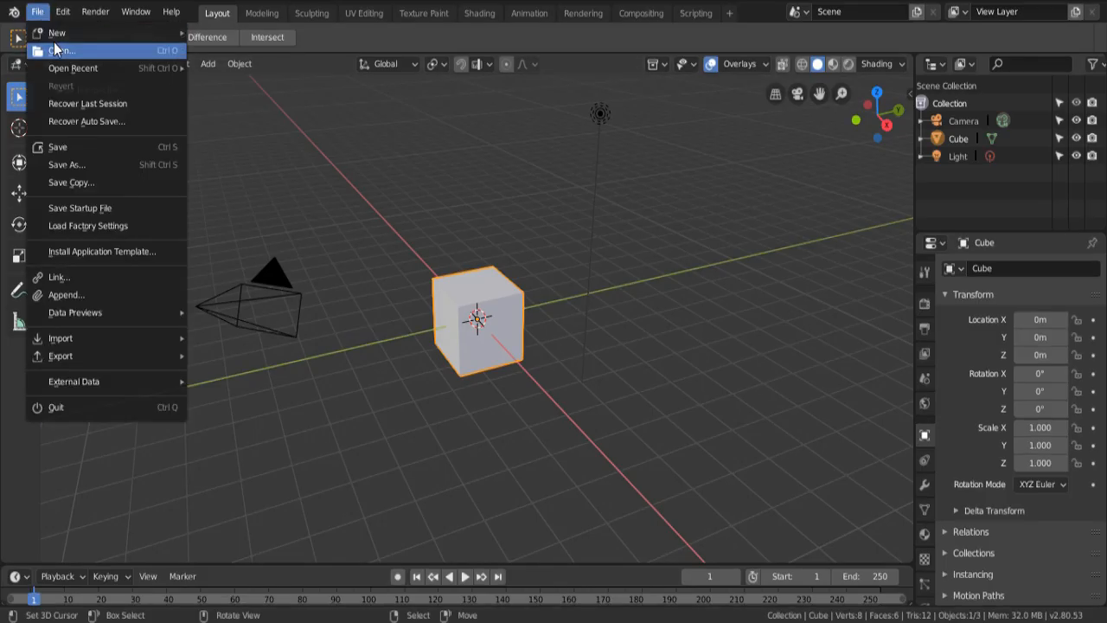
Swap the default objects for the pasted BoujouData points and select Boujou_Cam in camera view.
click(61, 51)
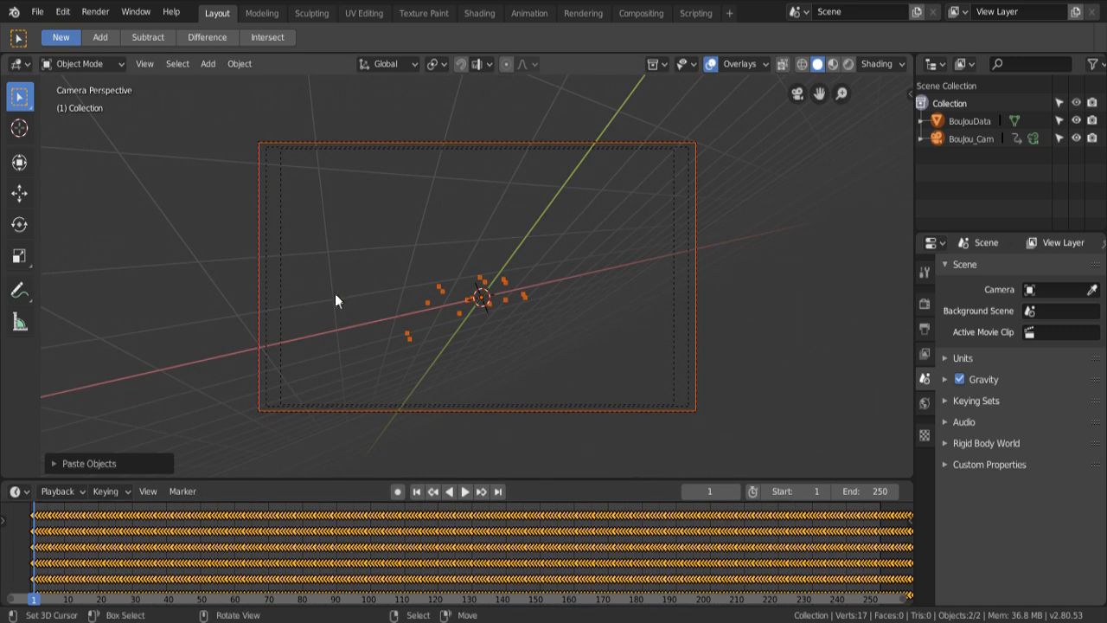
click(464, 491)
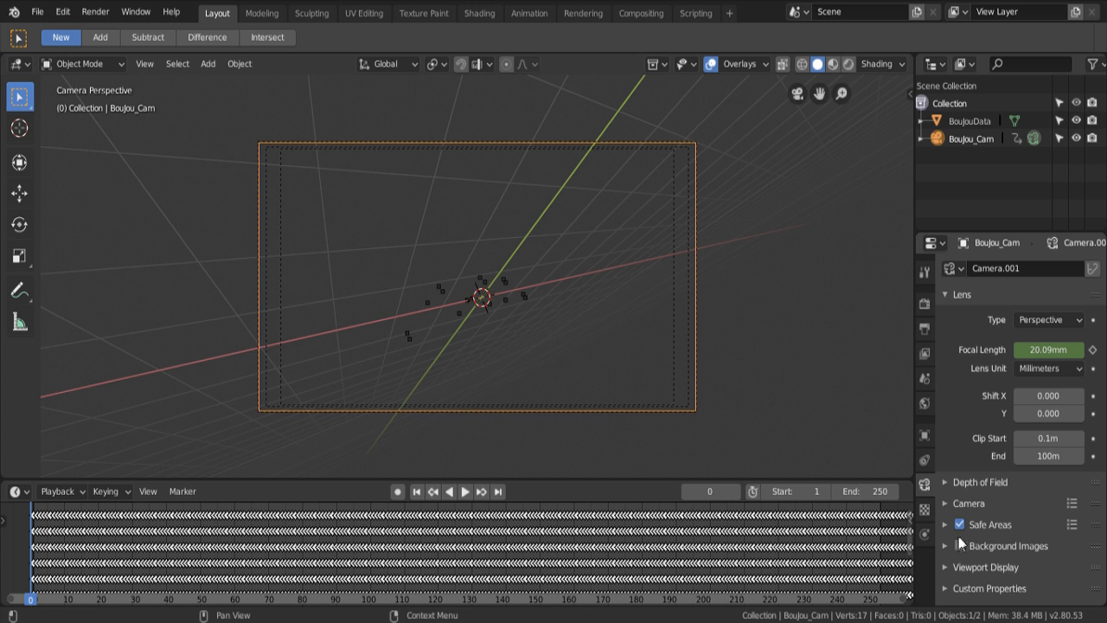
Enable Background Images on the camera and load the Making of Pipboy arm frame sequence.
click(1006, 546)
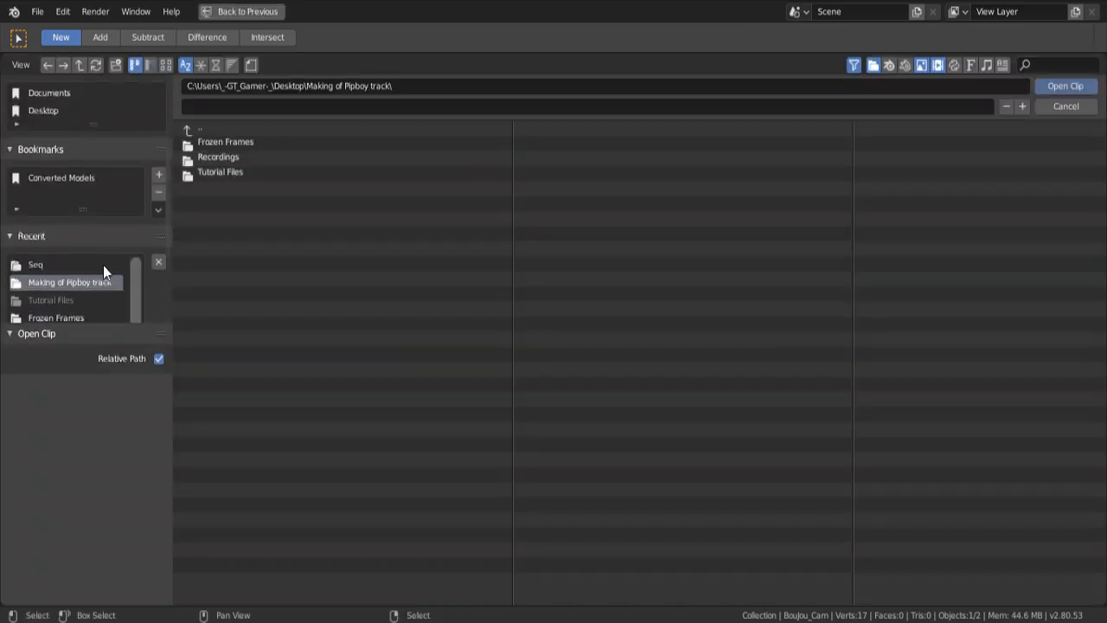
click(1065, 86)
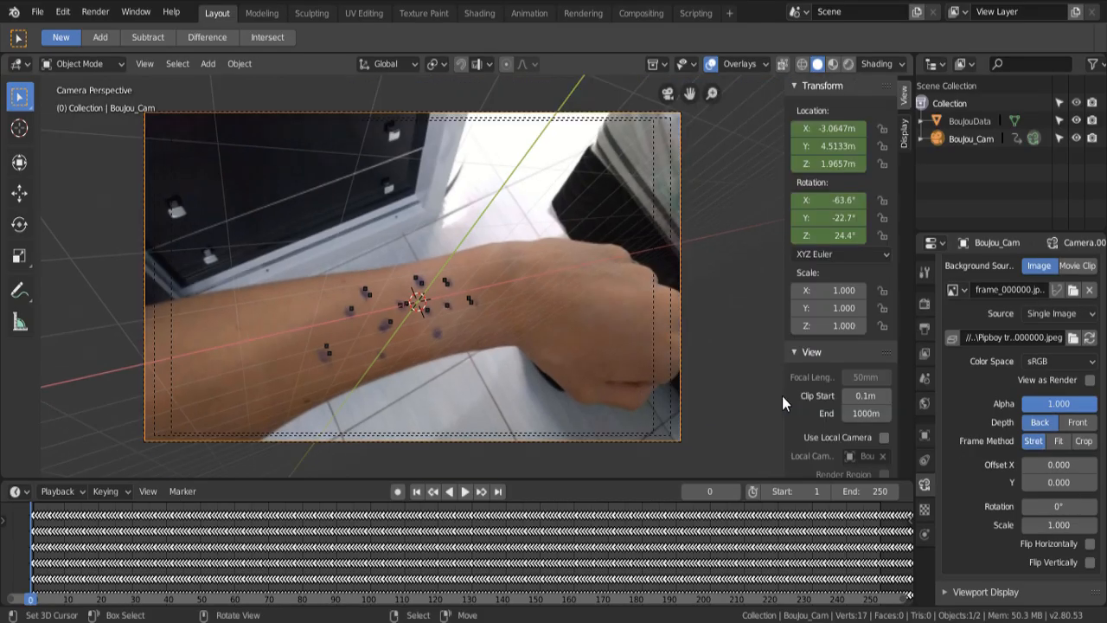
scroll(down, 3)
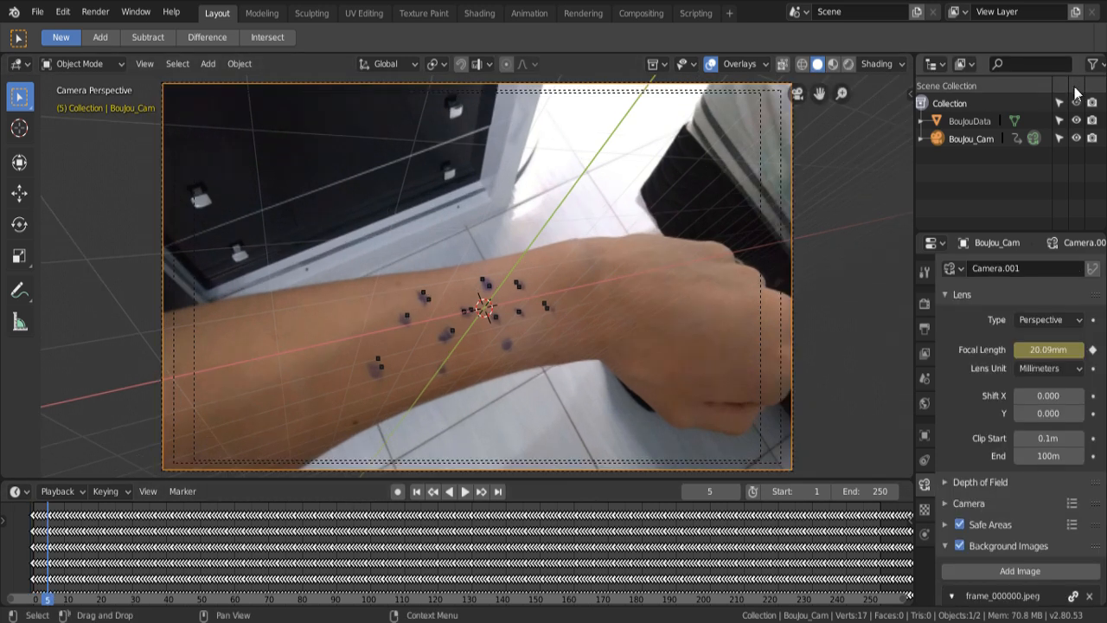
click(48, 598)
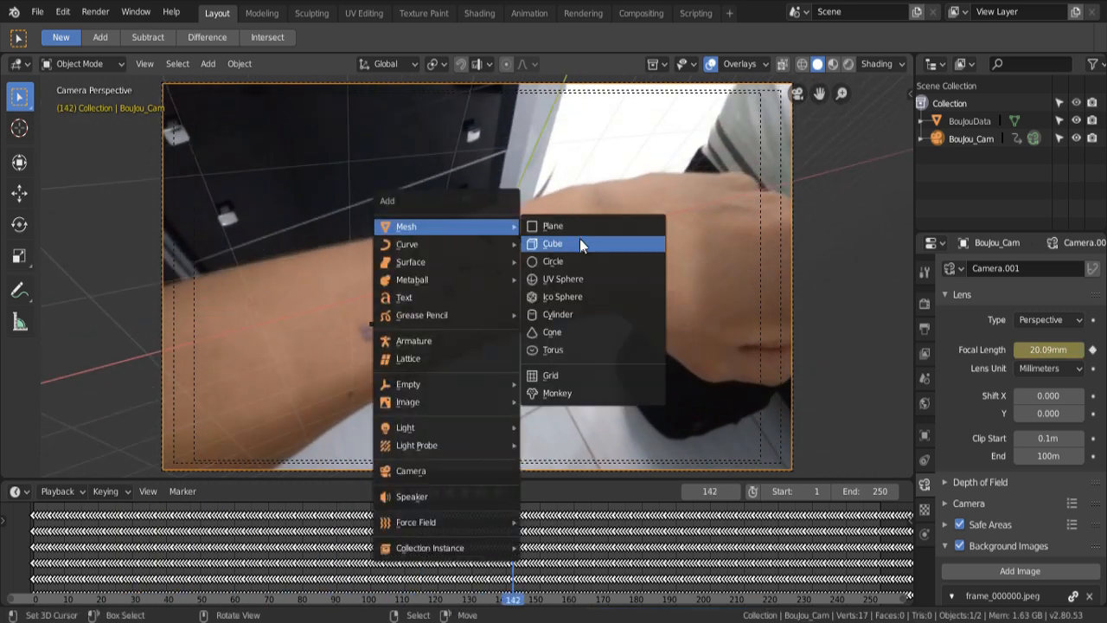
Add a scaled-down test cube on the forearm, check it tracks during playback, and save.
click(552, 243)
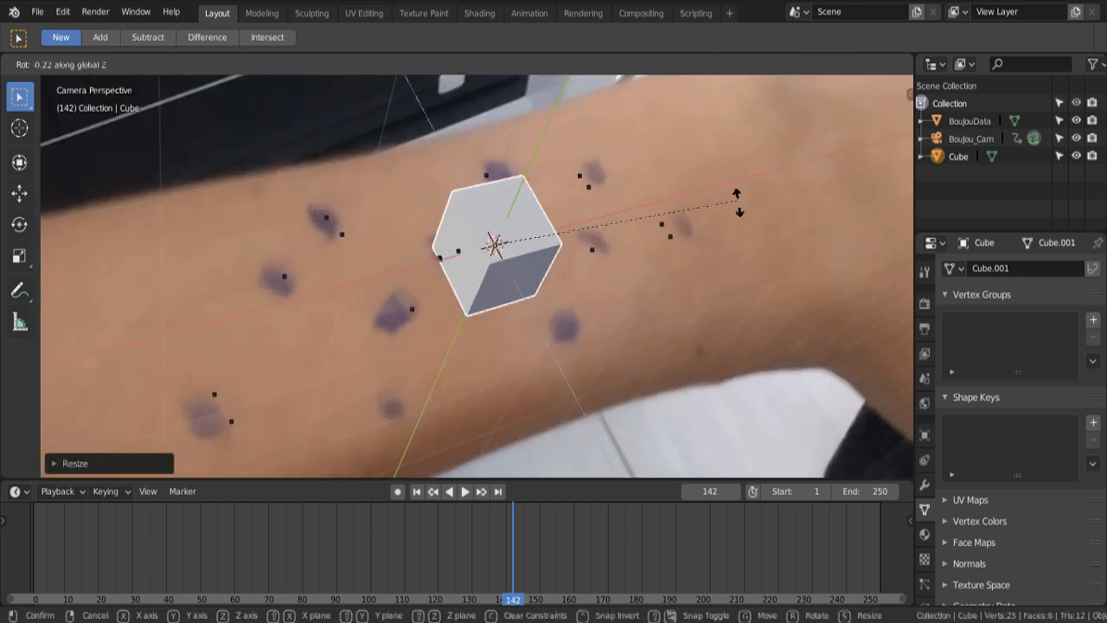
mouse_move(740, 330)
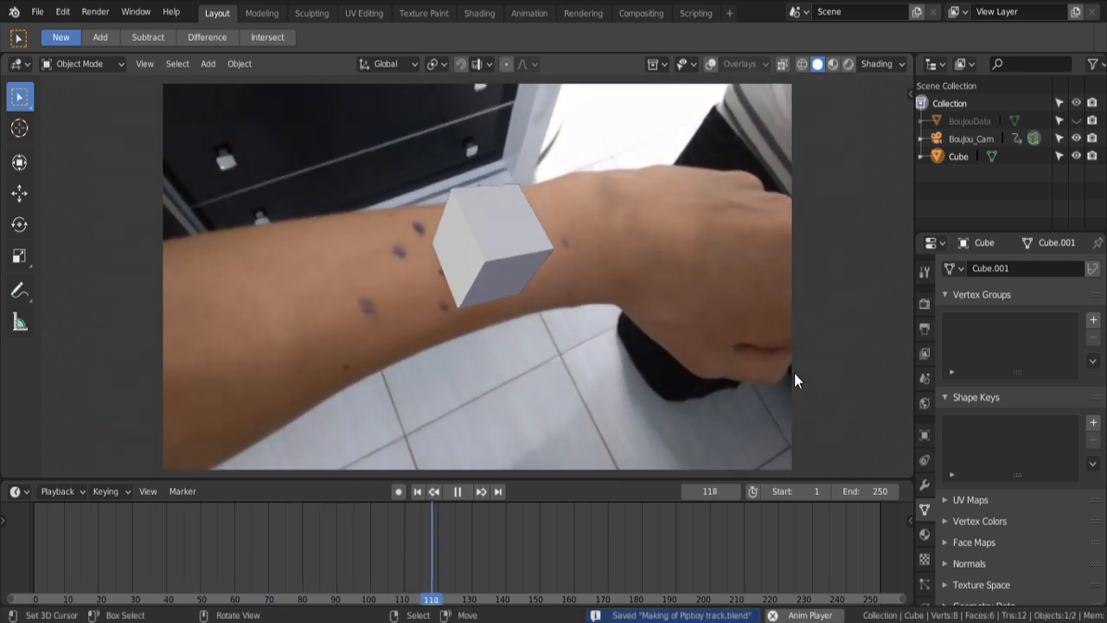
click(456, 491)
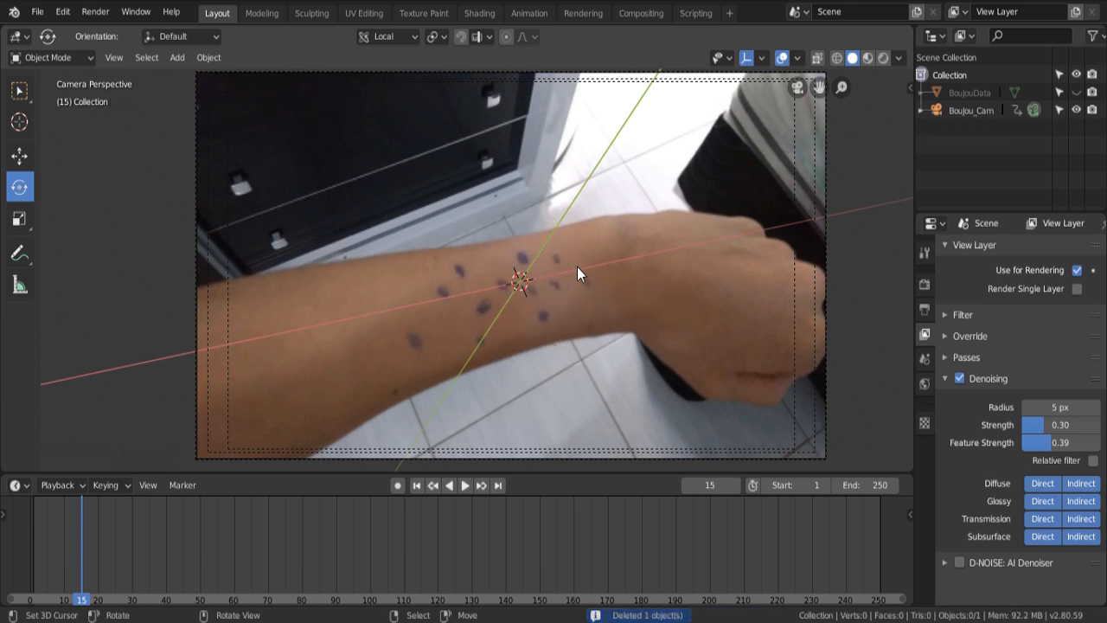
mouse_move(504, 283)
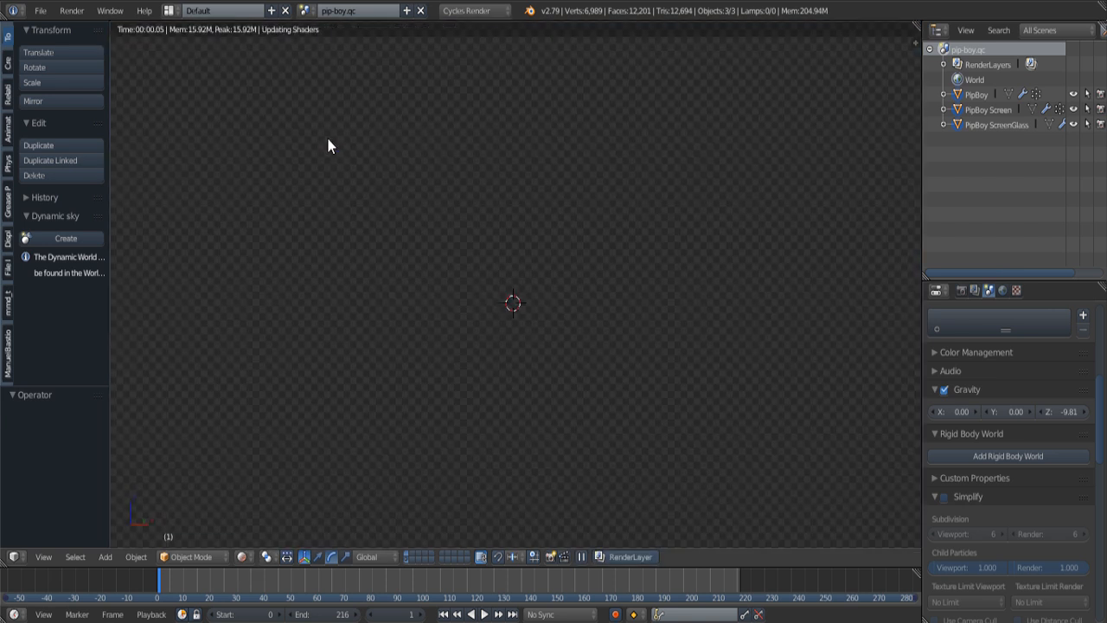
mouse_move(319, 230)
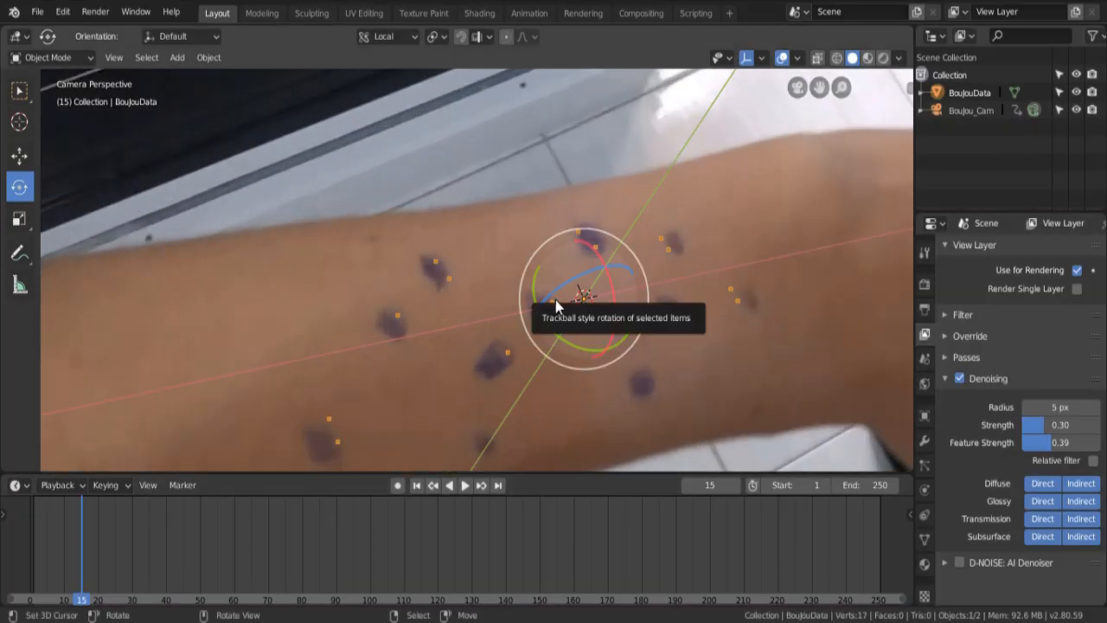
Hide BoujouData, paste the PipBoy model, and check its wrist fit across the timeline.
key(Tab)
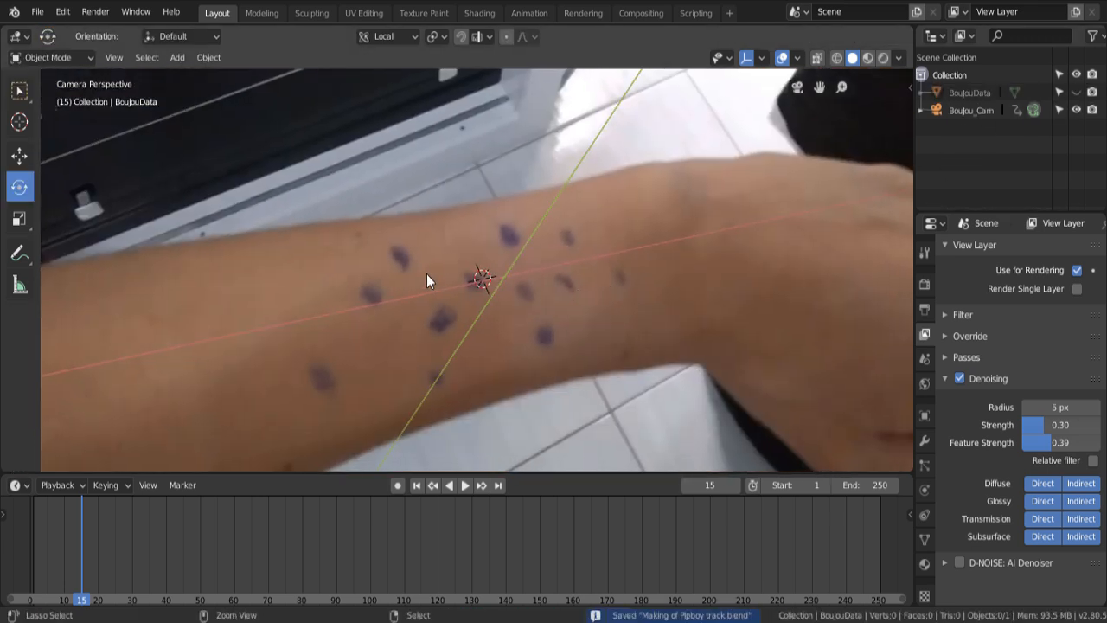
key(ctrl+v)
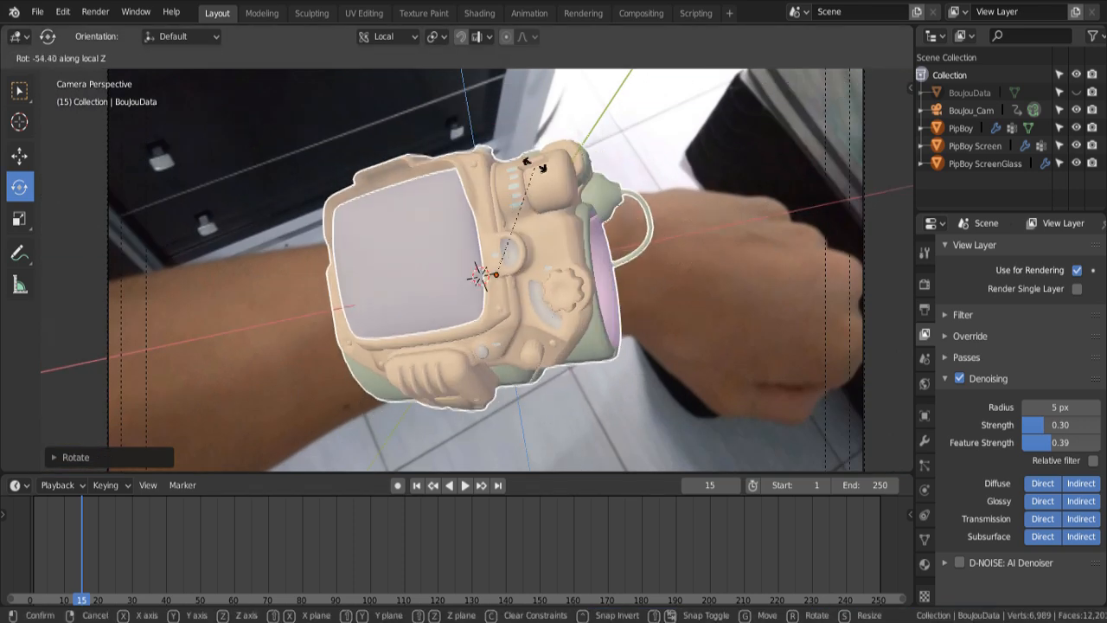
mouse_move(475, 277)
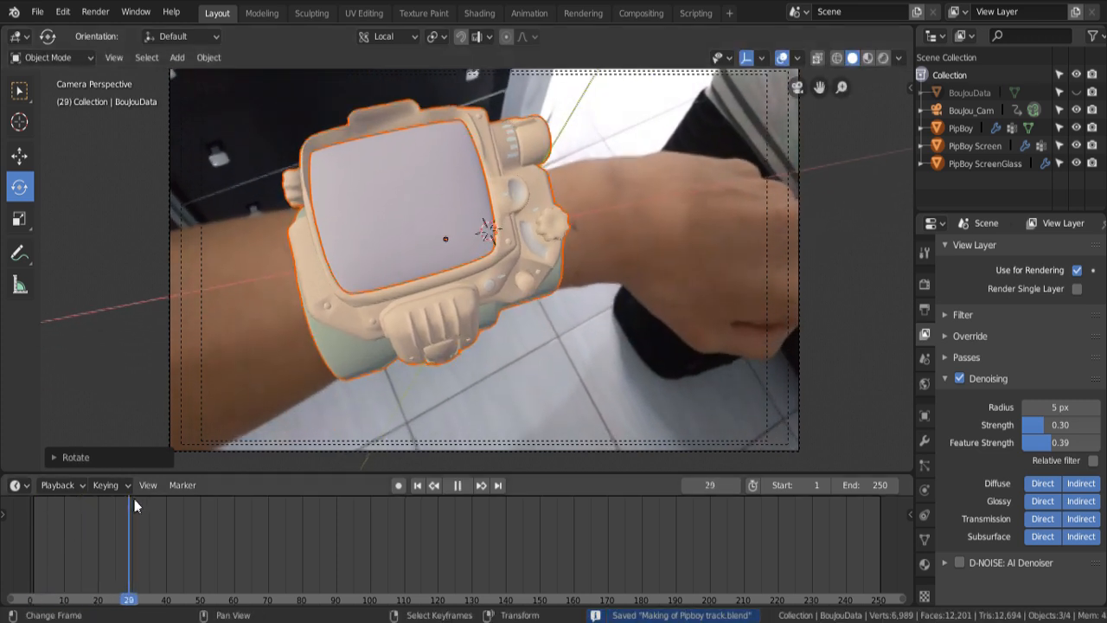
click(32, 598)
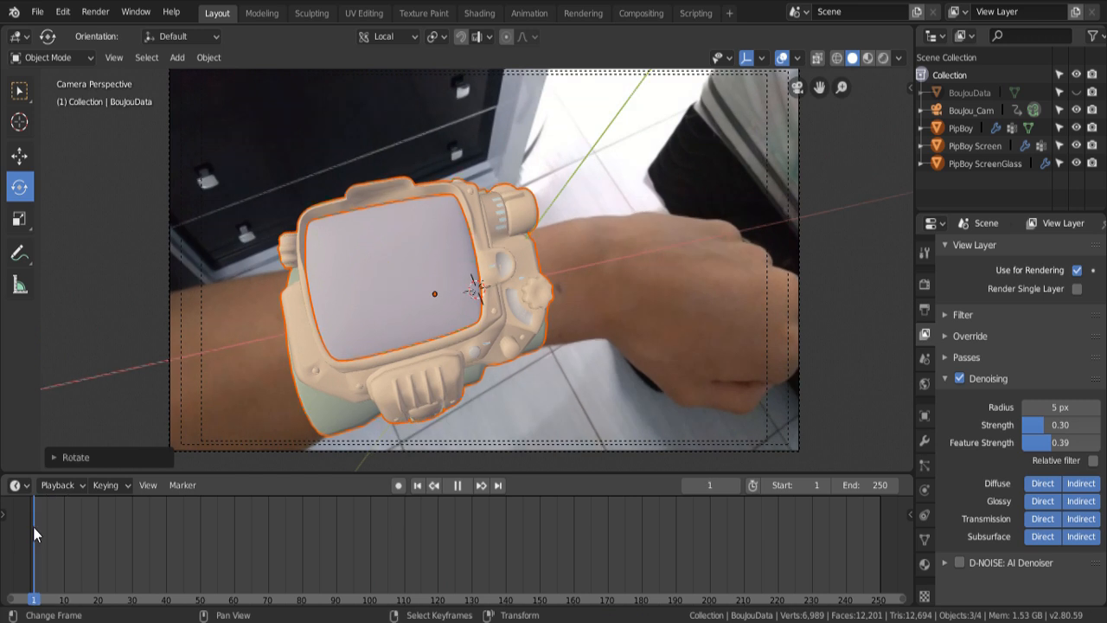
click(733, 600)
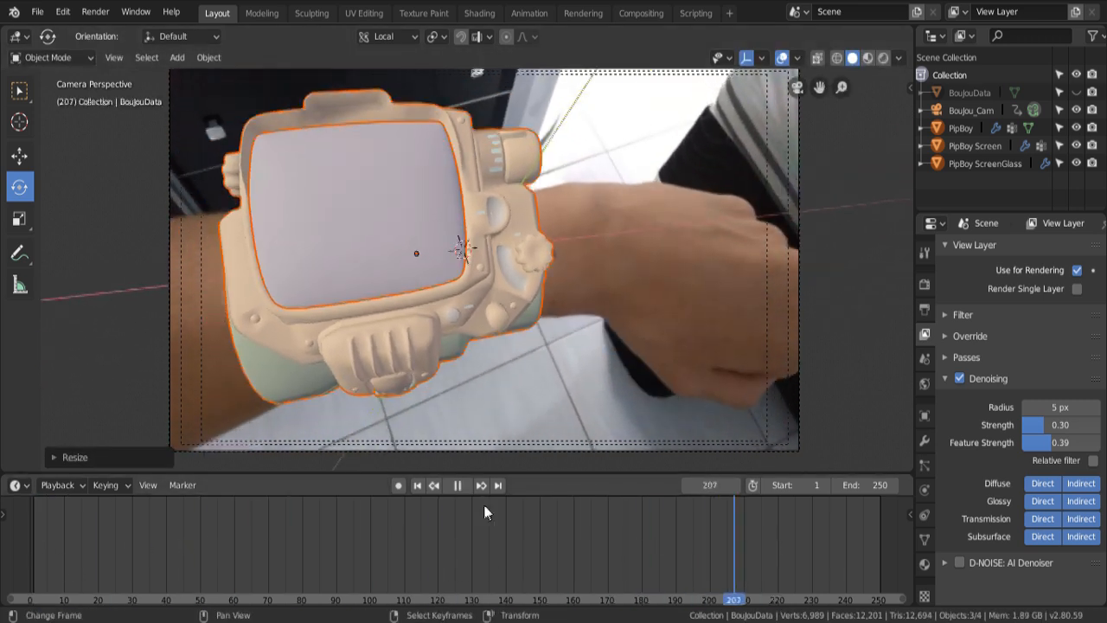
click(479, 12)
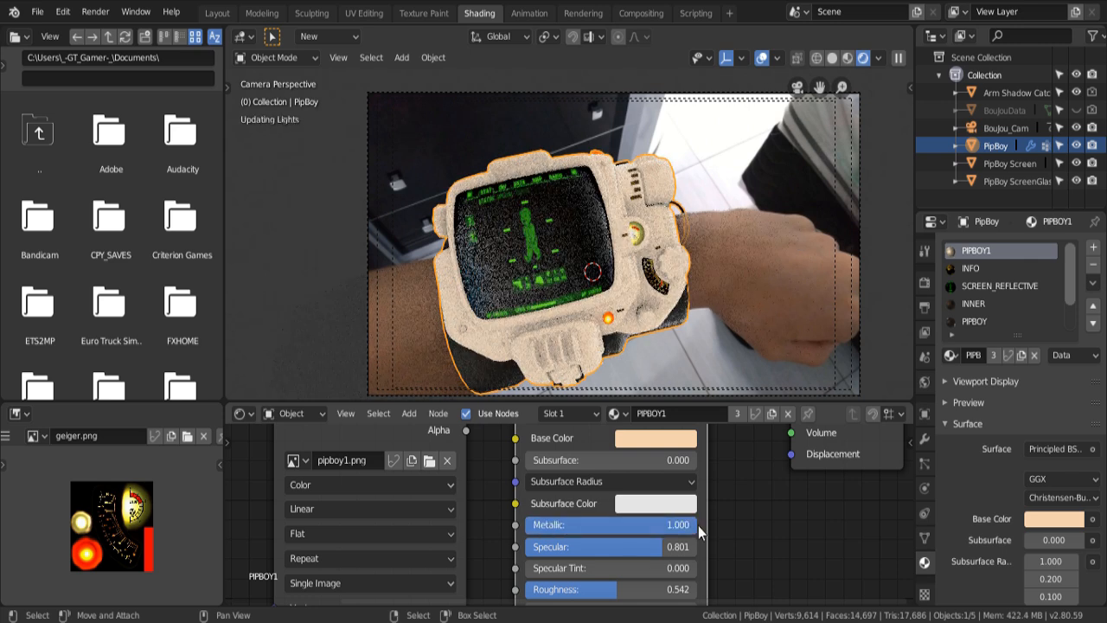
Edit PIPBOY1 Principled BSDF, add a Normal Map, and set screen glass and emission values.
scroll(down, 3)
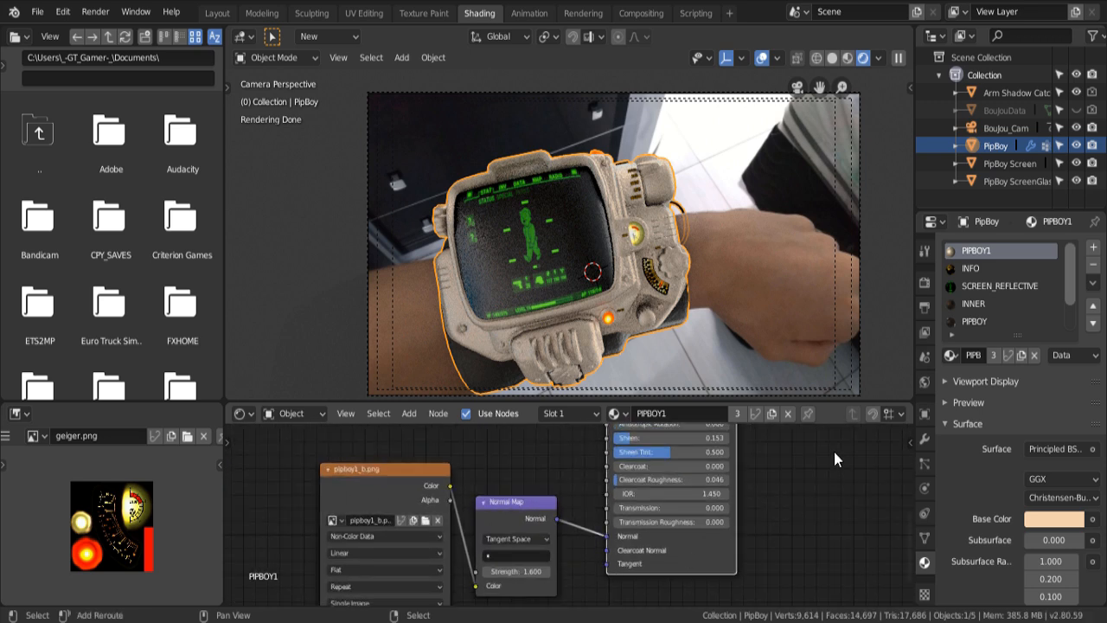
click(1019, 181)
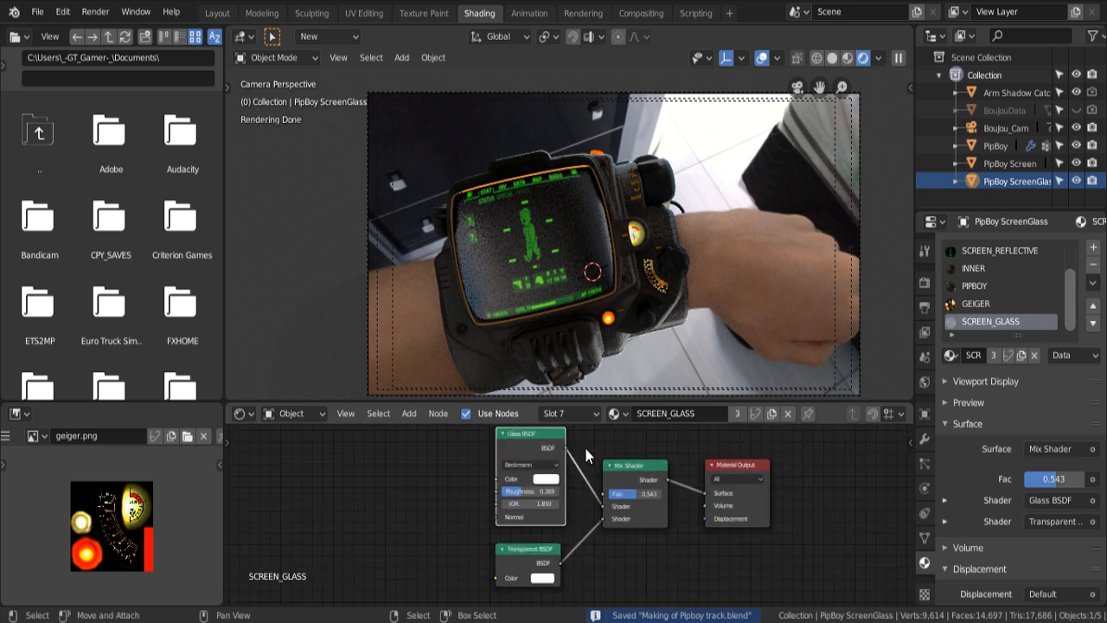
click(1010, 164)
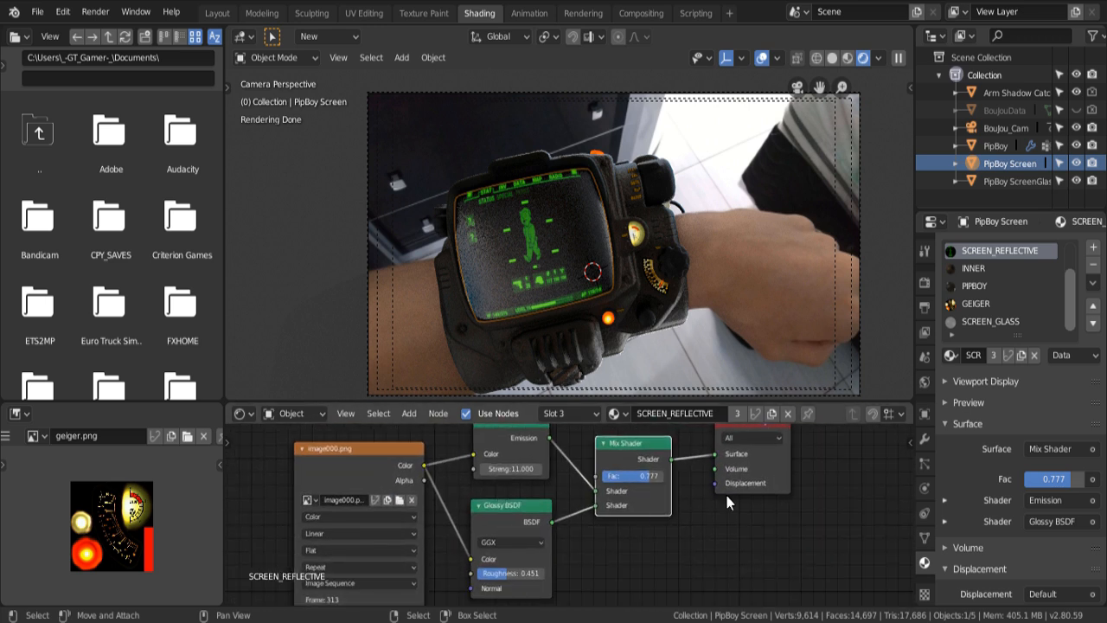
mouse_move(707, 281)
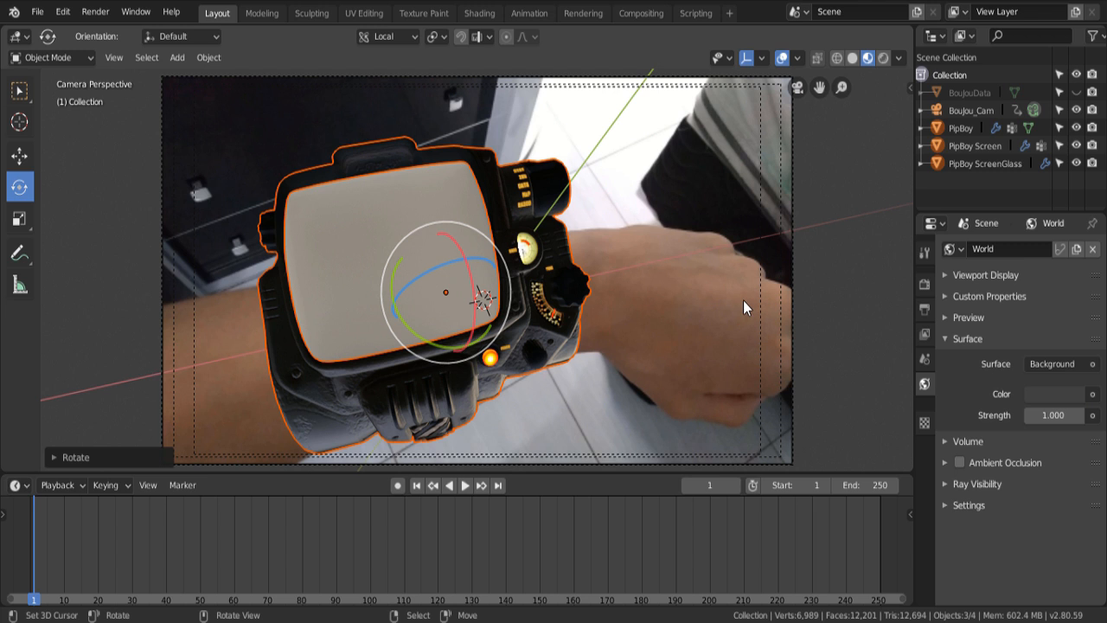
mouse_move(616, 323)
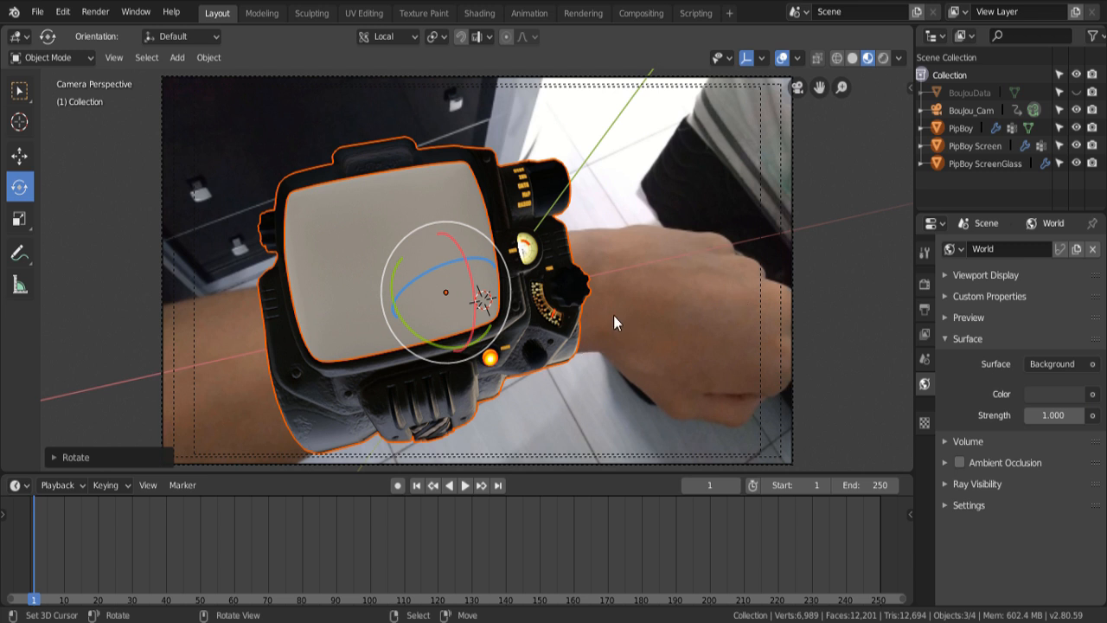
mouse_move(649, 308)
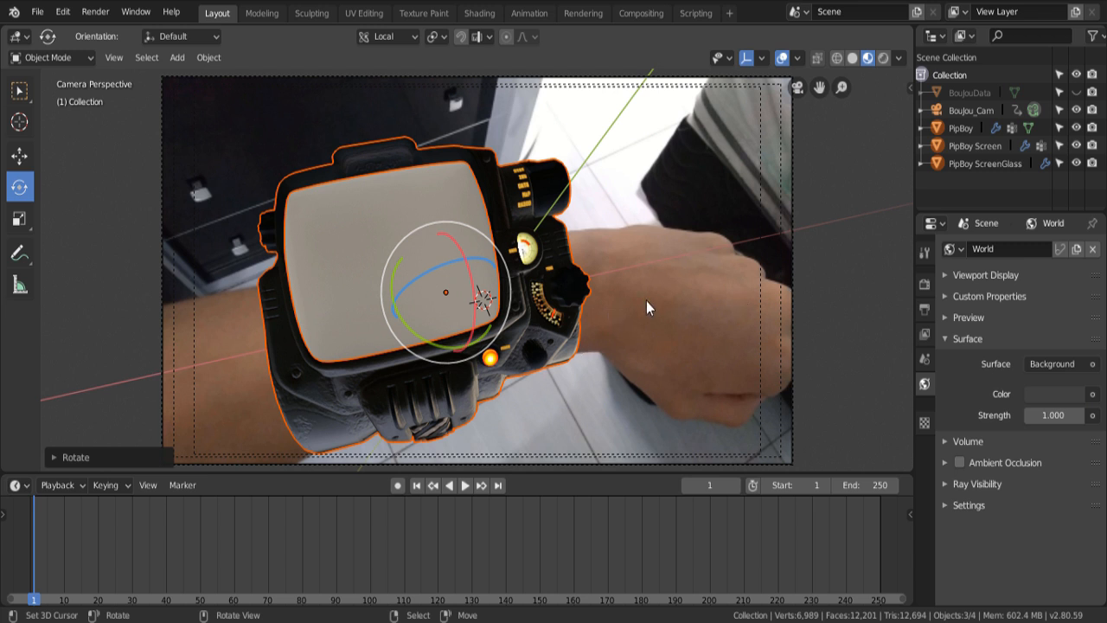
mouse_move(886, 308)
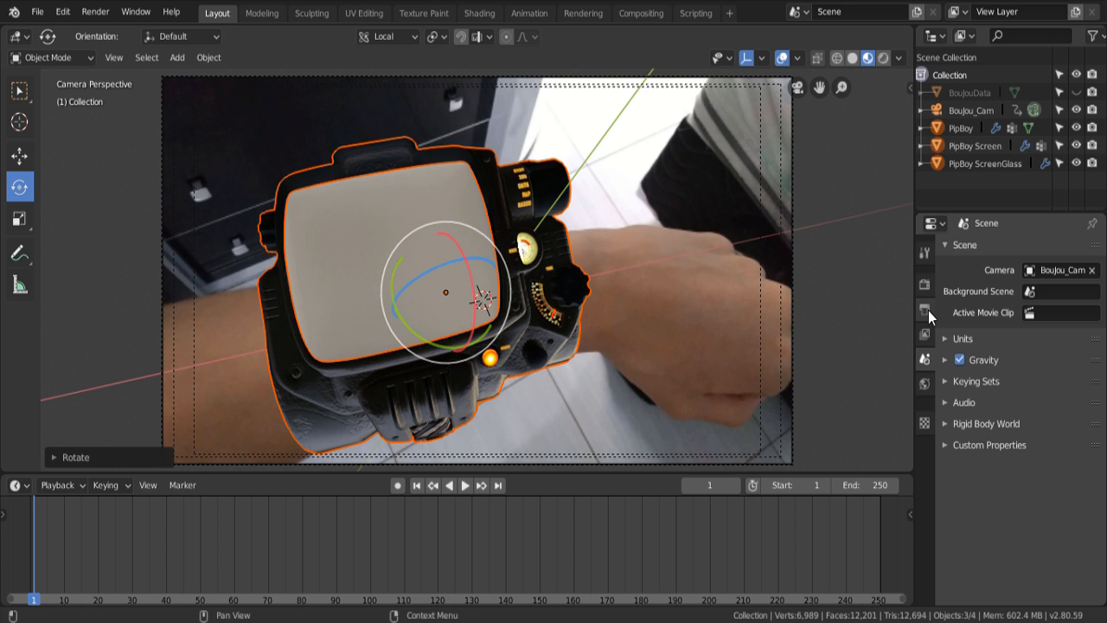
Review the 1920×1080, 29.97 fps output and Cycles GPU 128-sample render settings.
click(925, 309)
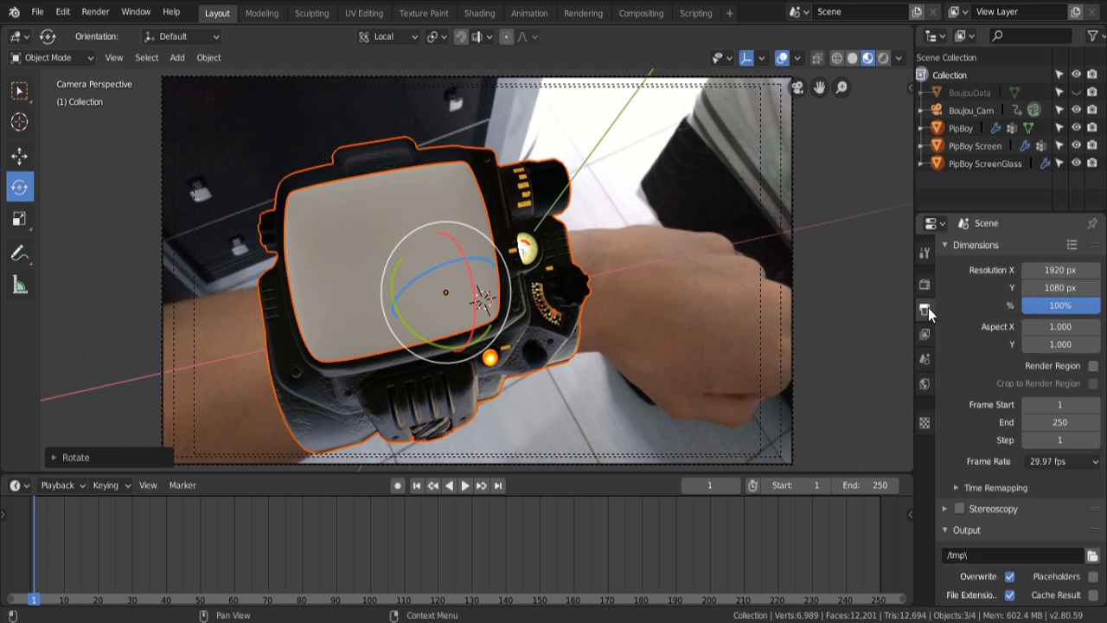
click(925, 284)
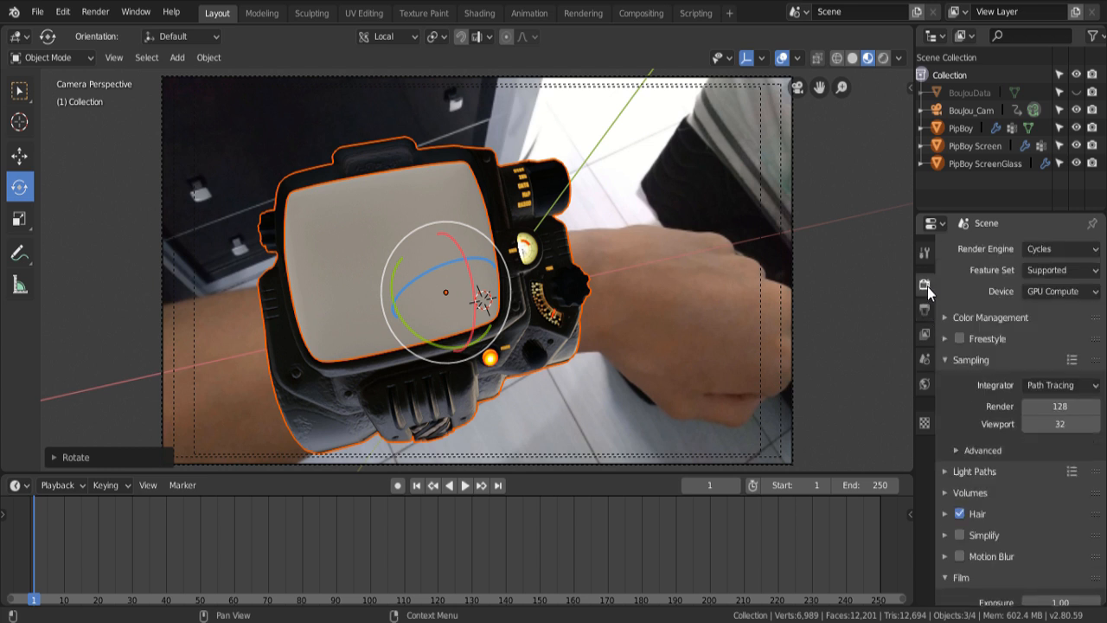
mouse_move(928, 348)
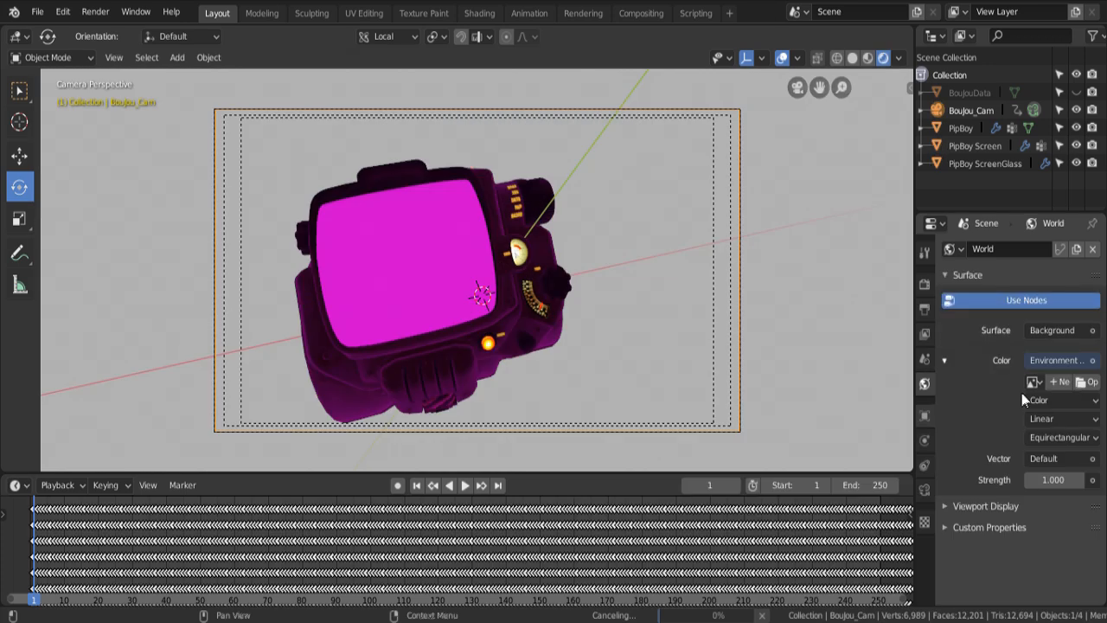
Load the wrist photo as the equirectangular world environment, preview shading modes, and save.
click(1032, 381)
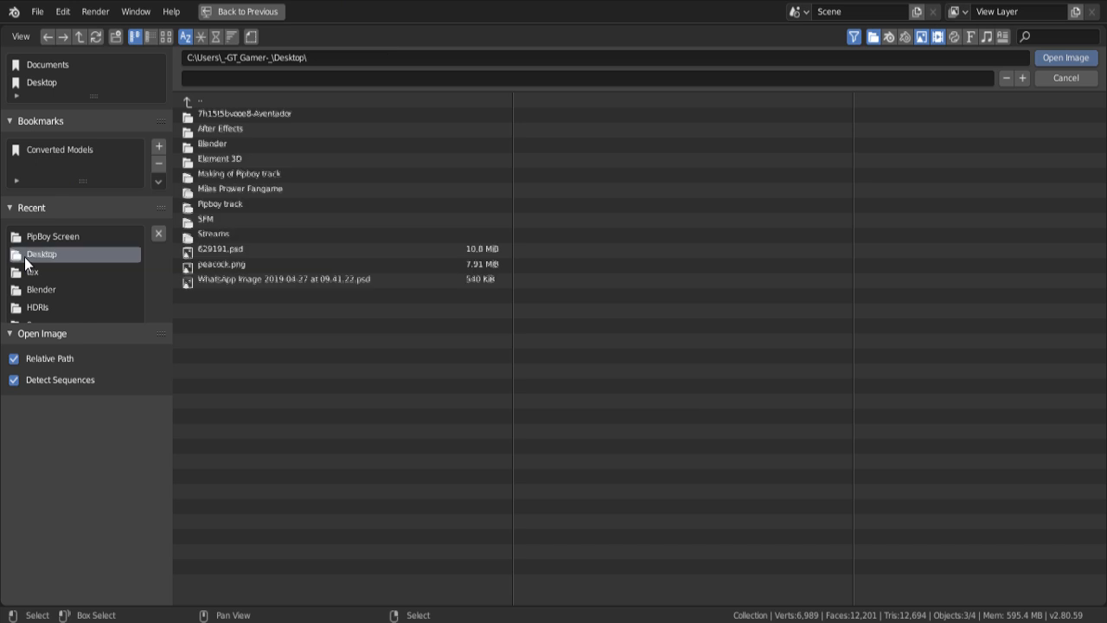
double_click(220, 203)
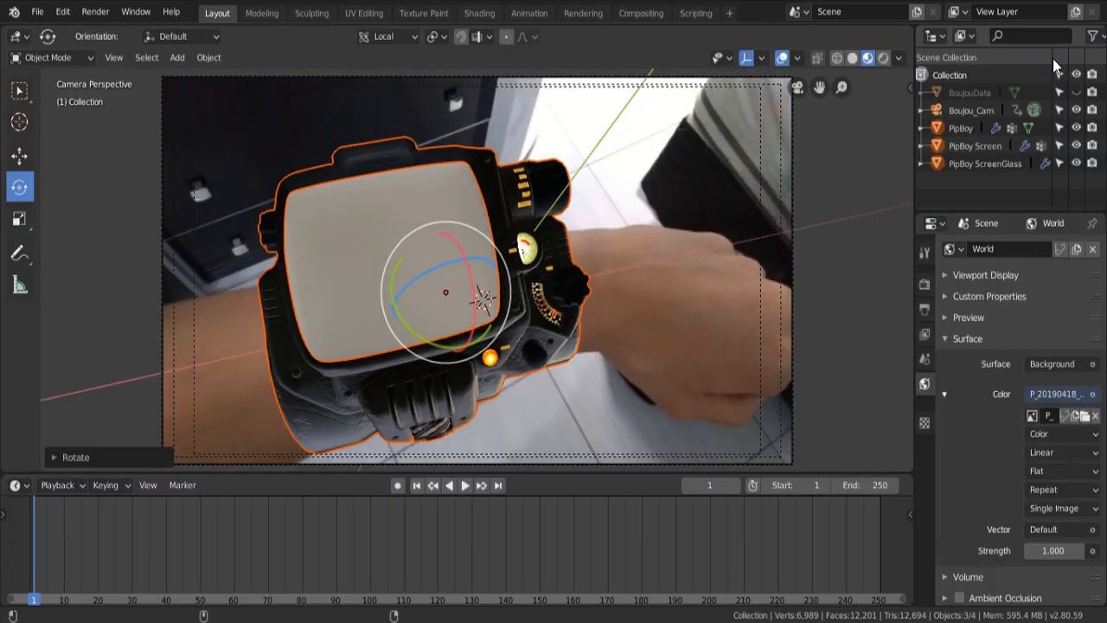
click(868, 57)
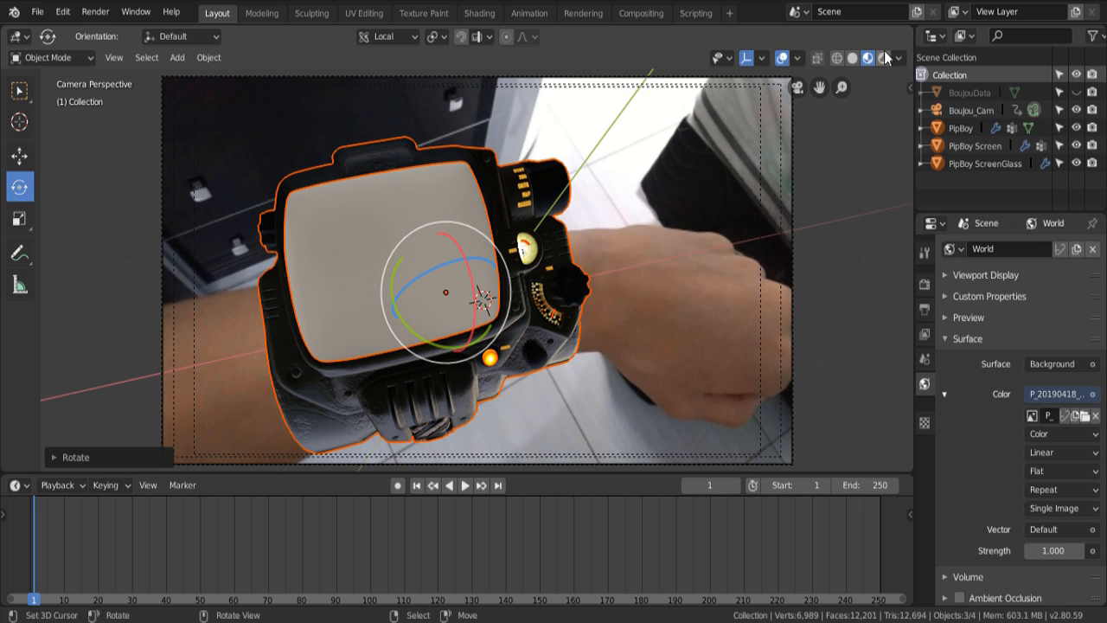
click(863, 57)
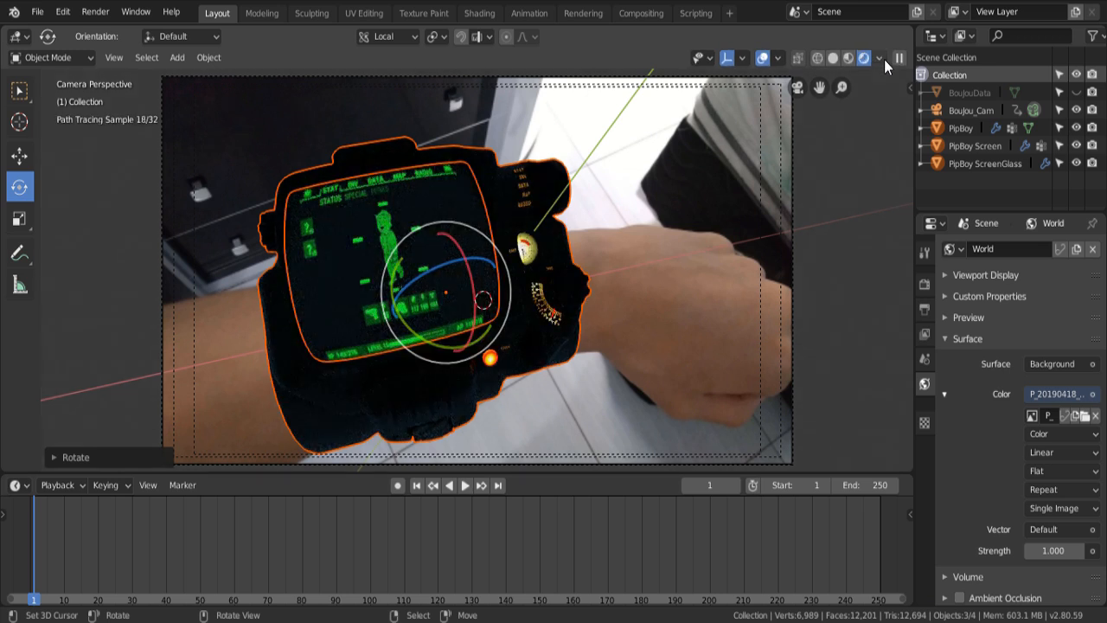
click(851, 58)
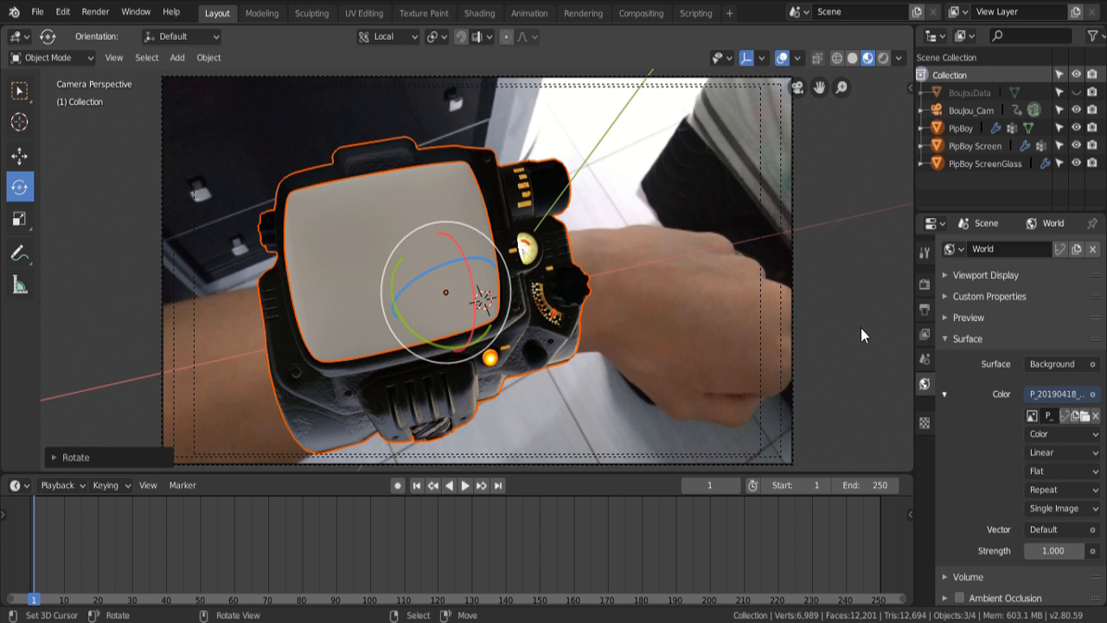
mouse_move(836, 431)
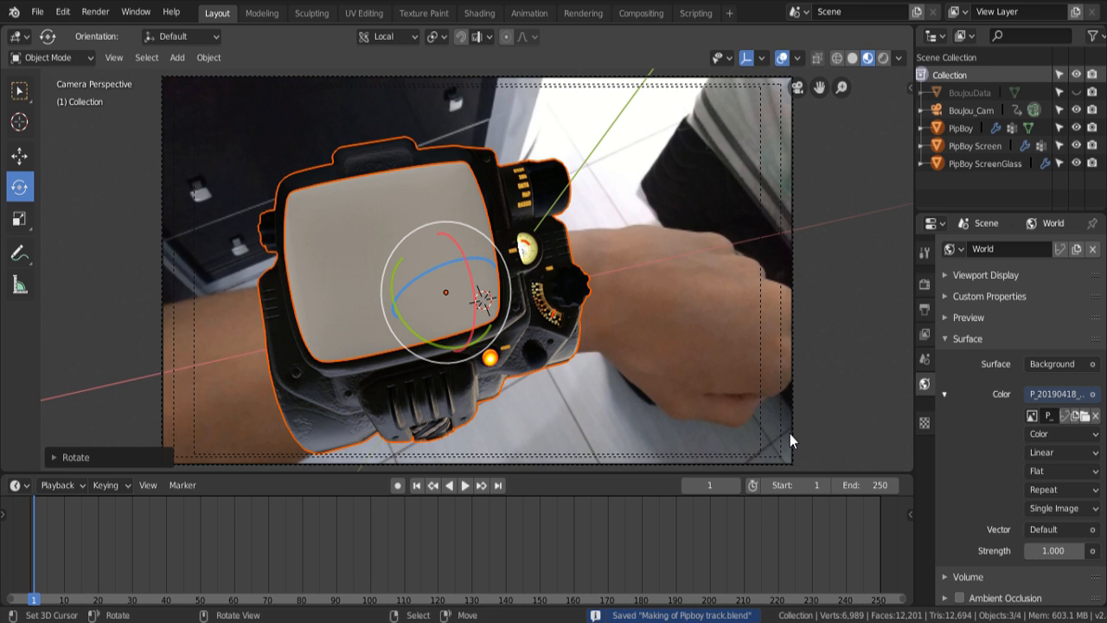
click(971, 110)
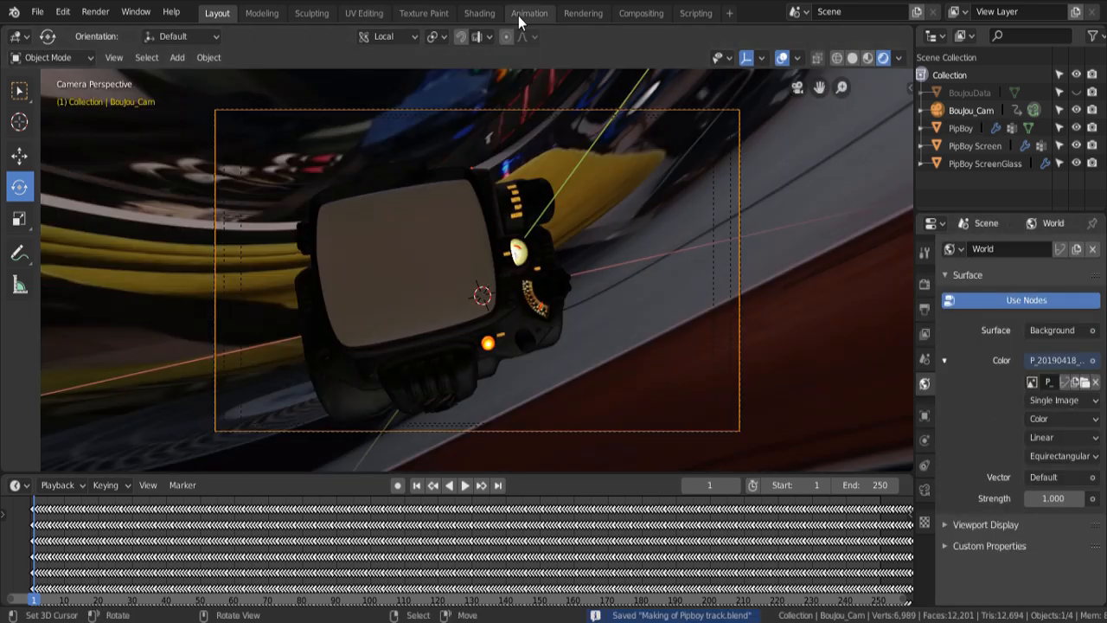
In the Shading workspace, set the node editor to World to show the photo, Background and World Output nodes.
click(479, 13)
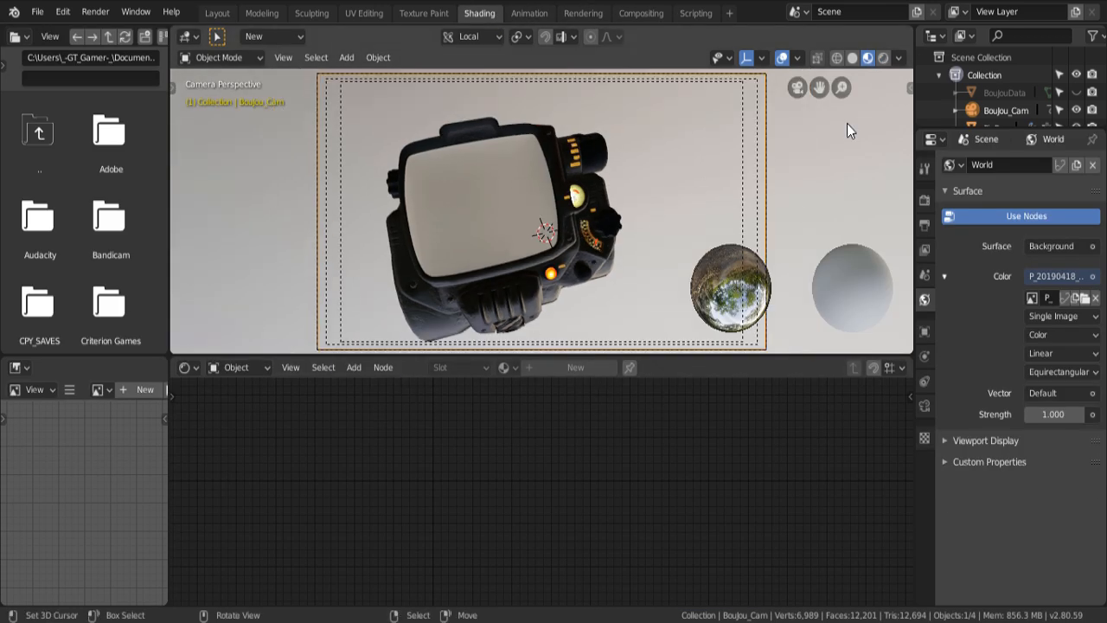
click(238, 367)
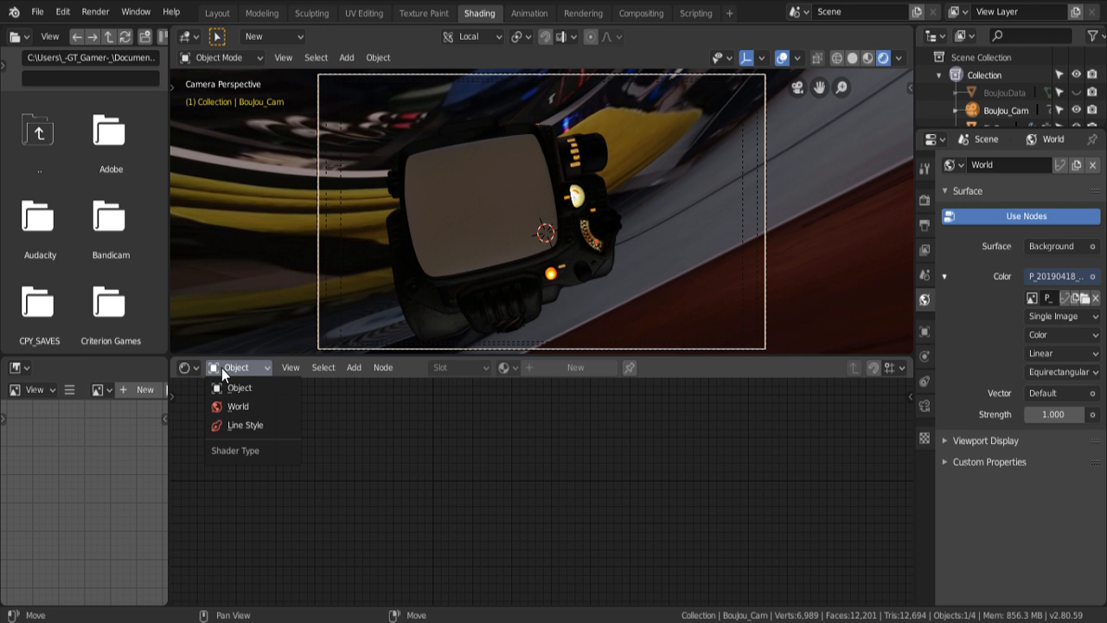
click(185, 367)
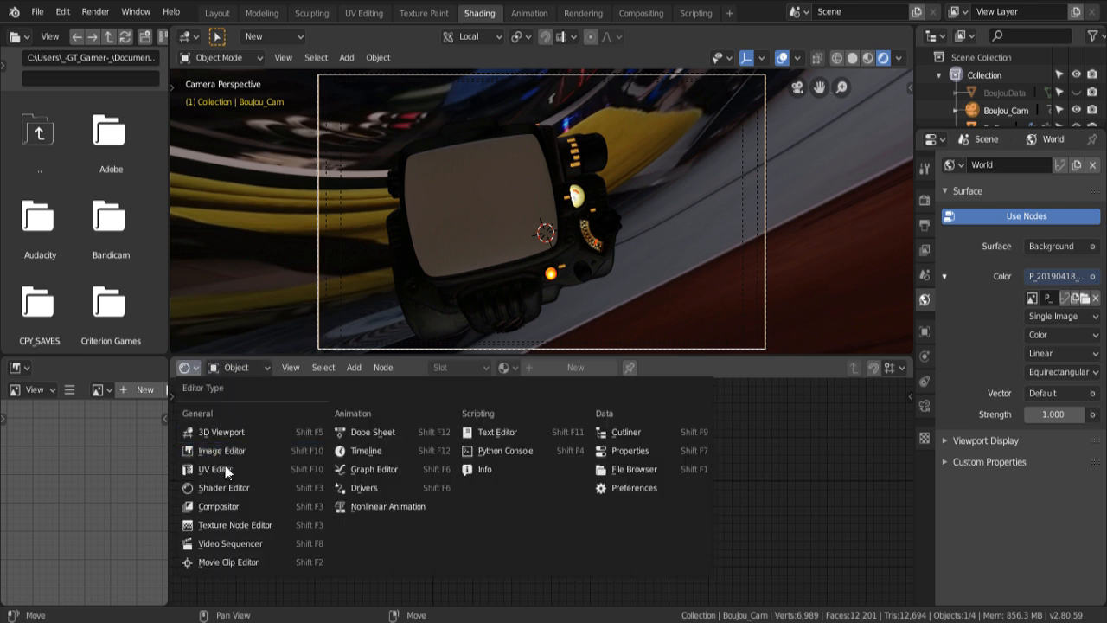
click(238, 367)
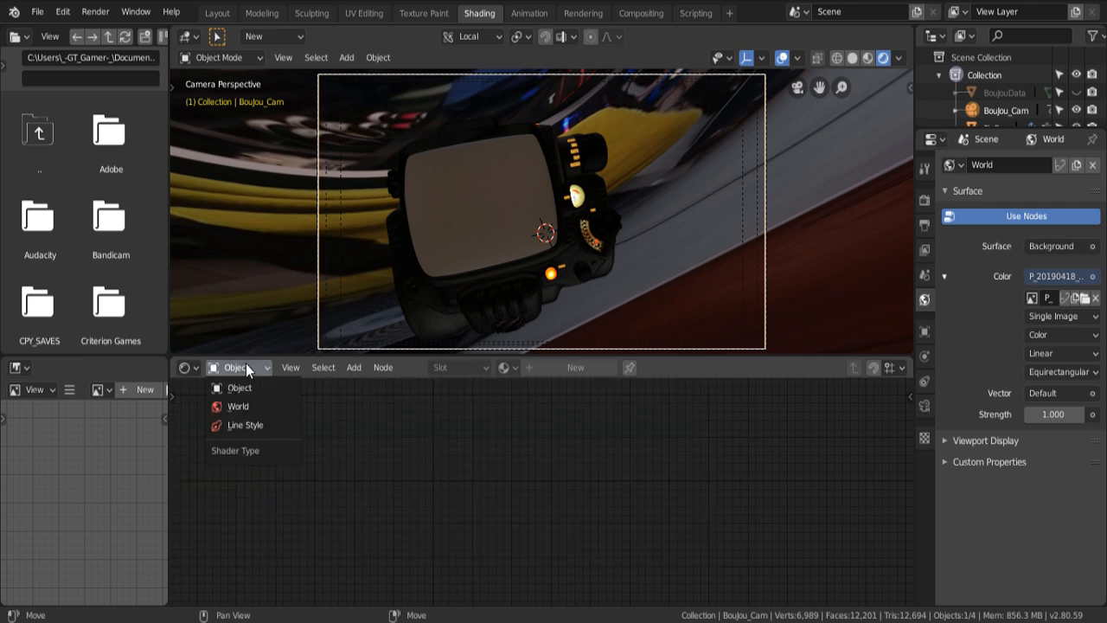
click(237, 406)
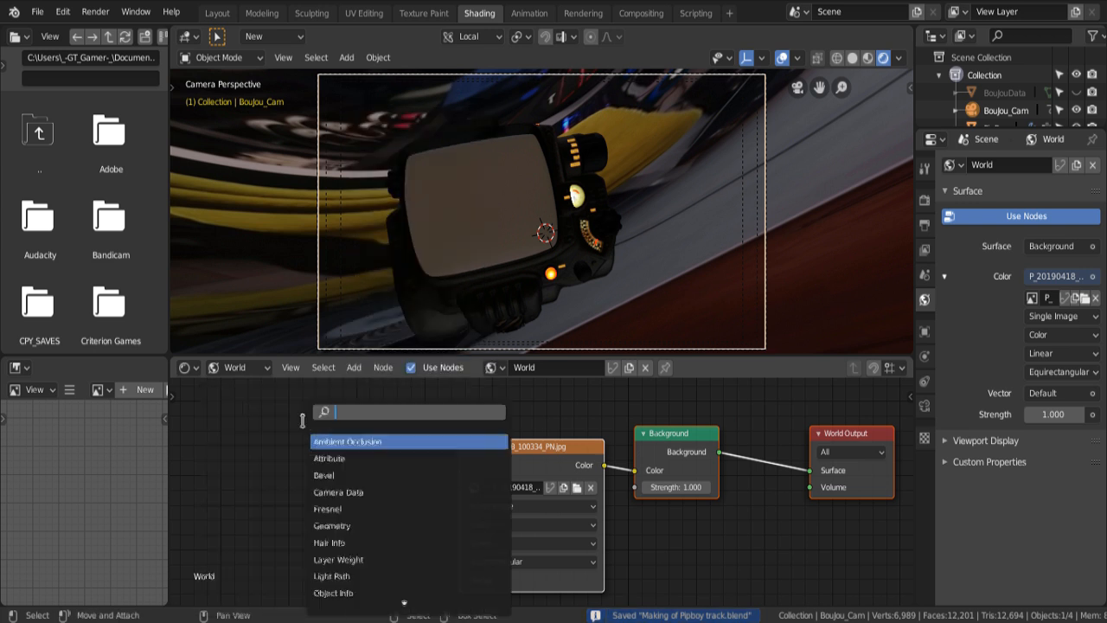
Add a Mapping node and link it into the world photo's Vector input.
text(map)
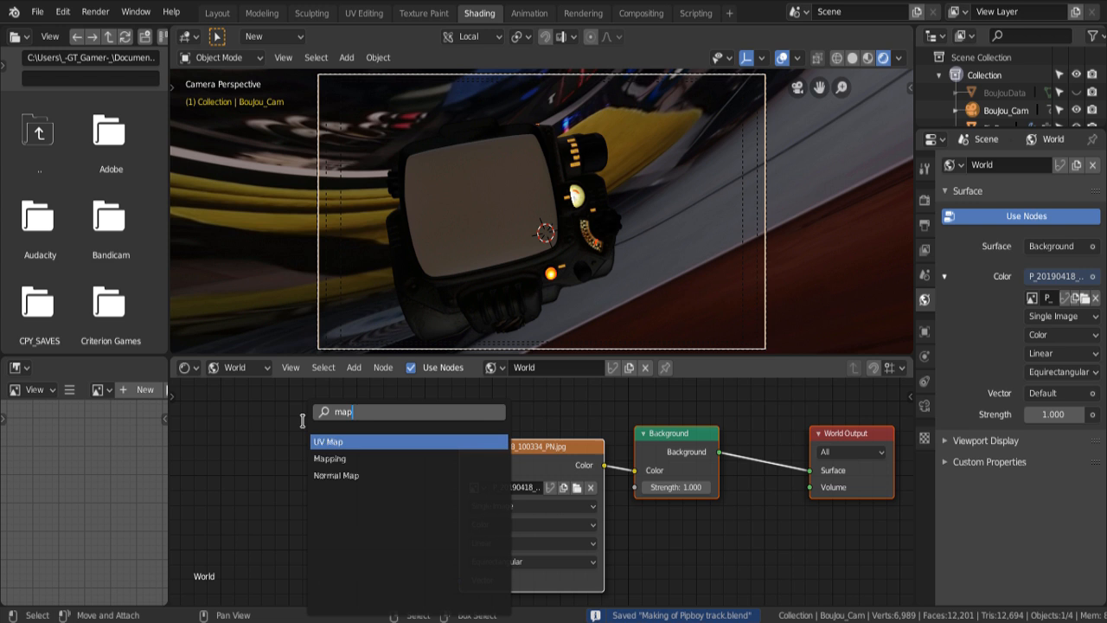
click(329, 458)
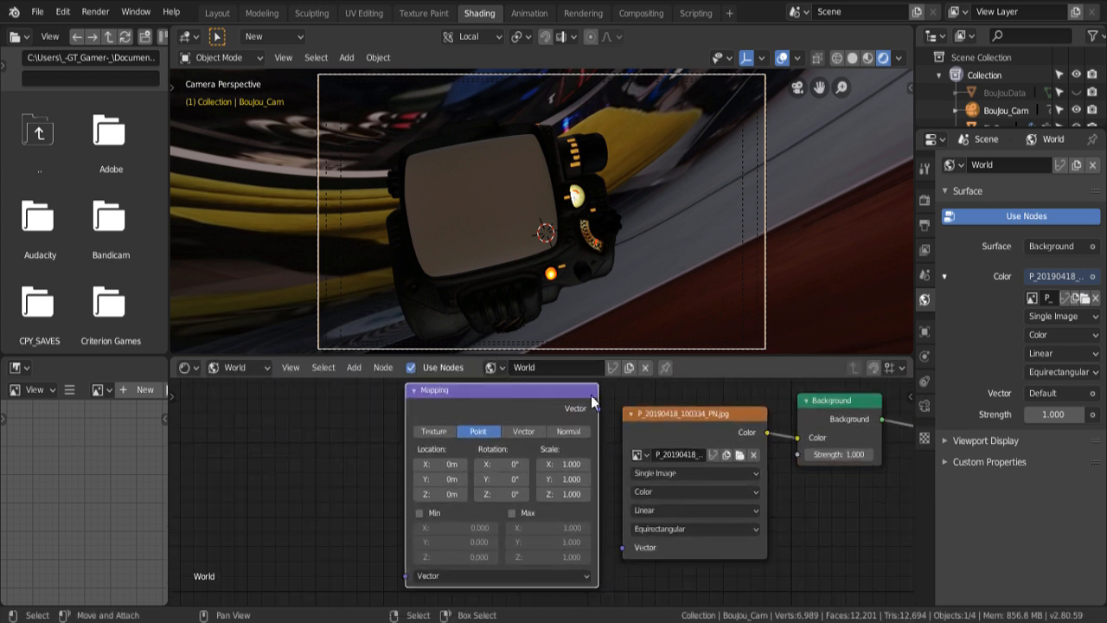
drag(596, 406, 627, 553)
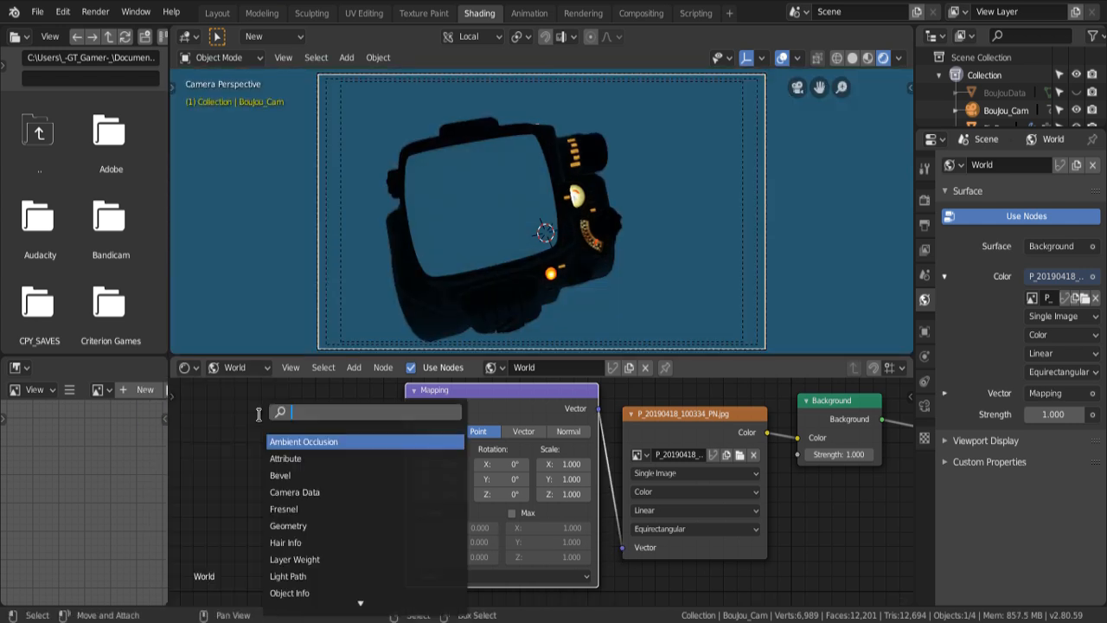
Add a Texture Coordinate node and adjust the Mapping rotation to orient the environment.
text(tex)
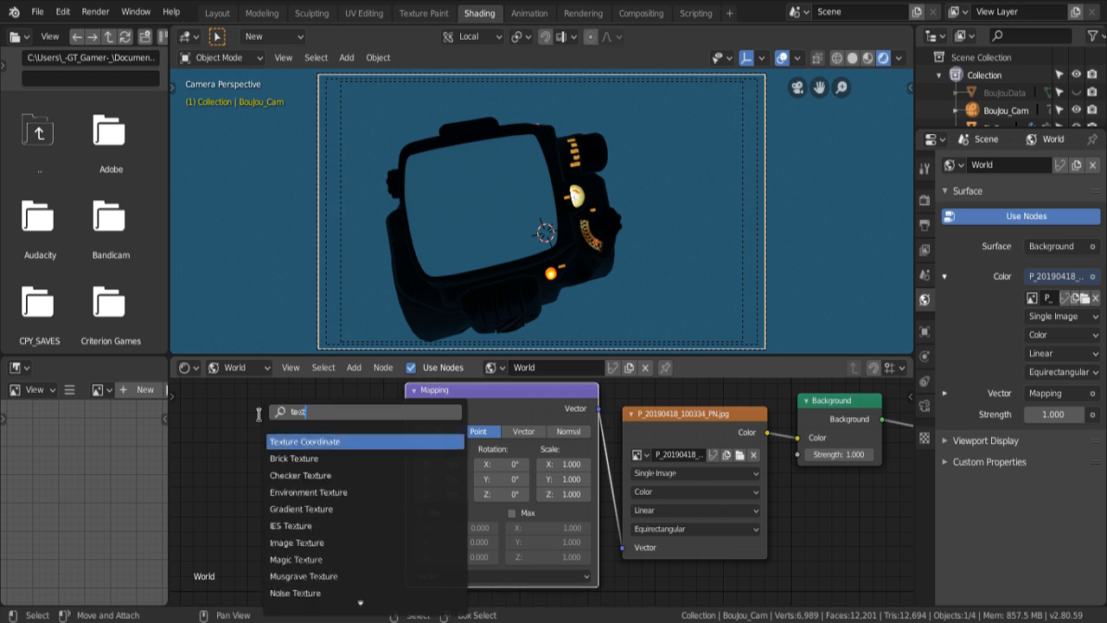
click(316, 441)
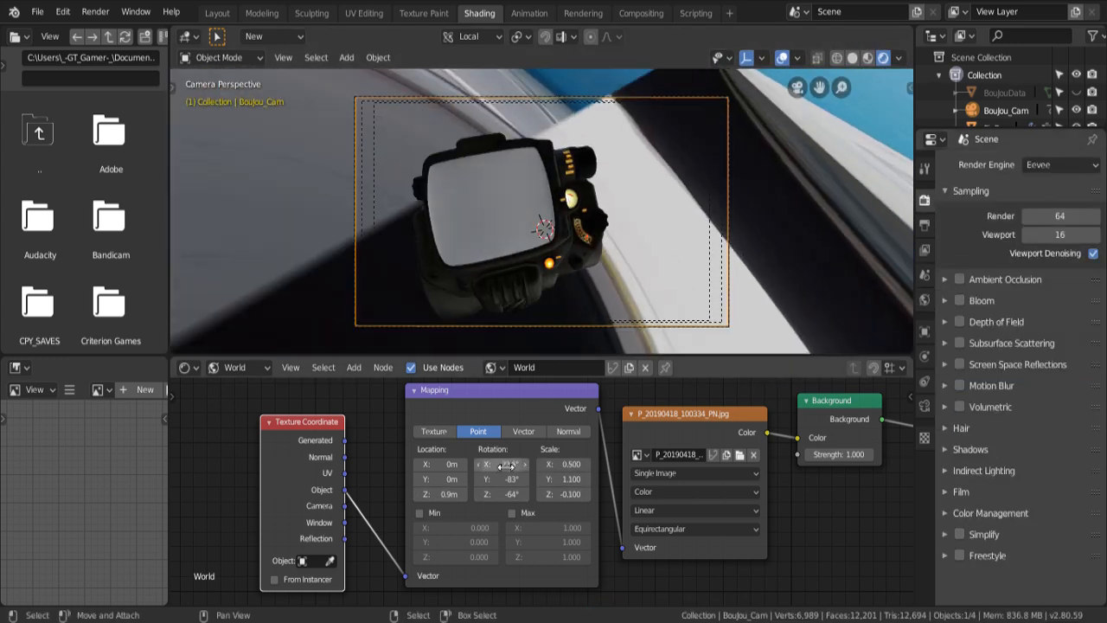
click(1060, 165)
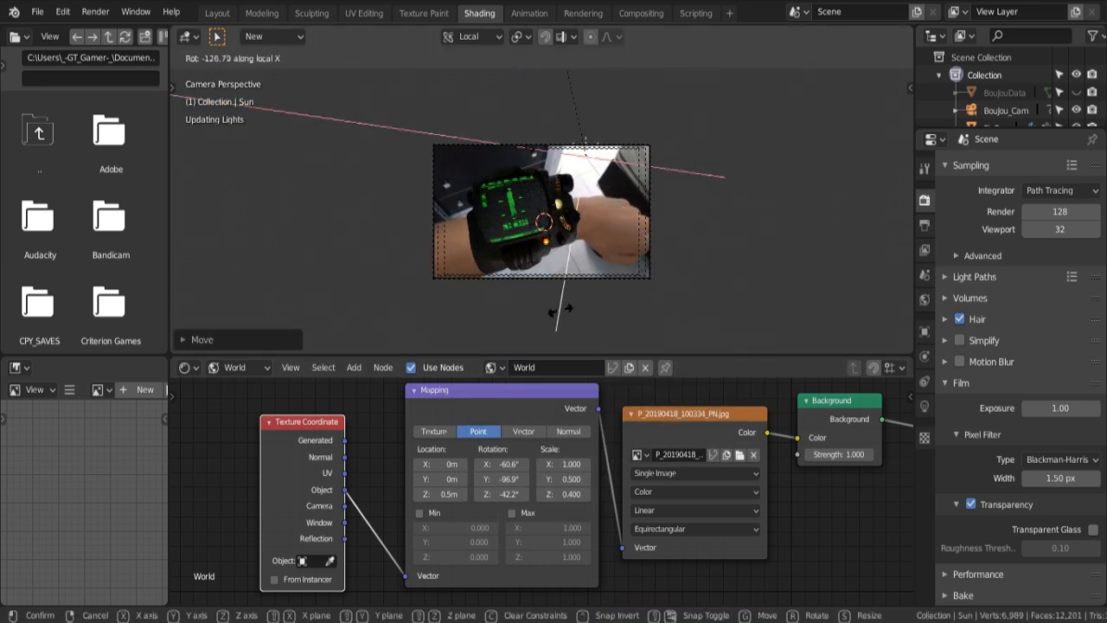
click(218, 12)
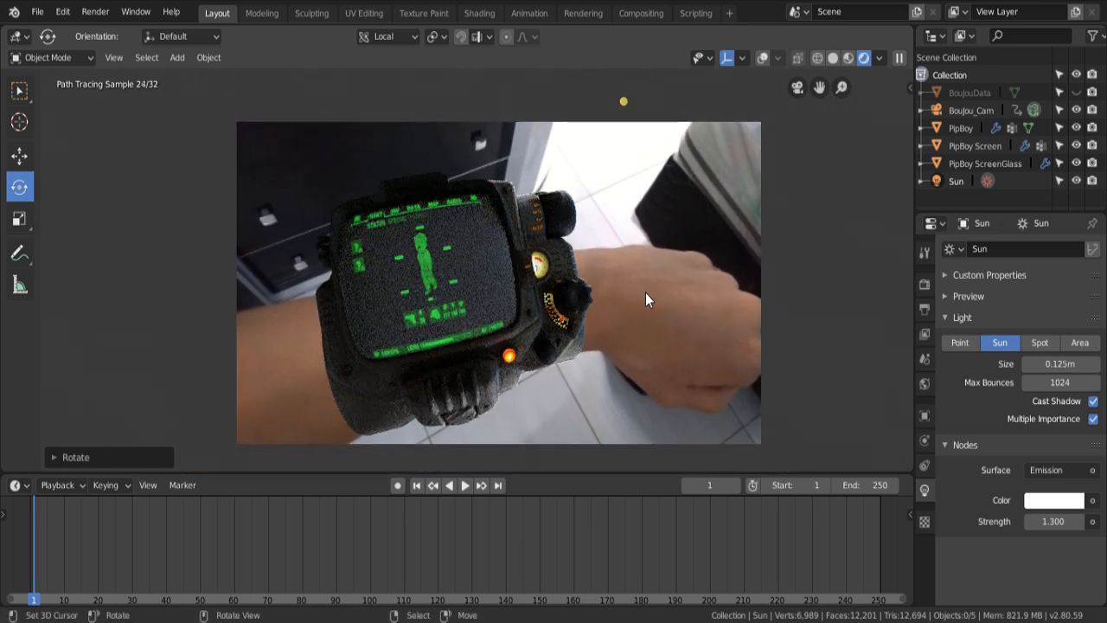
mouse_move(846, 194)
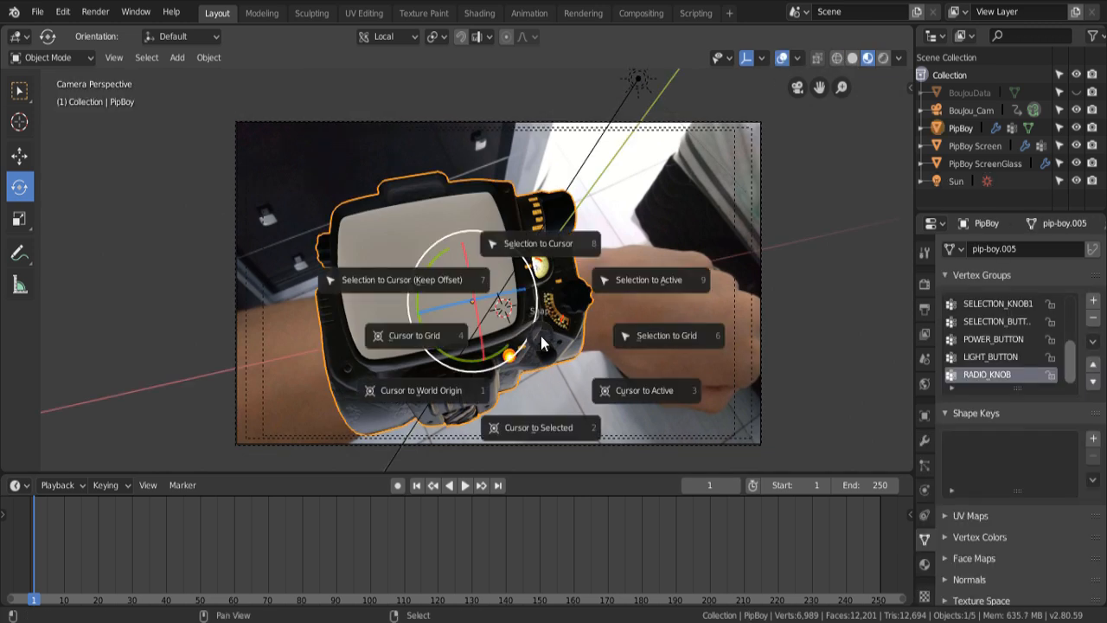
Snap the cursor to the Pip-Boy, add a plane, and extrude its edges along the forearm outline.
click(177, 57)
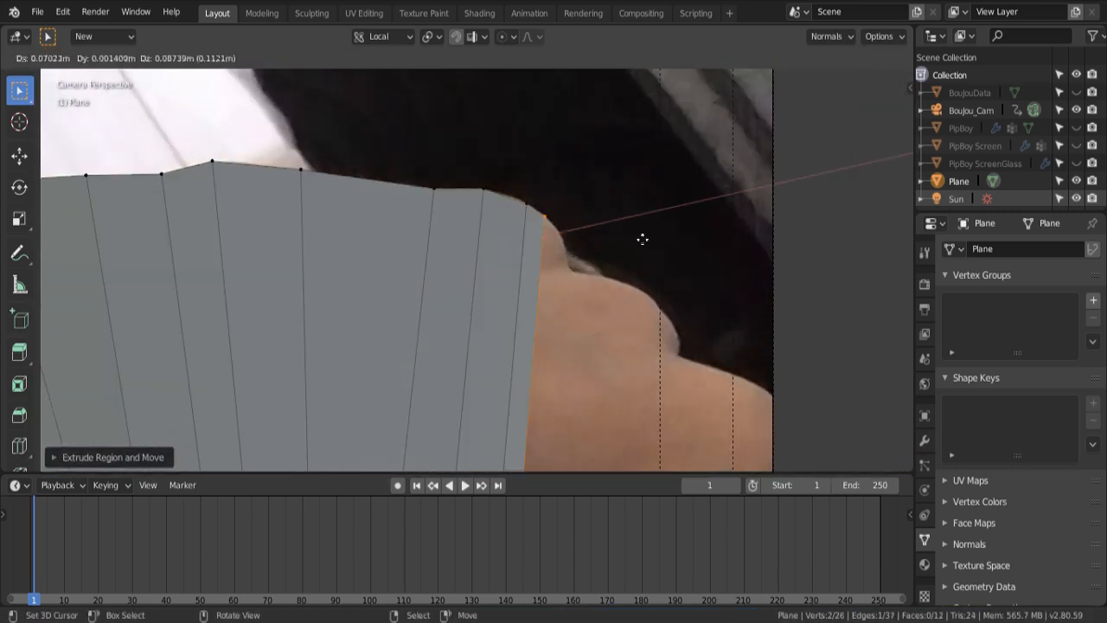
drag(642, 239, 583, 327)
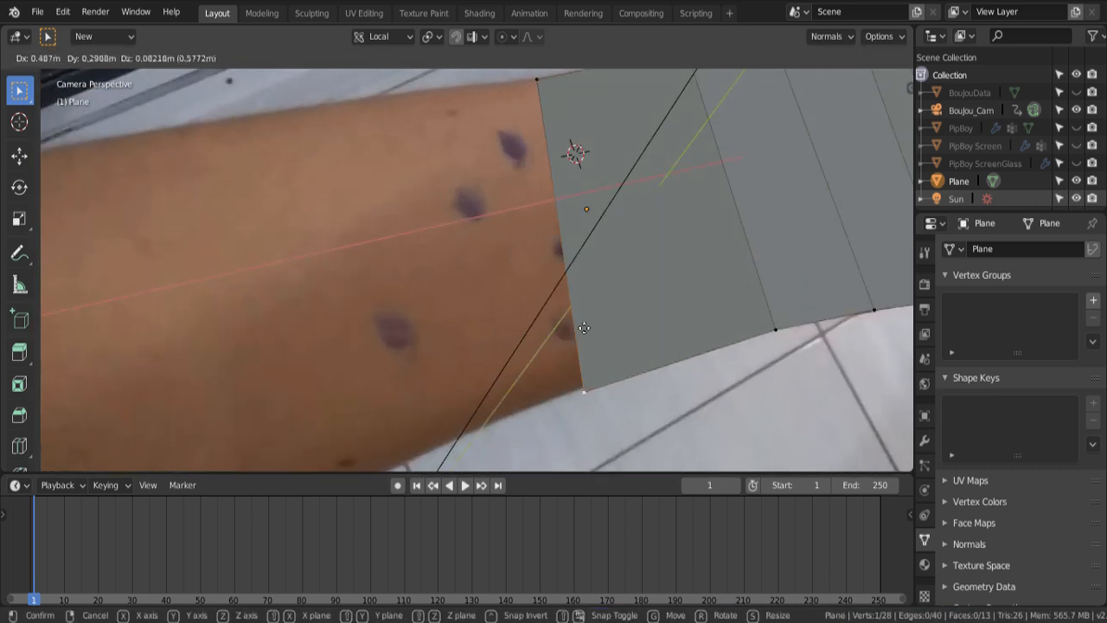
mouse_move(506, 354)
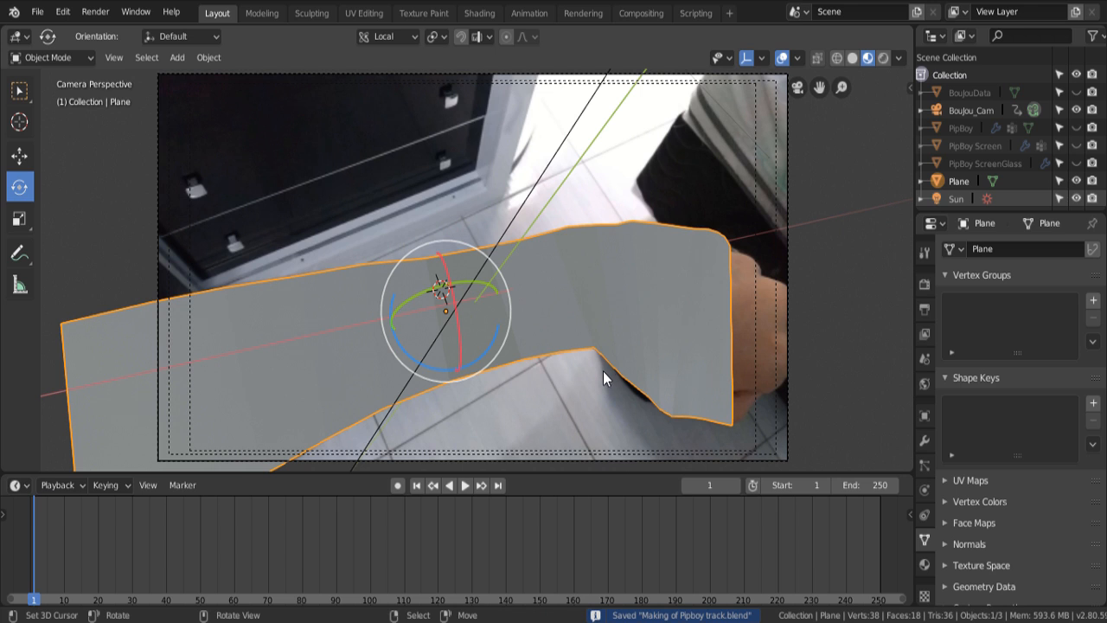
click(207, 57)
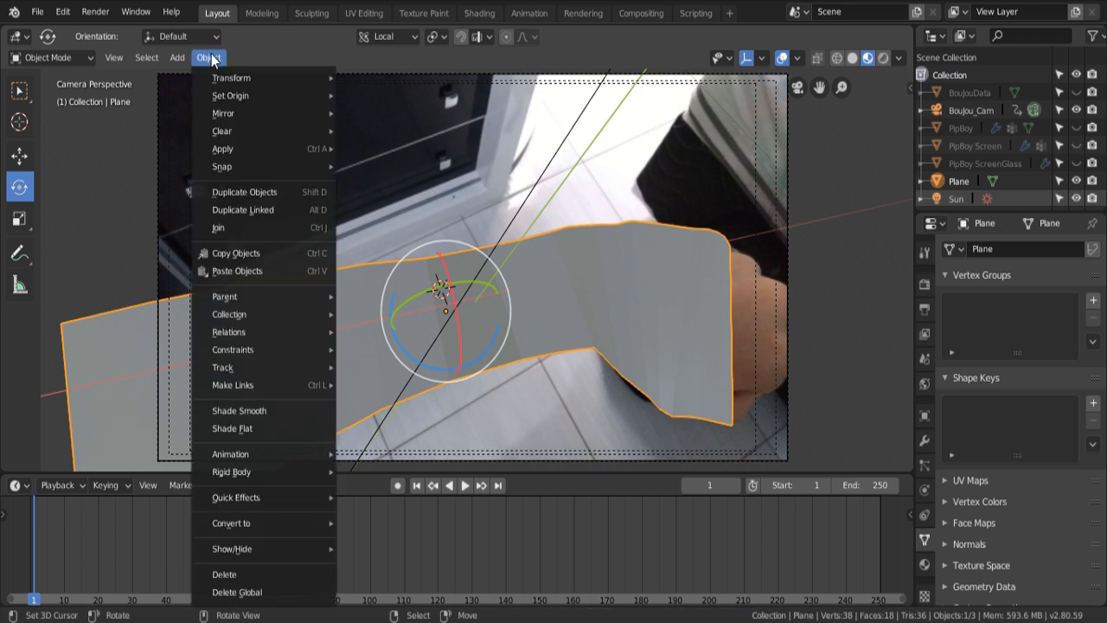
Add a Subdivision Surface modifier to the arm plane, keep UV corners, and raise the levels to 4.
click(281, 419)
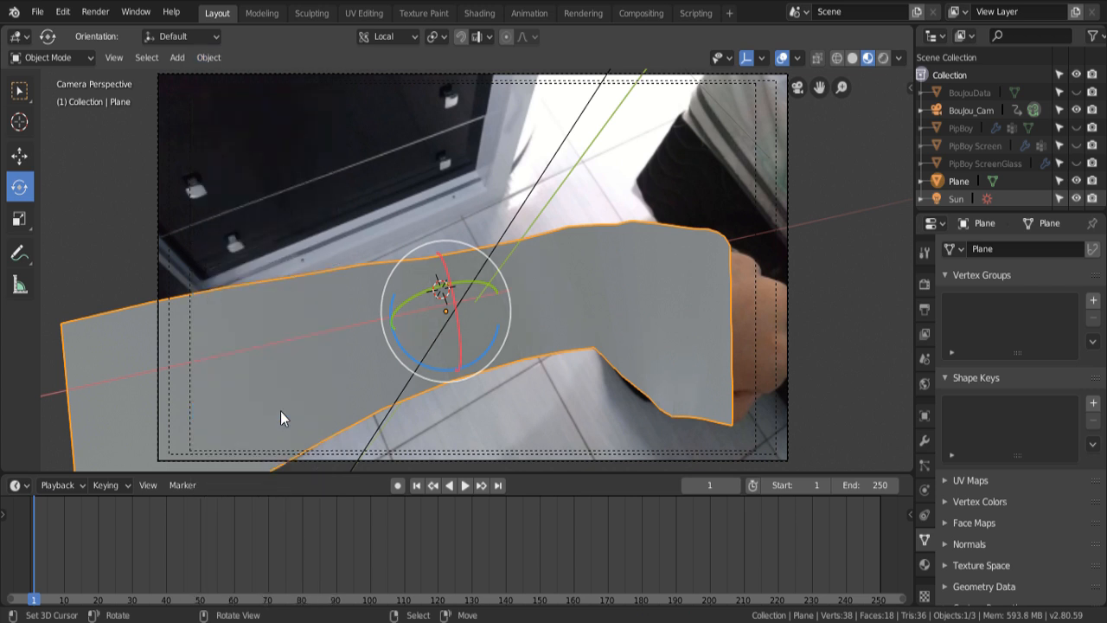
mouse_move(926, 493)
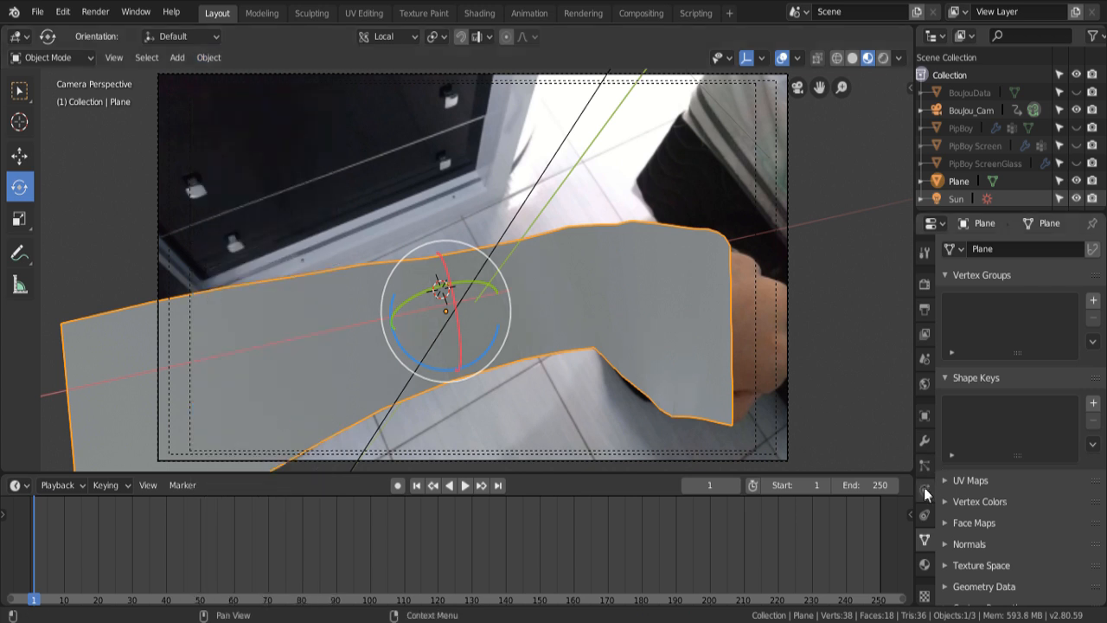
click(995, 249)
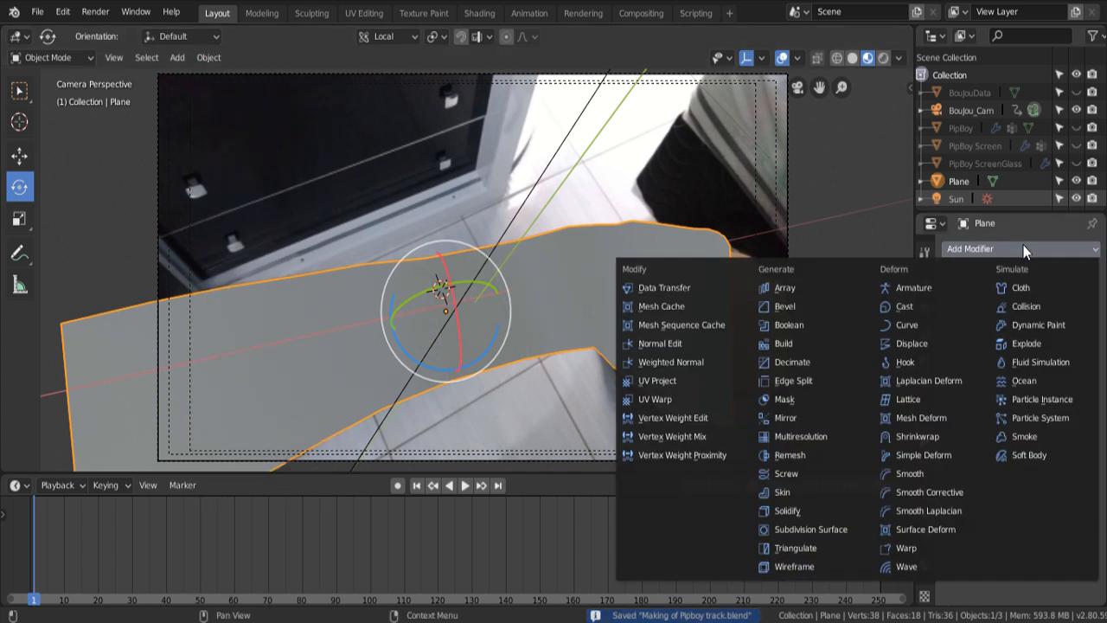
click(809, 529)
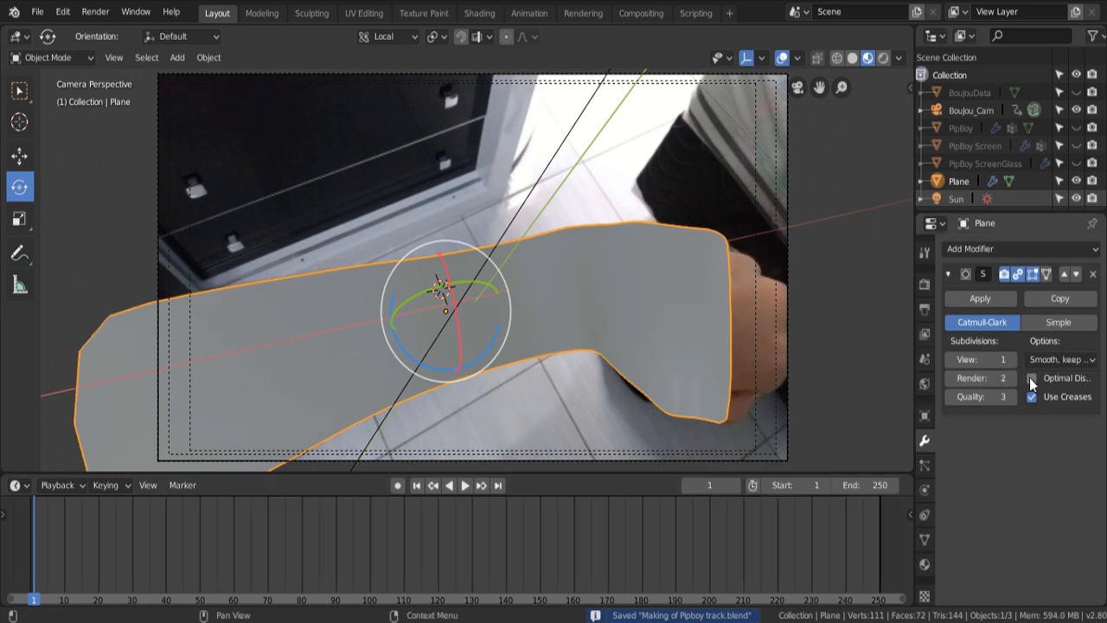
click(1060, 359)
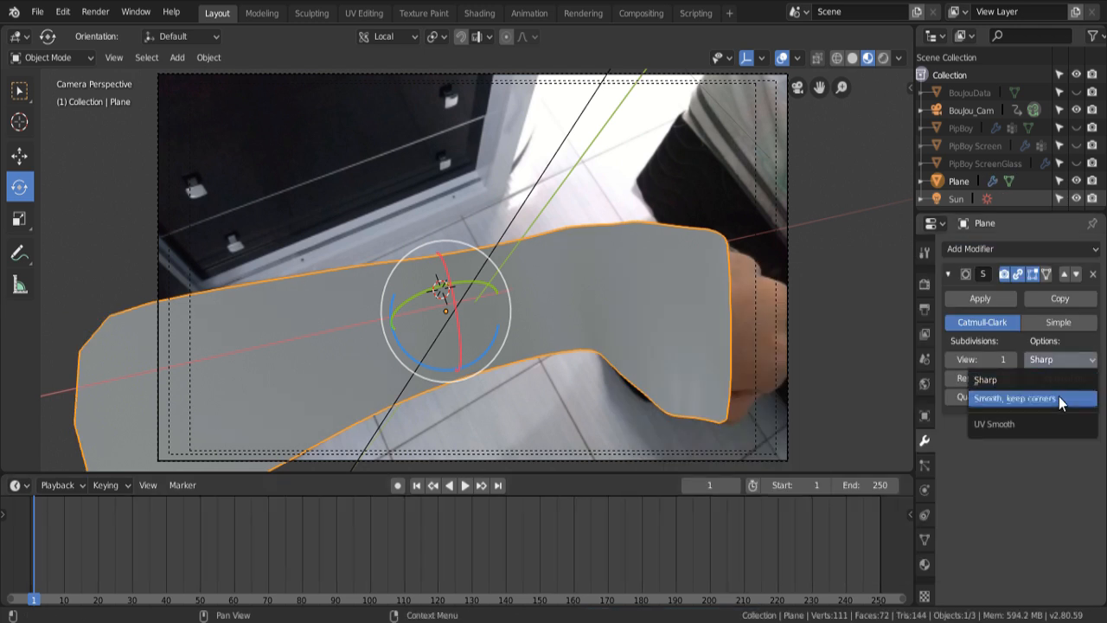
click(1012, 397)
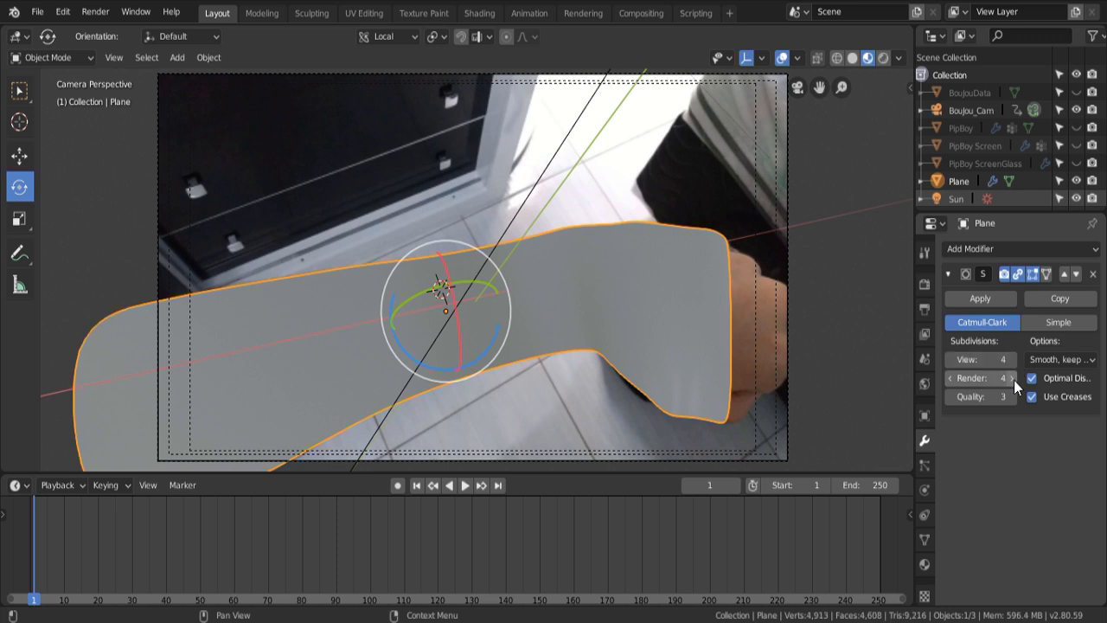
click(1003, 396)
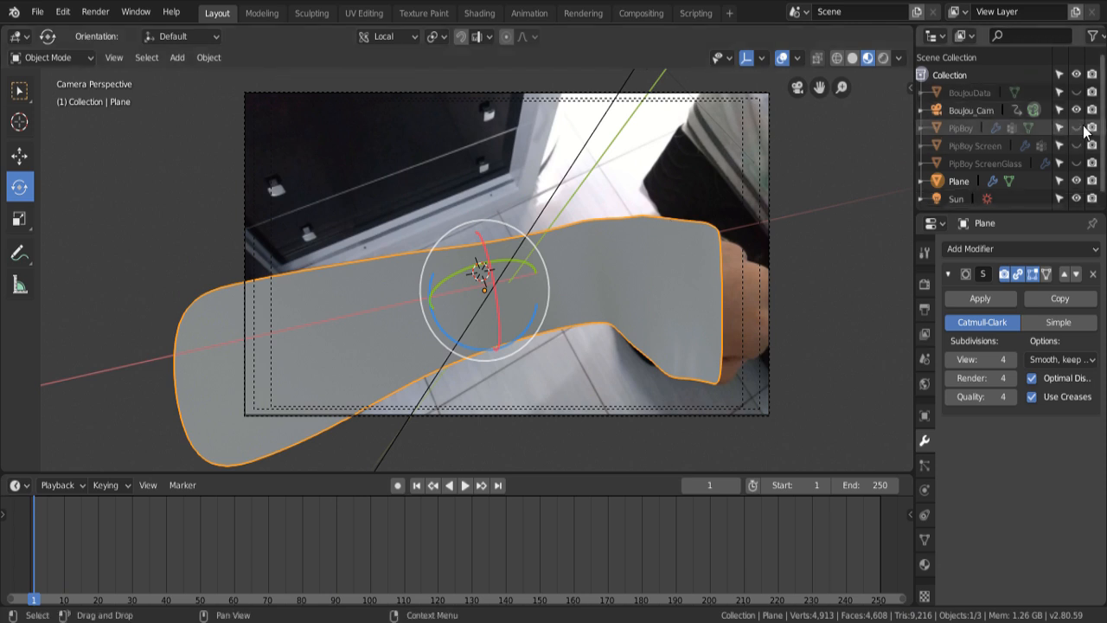
Toggle the hidden Pip-Boy model's visibility back and forth in the outliner.
click(1077, 127)
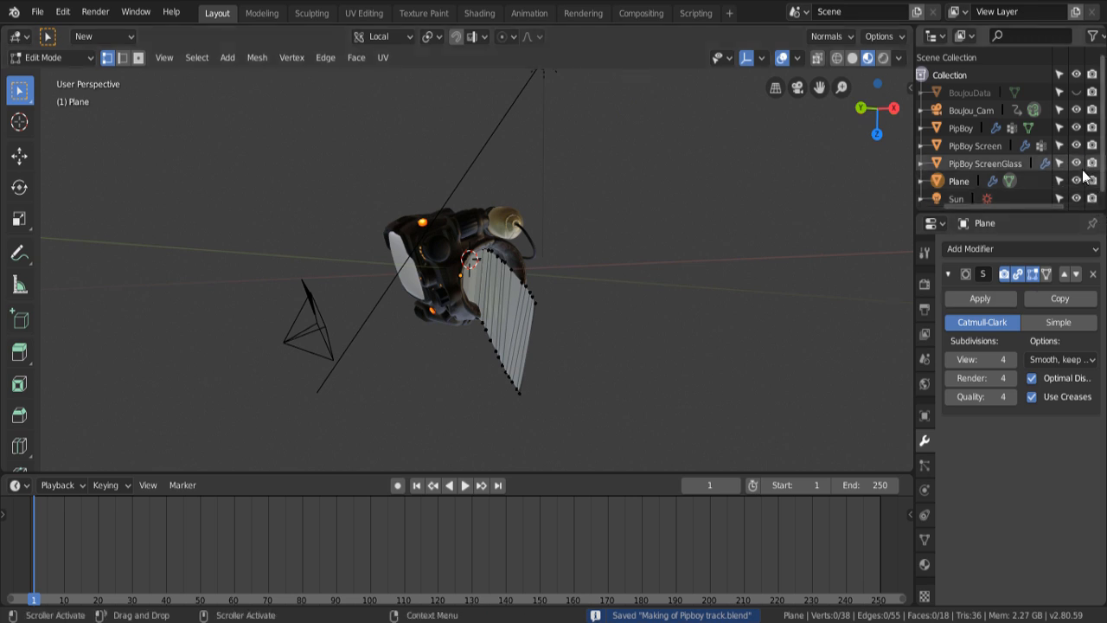
click(1076, 127)
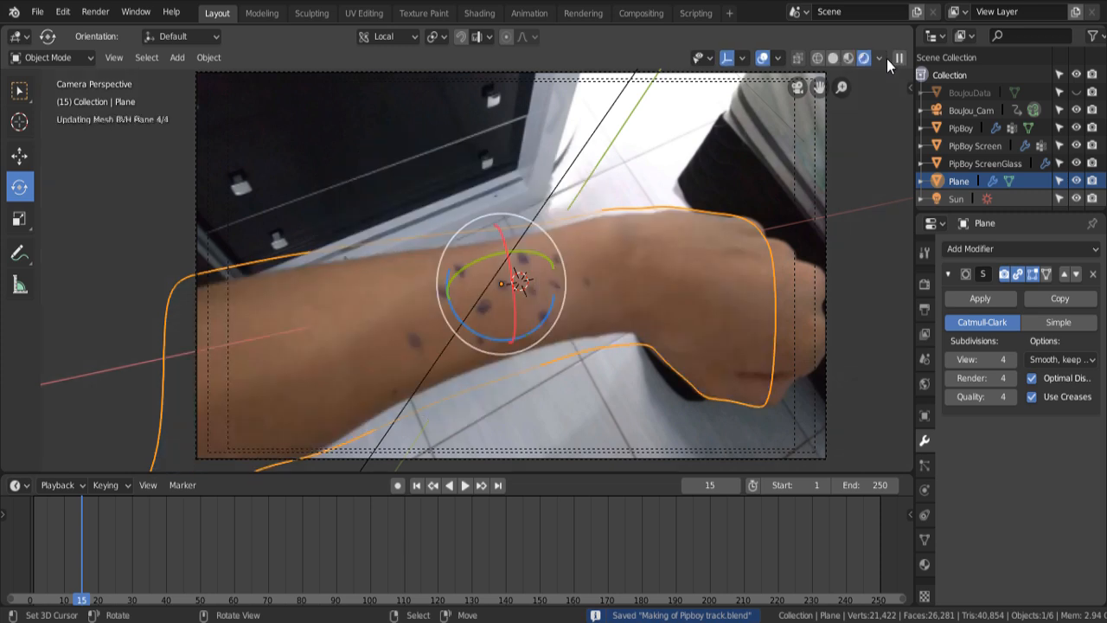
Switch to Rendered shading and tick Shadow Catcher in the plane's Object Properties.
click(762, 57)
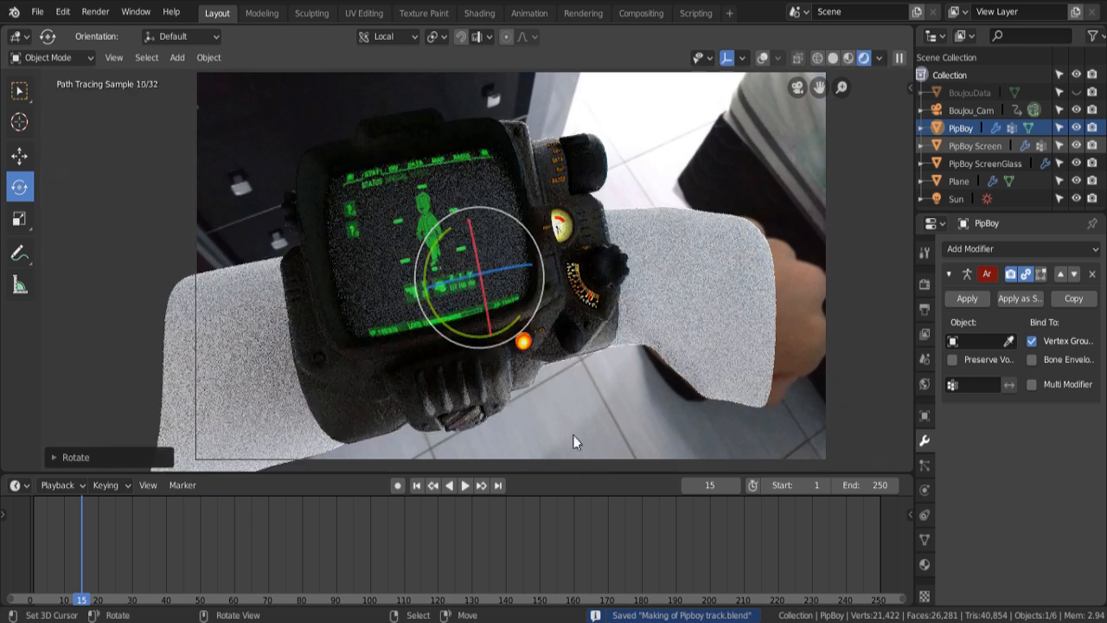
click(958, 180)
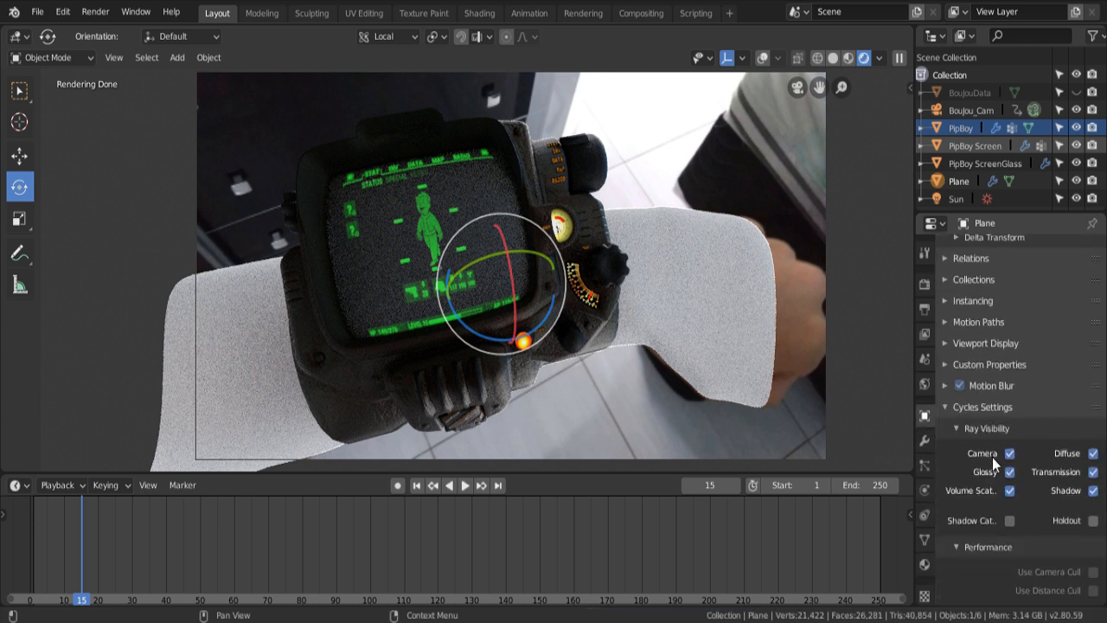
mouse_move(1001, 476)
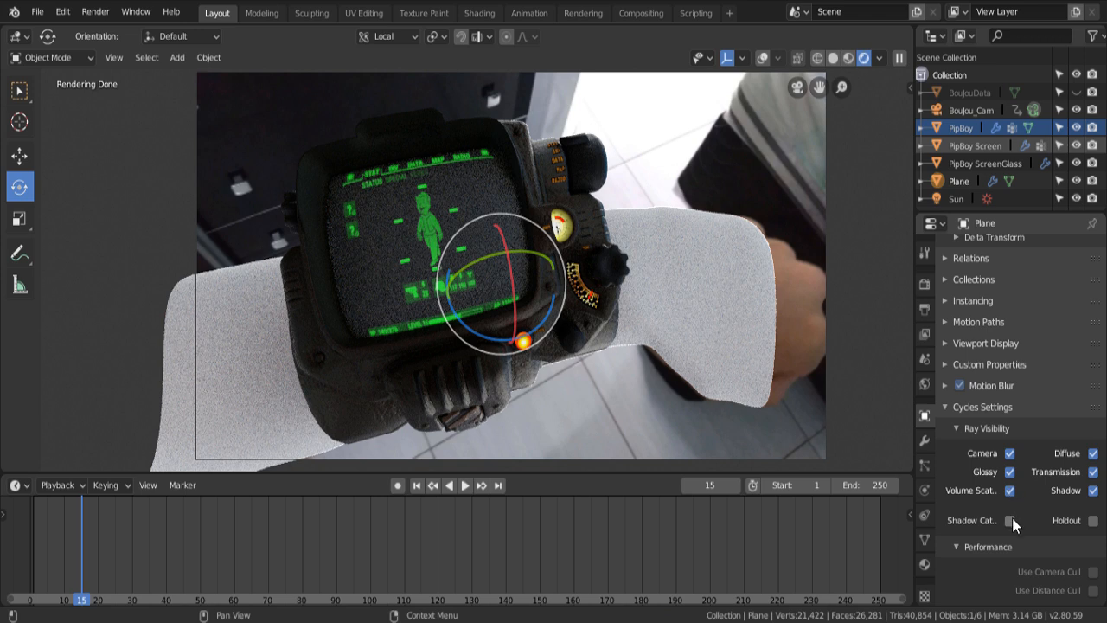
click(1007, 519)
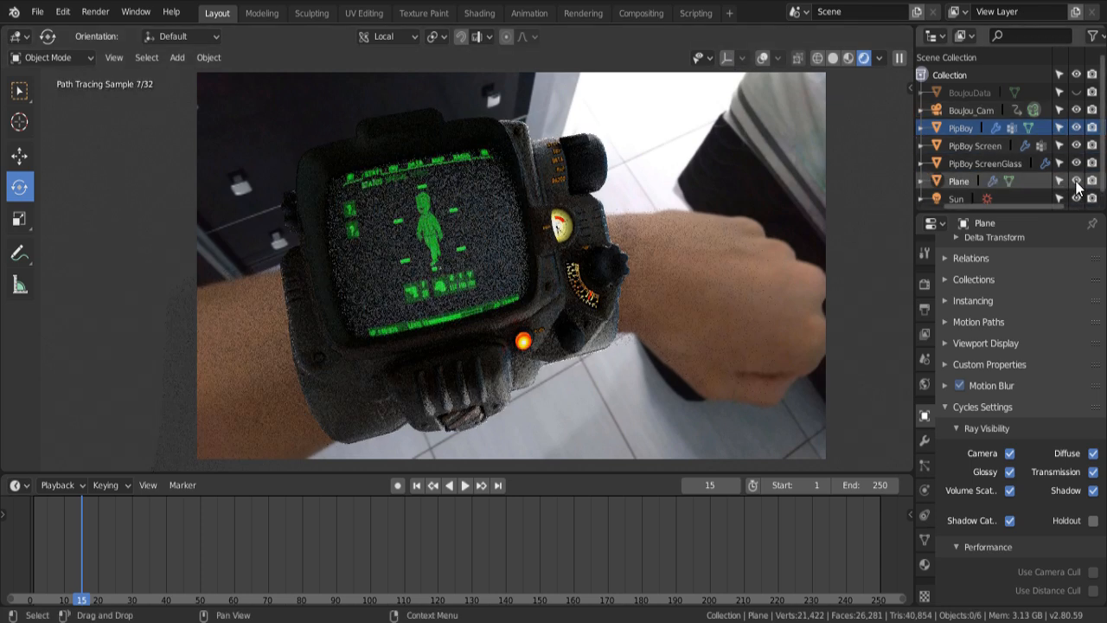
Enable the Denoising checkbox in View Layer Properties.
click(1092, 180)
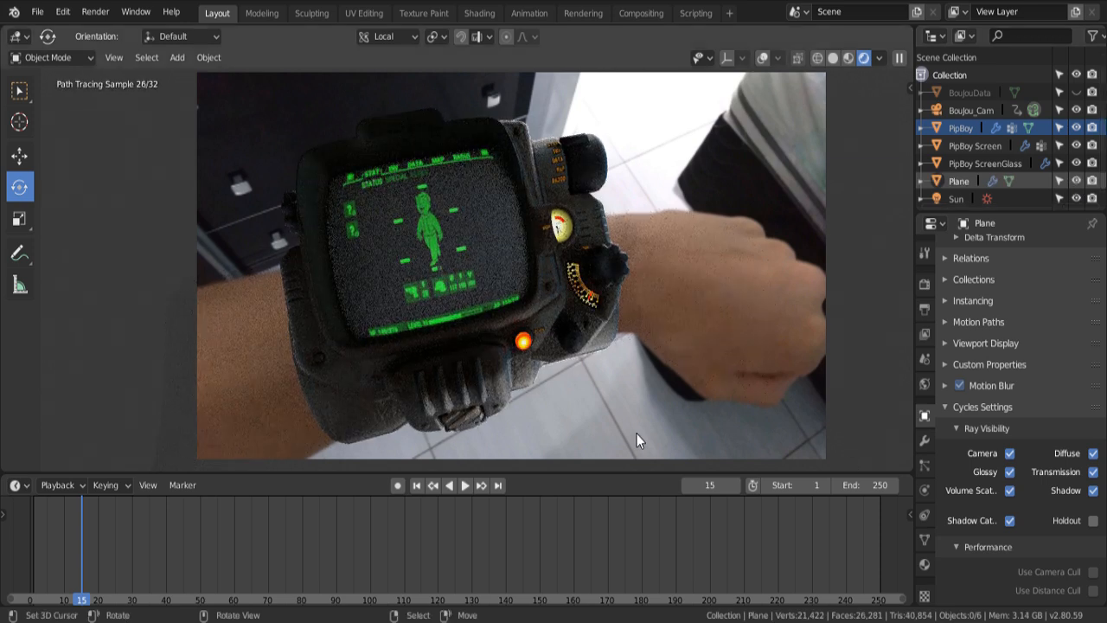
click(925, 308)
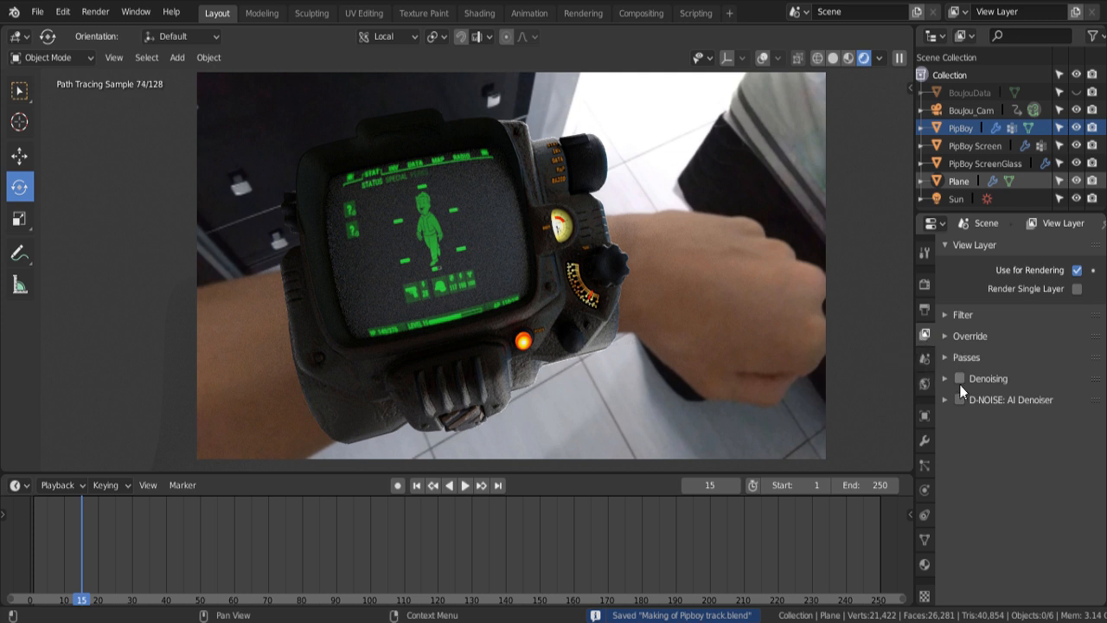
click(960, 378)
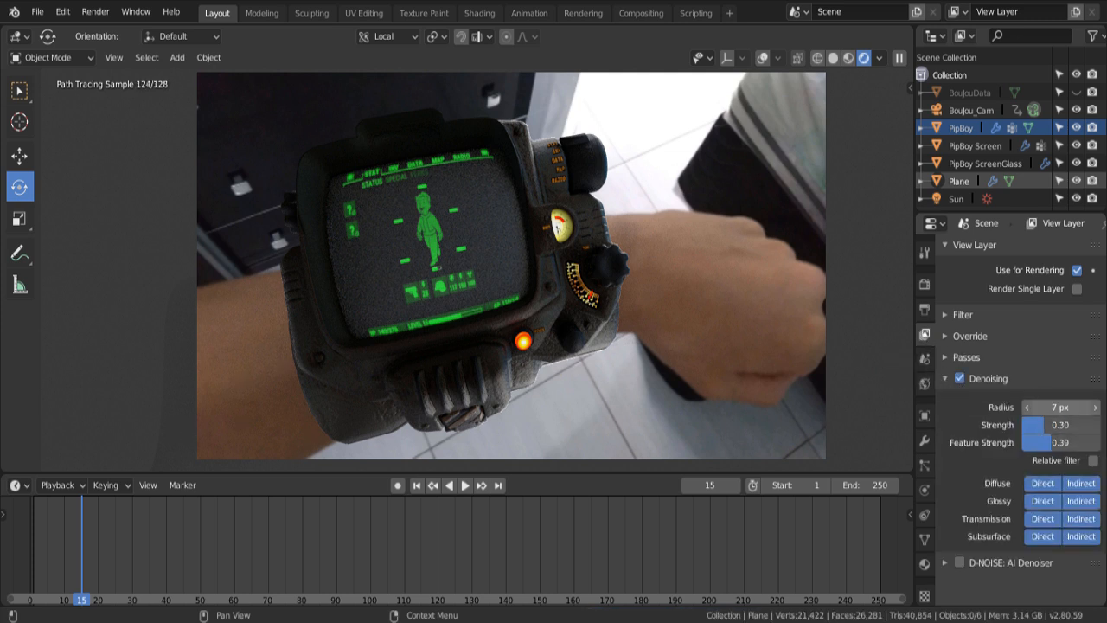
click(1028, 408)
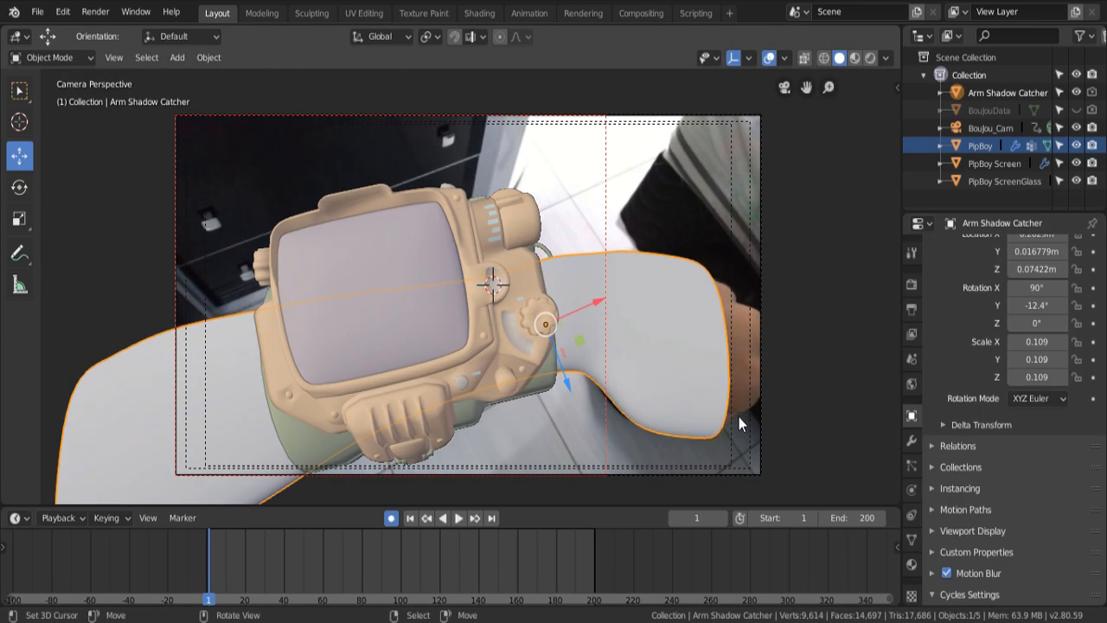
mouse_move(666, 357)
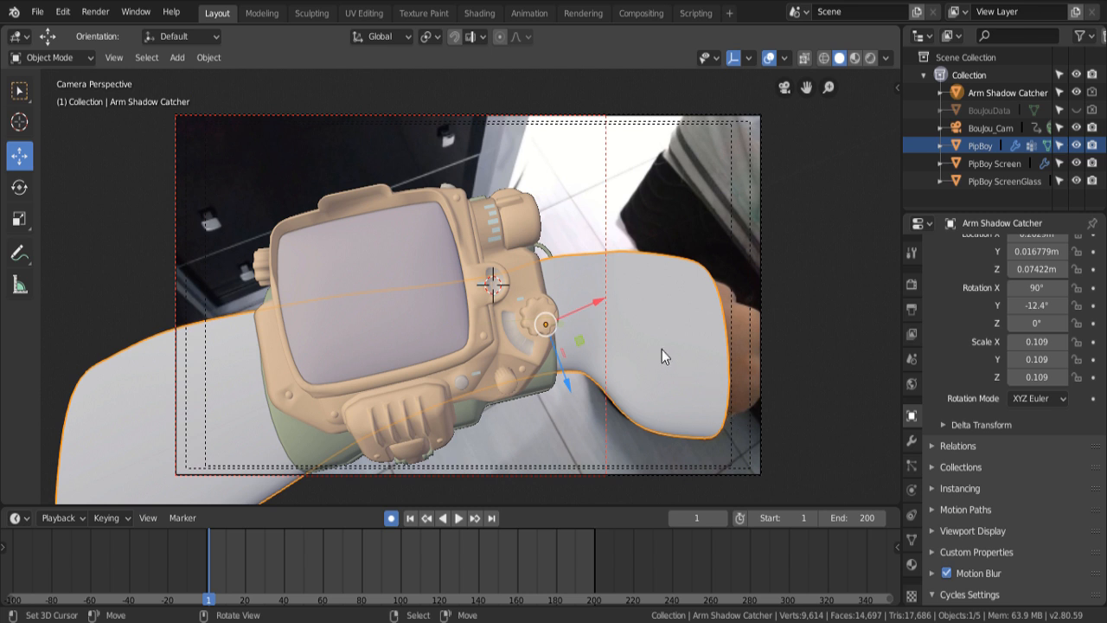
Select Boujou_Cam, set the scene End frame to 314, and return to frame 0.
click(990, 127)
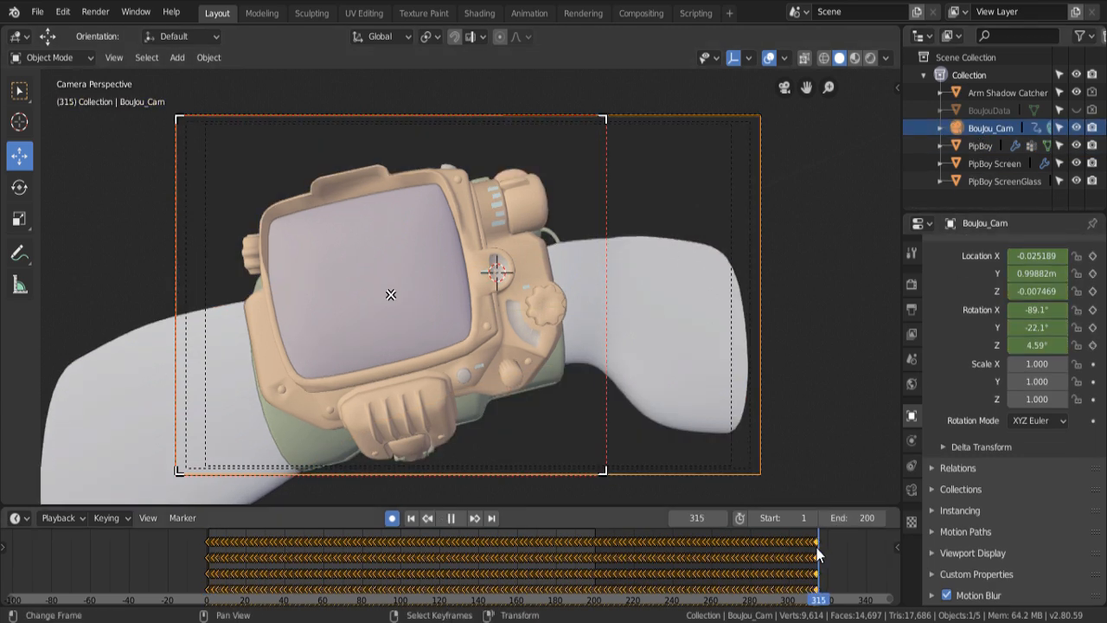
click(427, 517)
text(31)
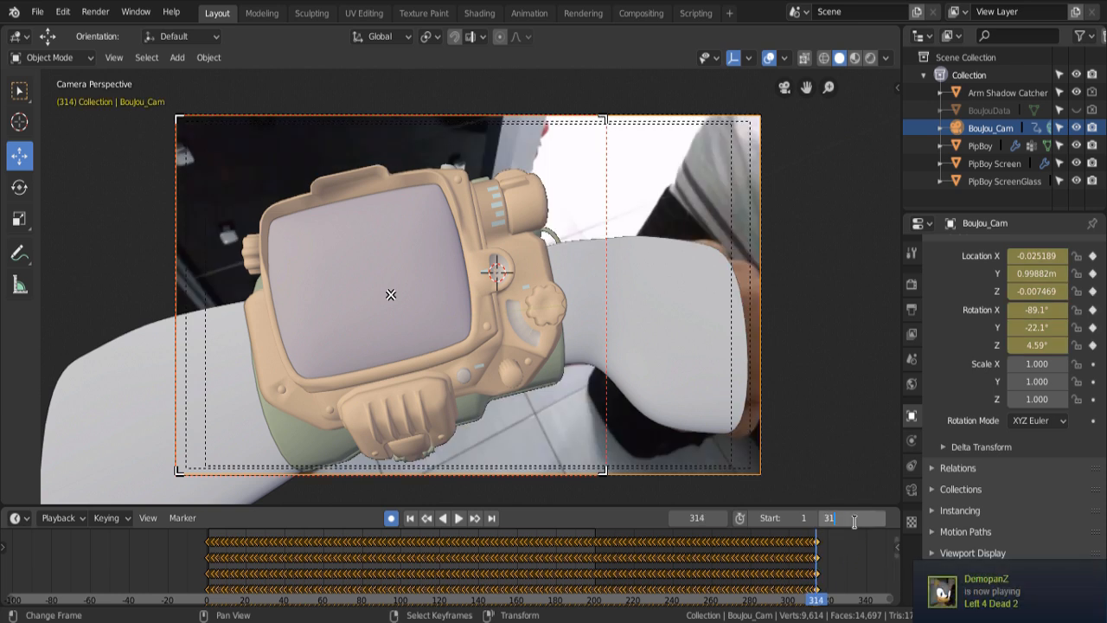
click(458, 517)
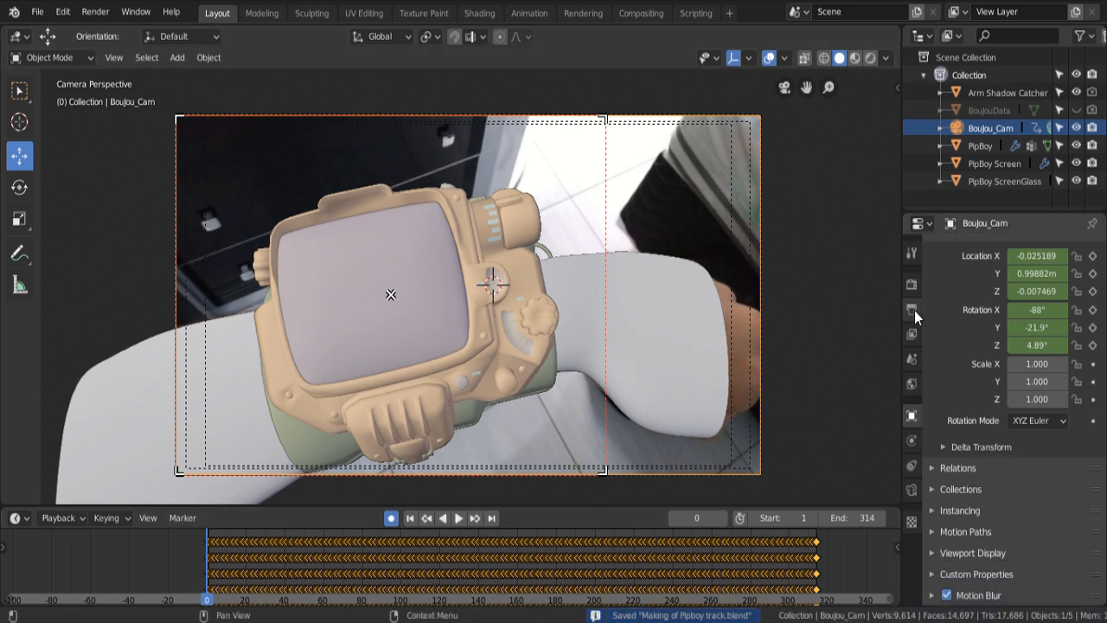
Review the 1920×1080 PNG RGBA output settings and browse for the Pipboy Only folder.
click(911, 308)
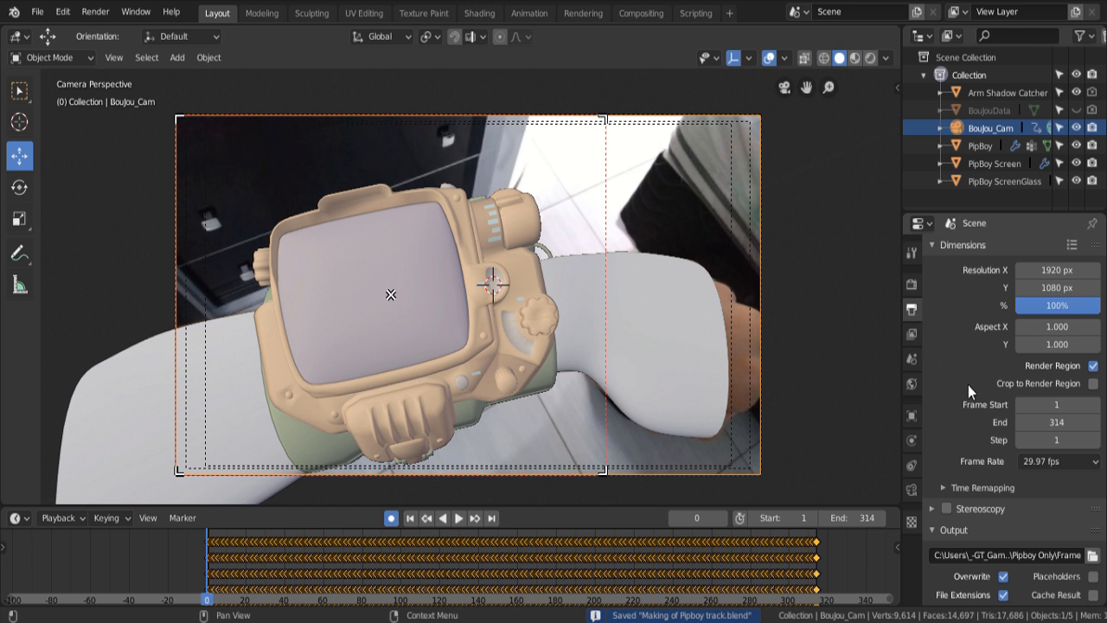
scroll(down, 3)
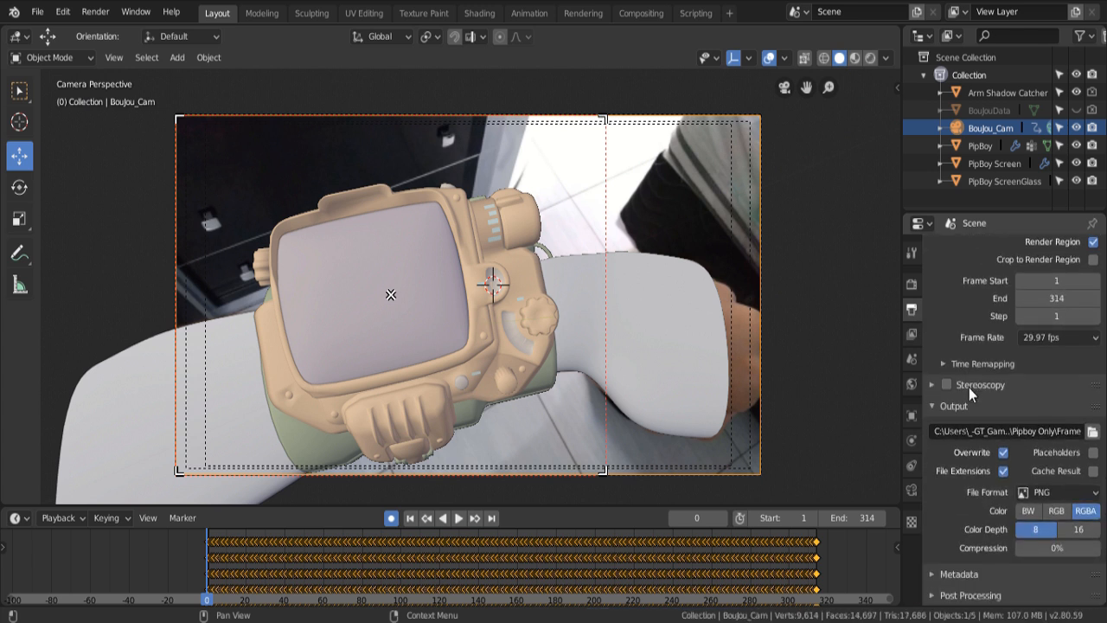
click(1085, 431)
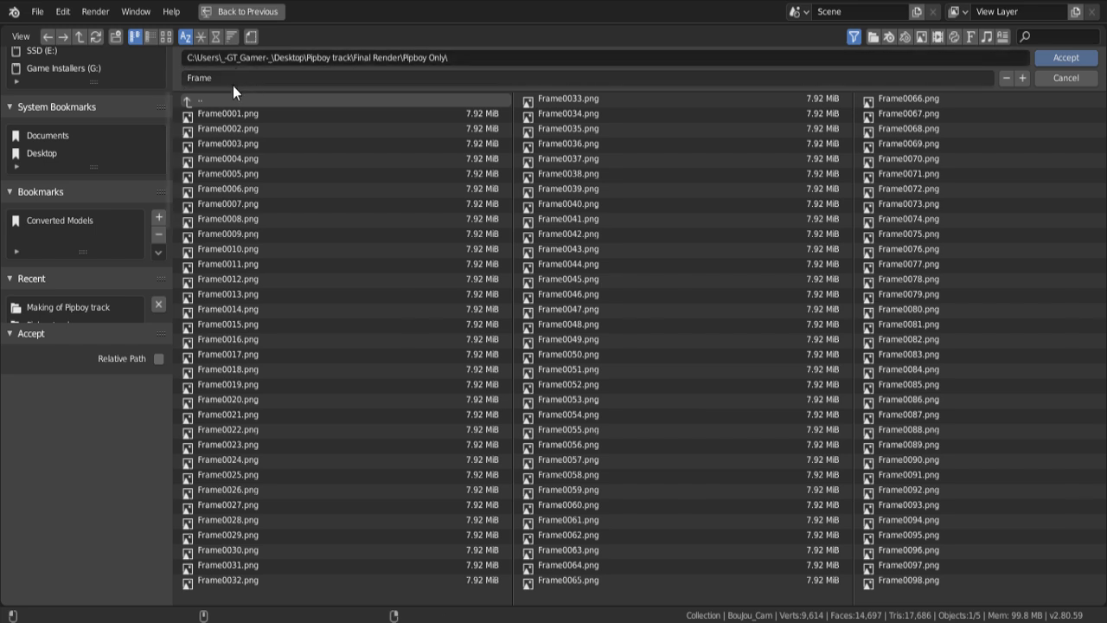
mouse_move(962, 220)
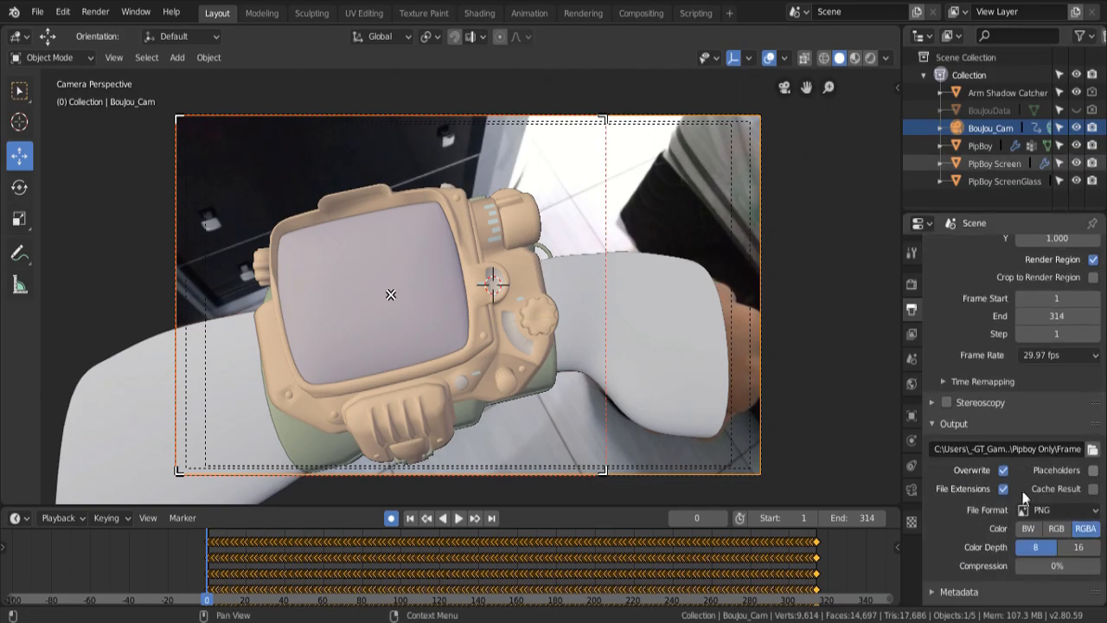
Keep PNG as the output file format, check the Cycles render settings, and show the Render menu.
click(1047, 509)
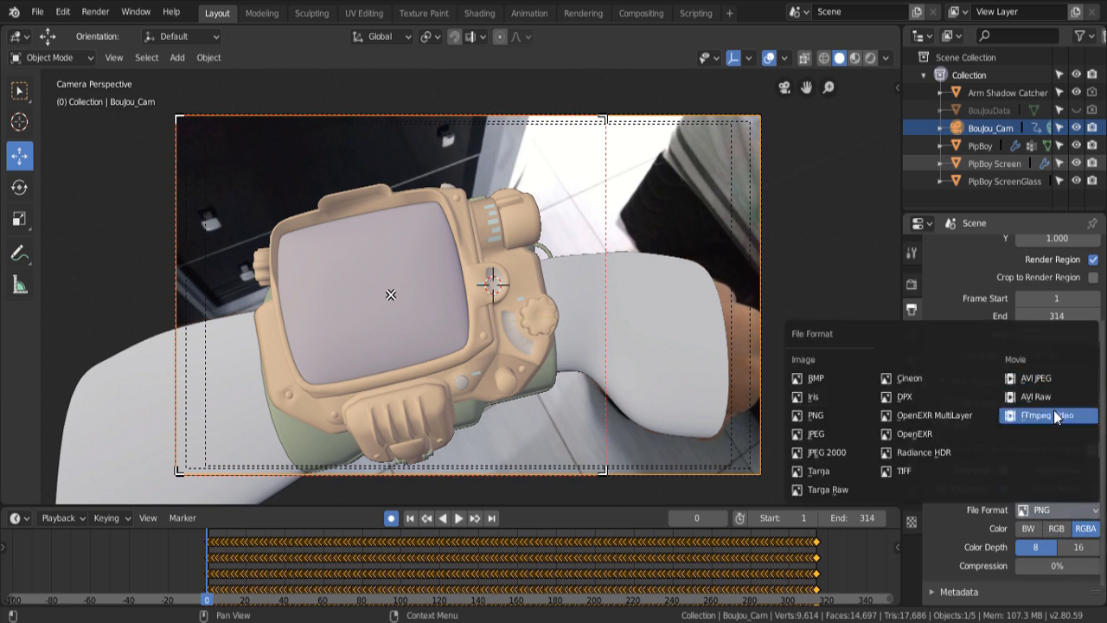
click(912, 252)
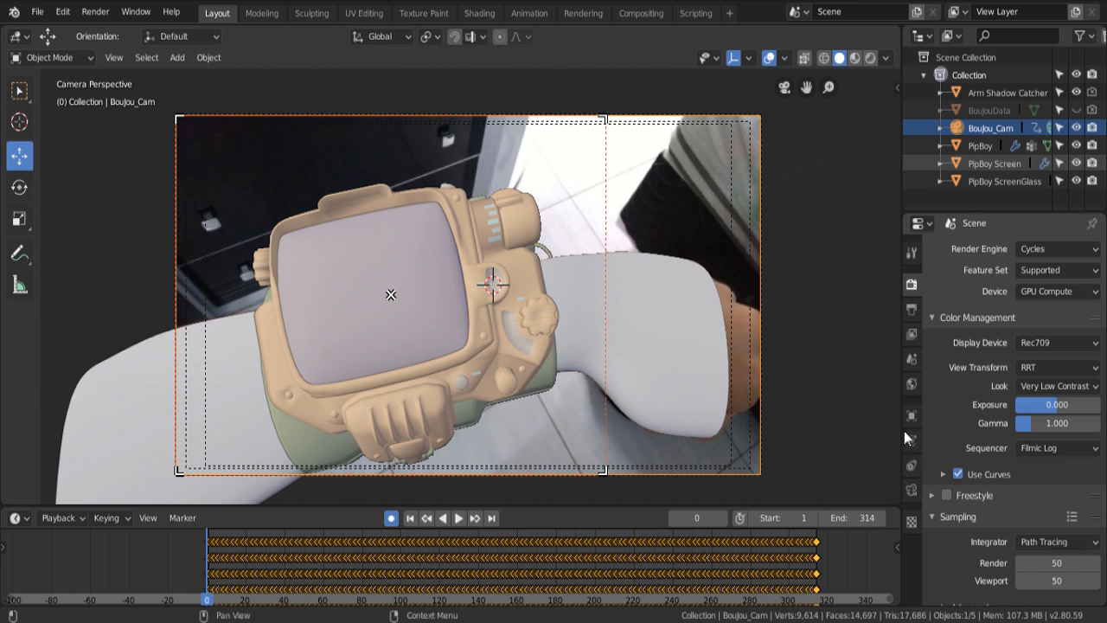
click(95, 11)
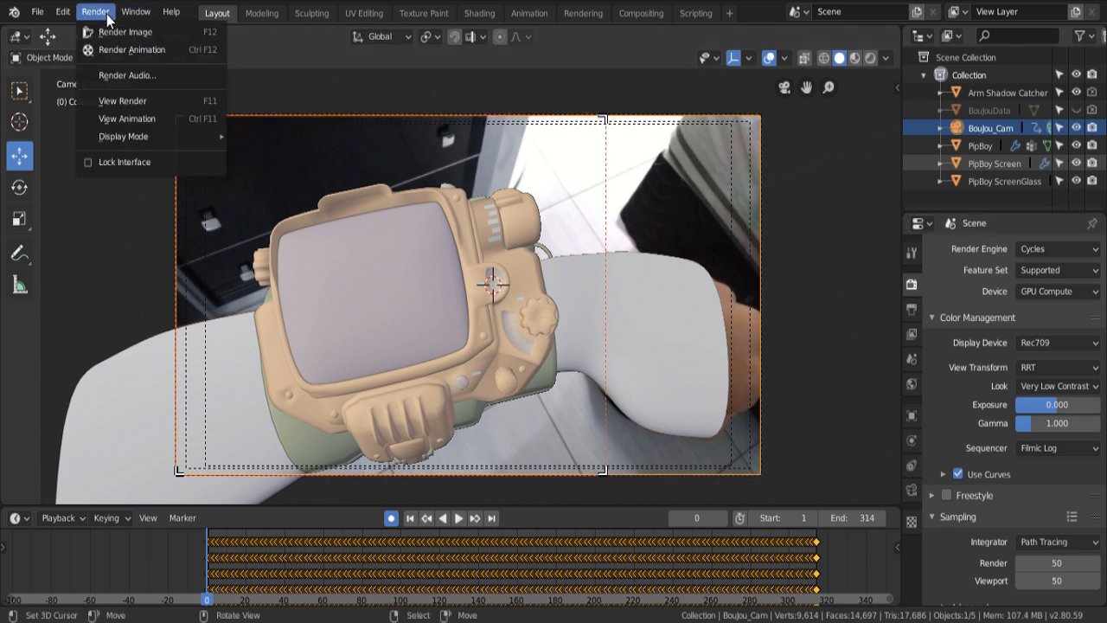
mouse_move(153, 50)
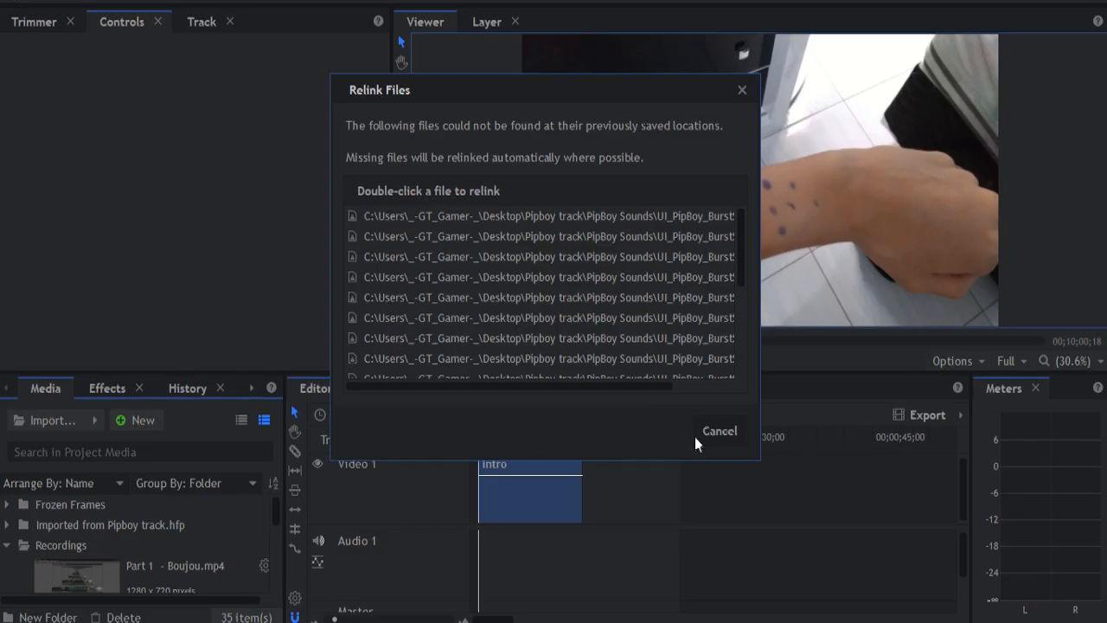
Cancel relinking the missing sound files and go up to the Pipboy track folder.
click(719, 430)
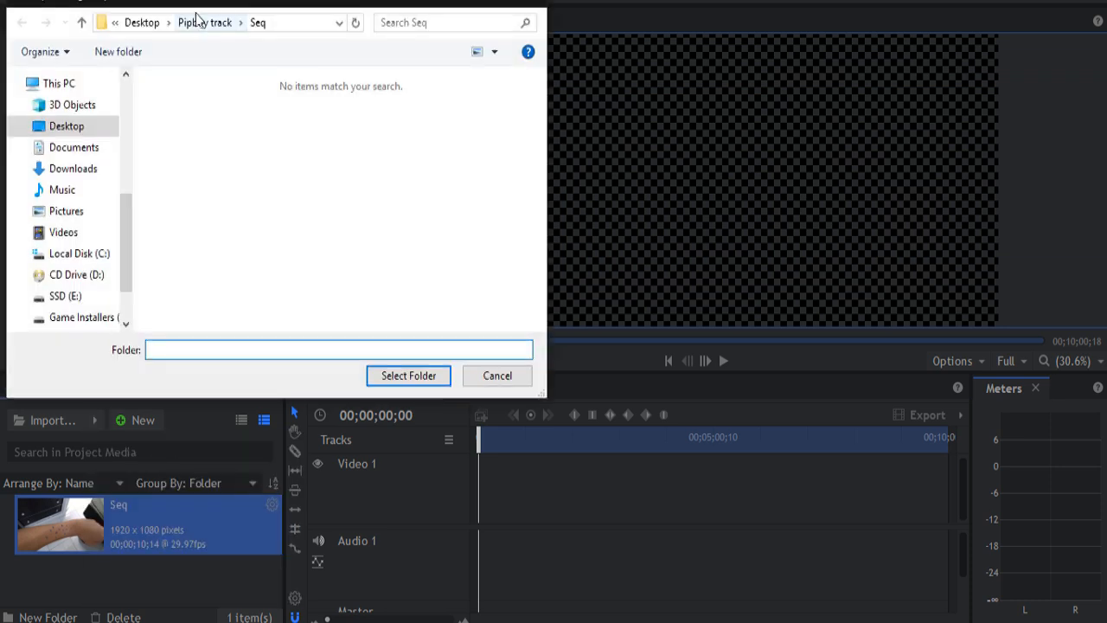
click(408, 375)
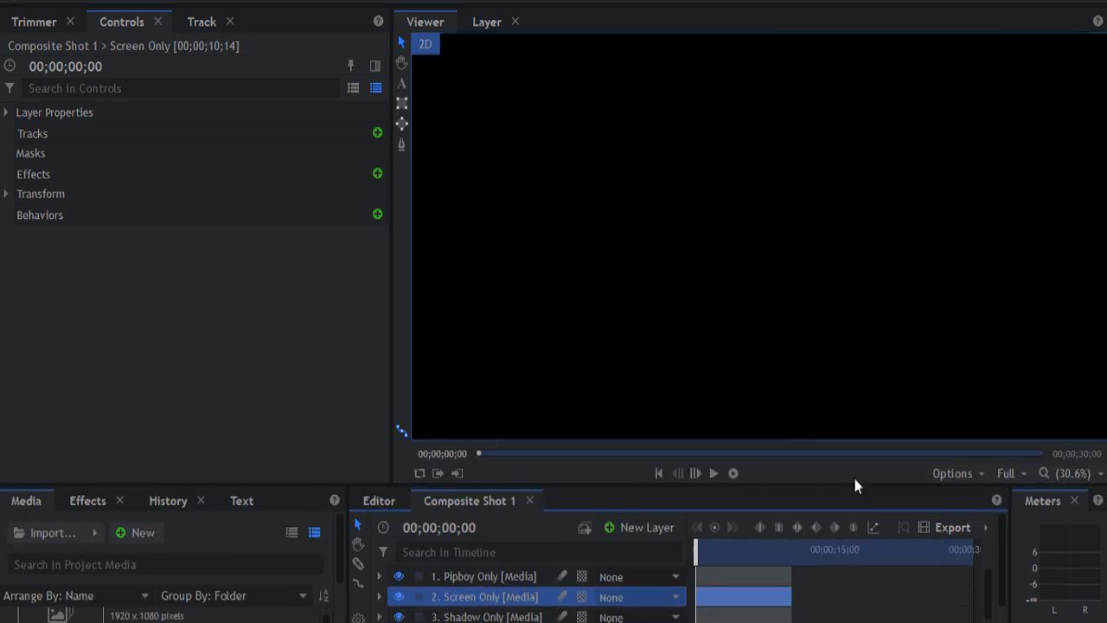
Show Screen Only's transform, adjust the glow Threshold, and scrub through the composite.
click(6, 194)
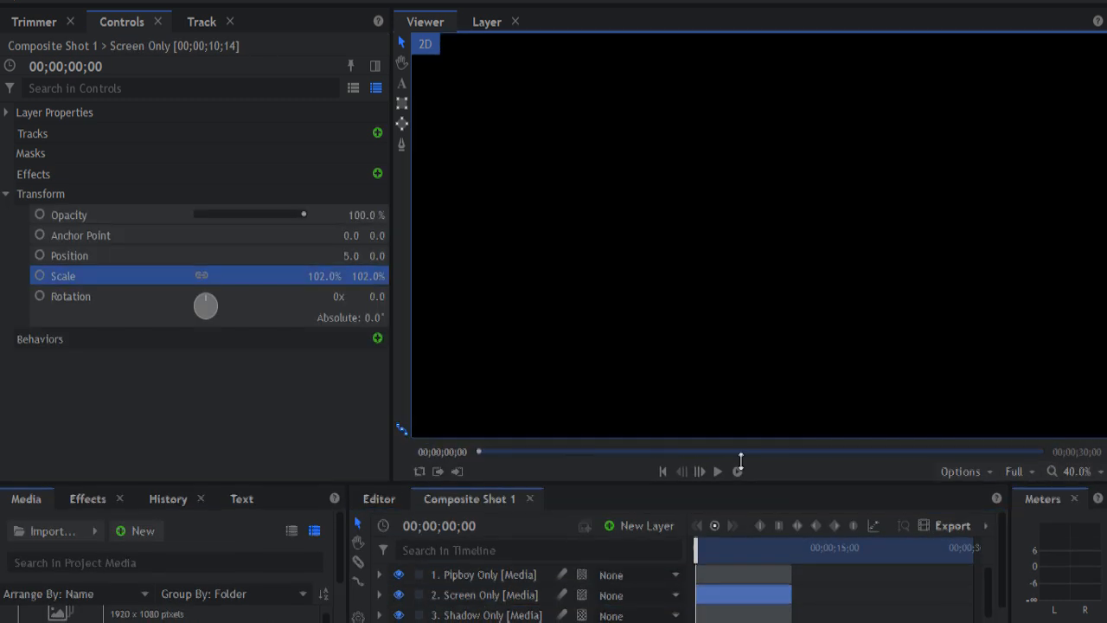
click(736, 406)
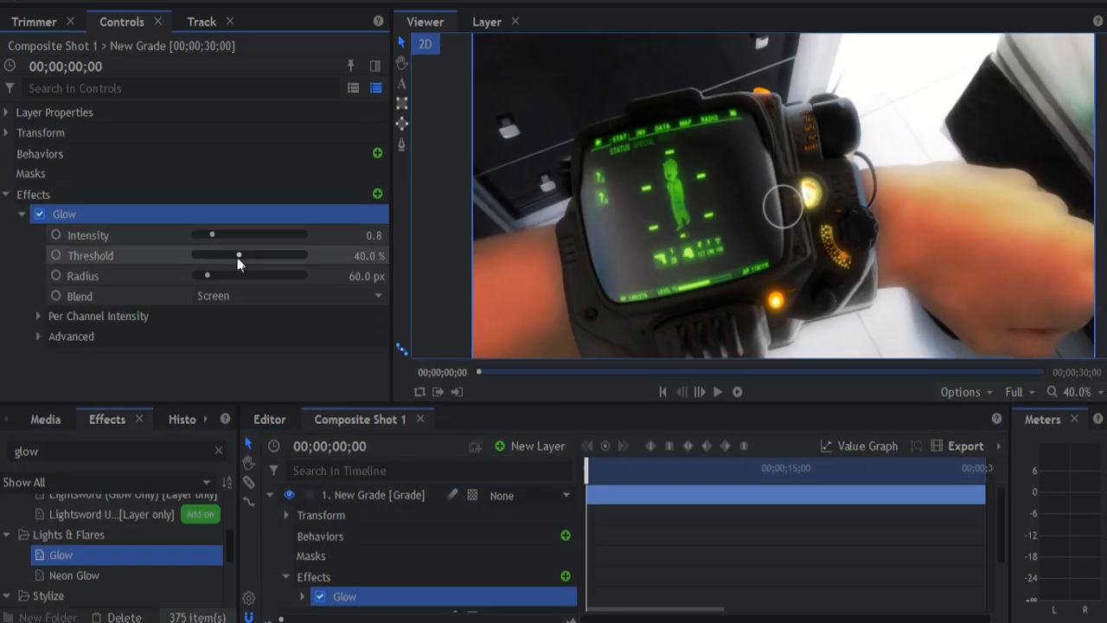
drag(239, 254, 220, 235)
text(levels)
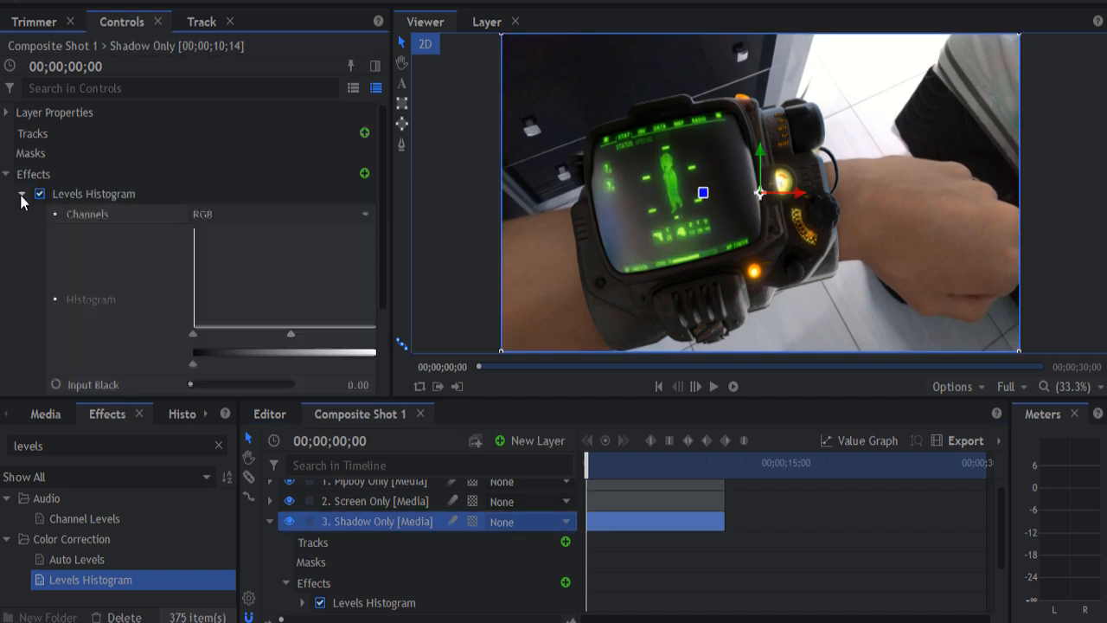
scroll(down, 3)
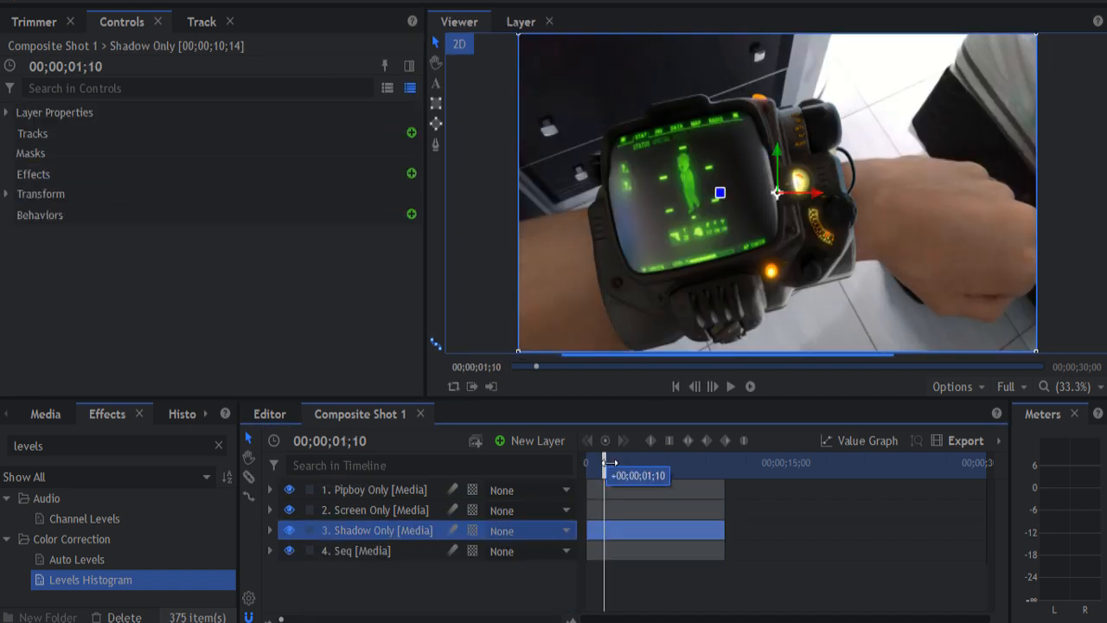
drag(604, 462, 658, 462)
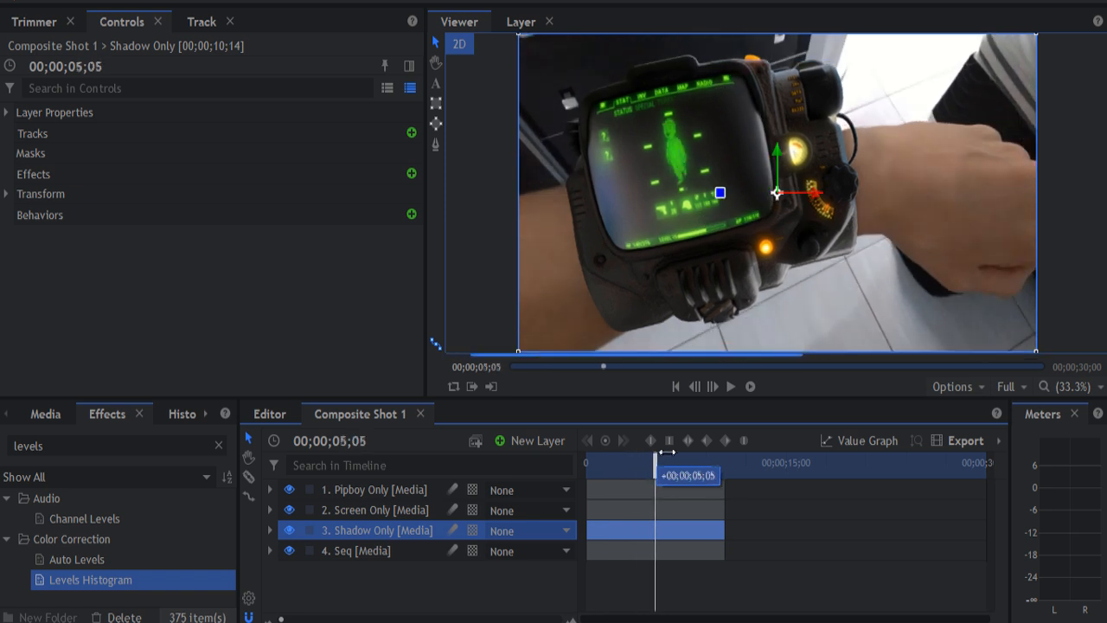